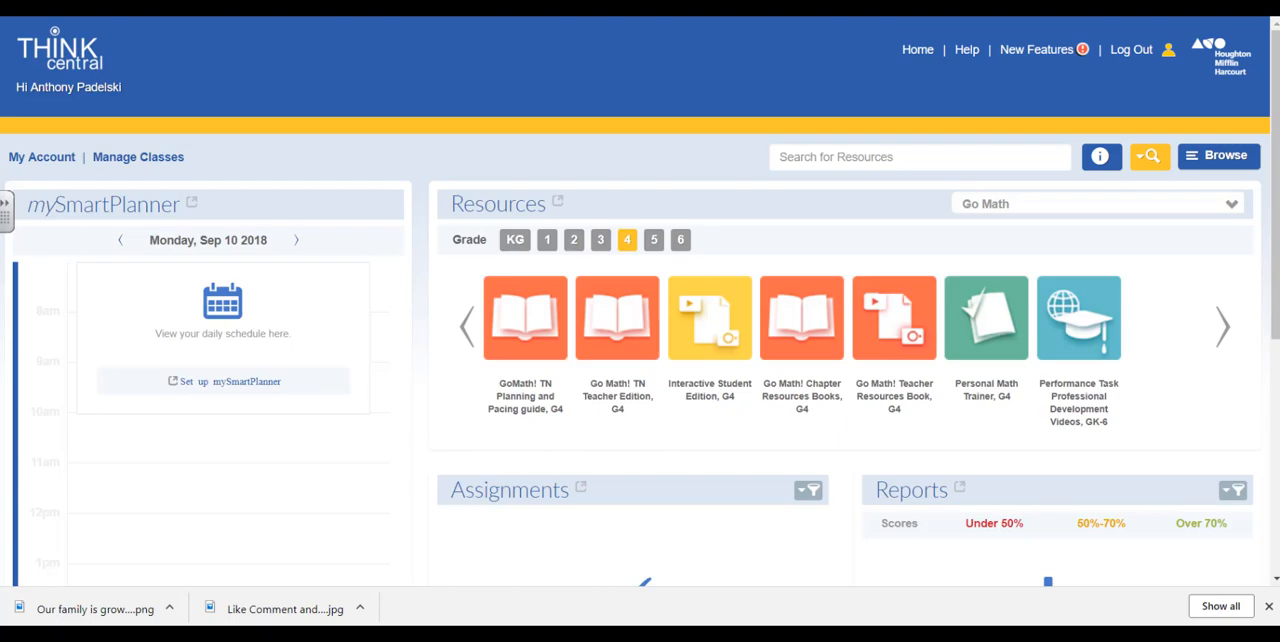
mouse_move(1251, 337)
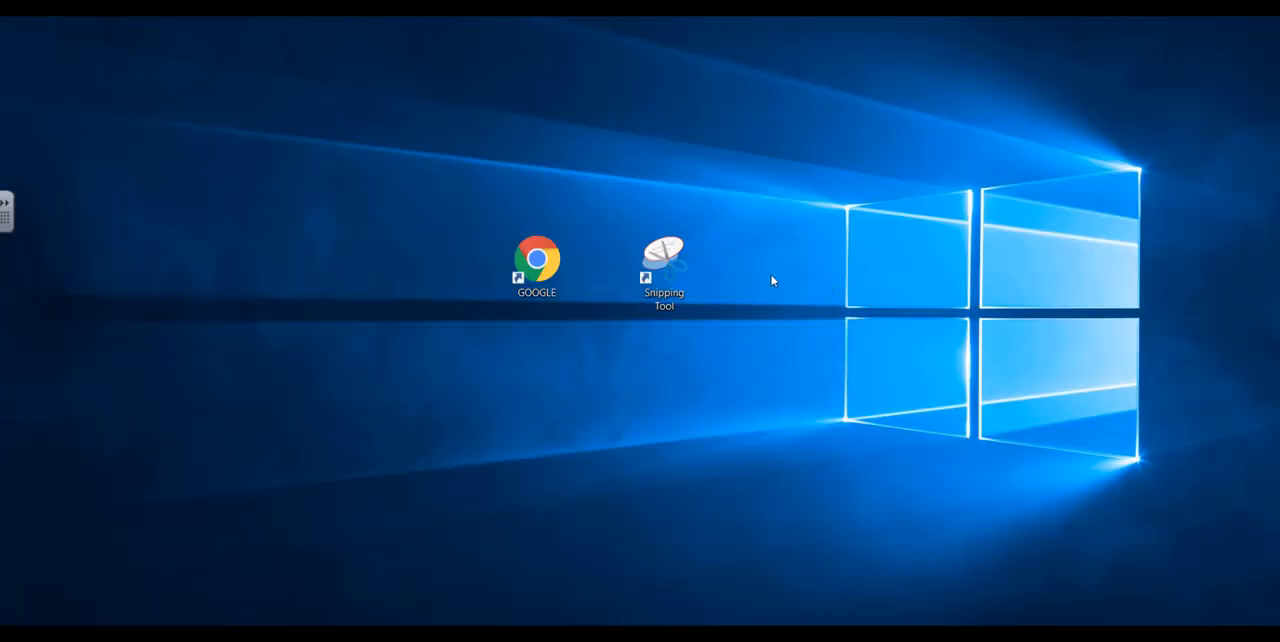
- Create a new desktop folder and name it 'Personal Math Trainer'
right_click(770, 282)
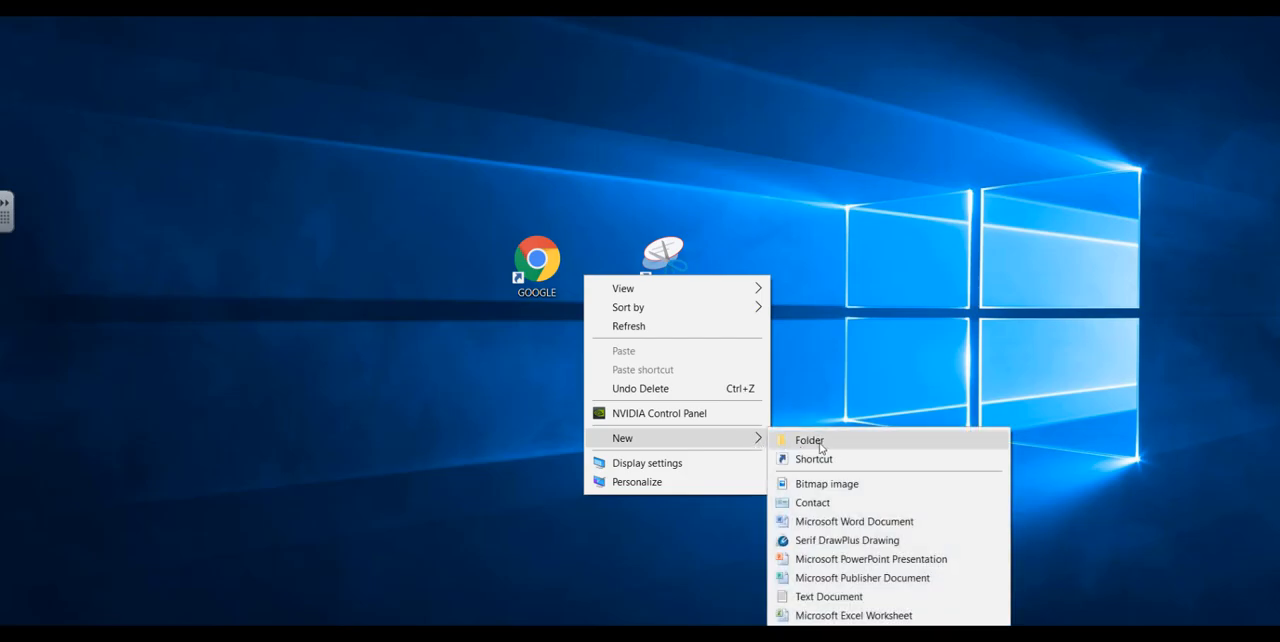
left_click(808, 440)
type("Personal Math Trainer")
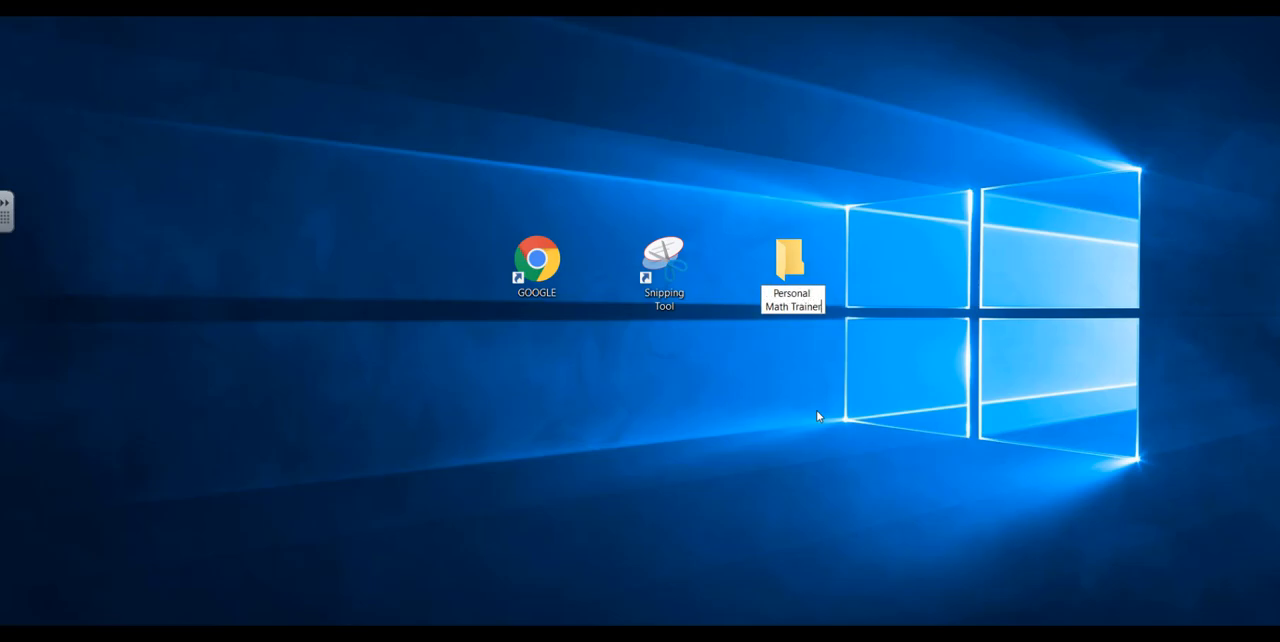
left_click(791, 250)
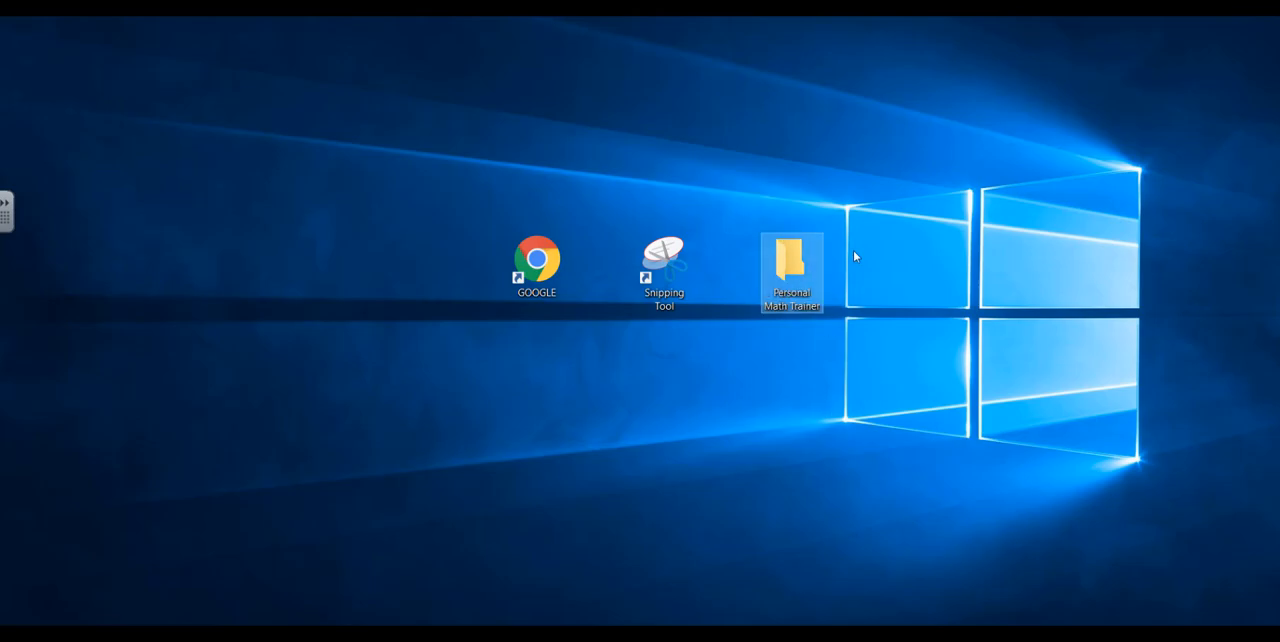
left_click(664, 270)
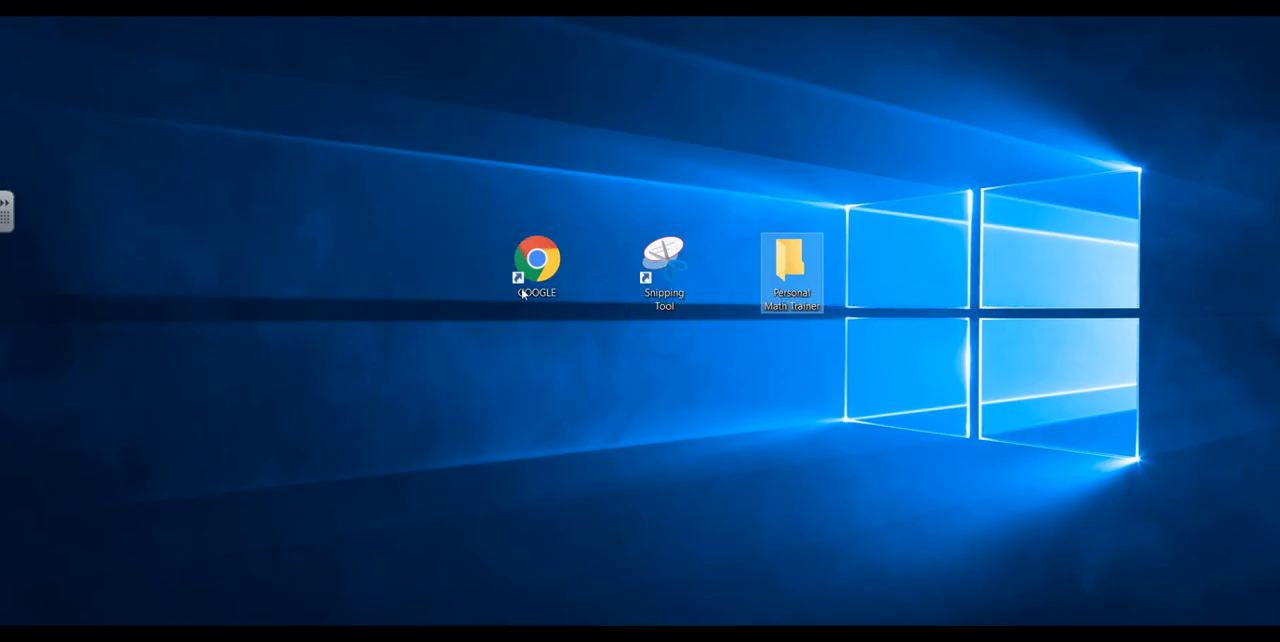
mouse_move(610, 468)
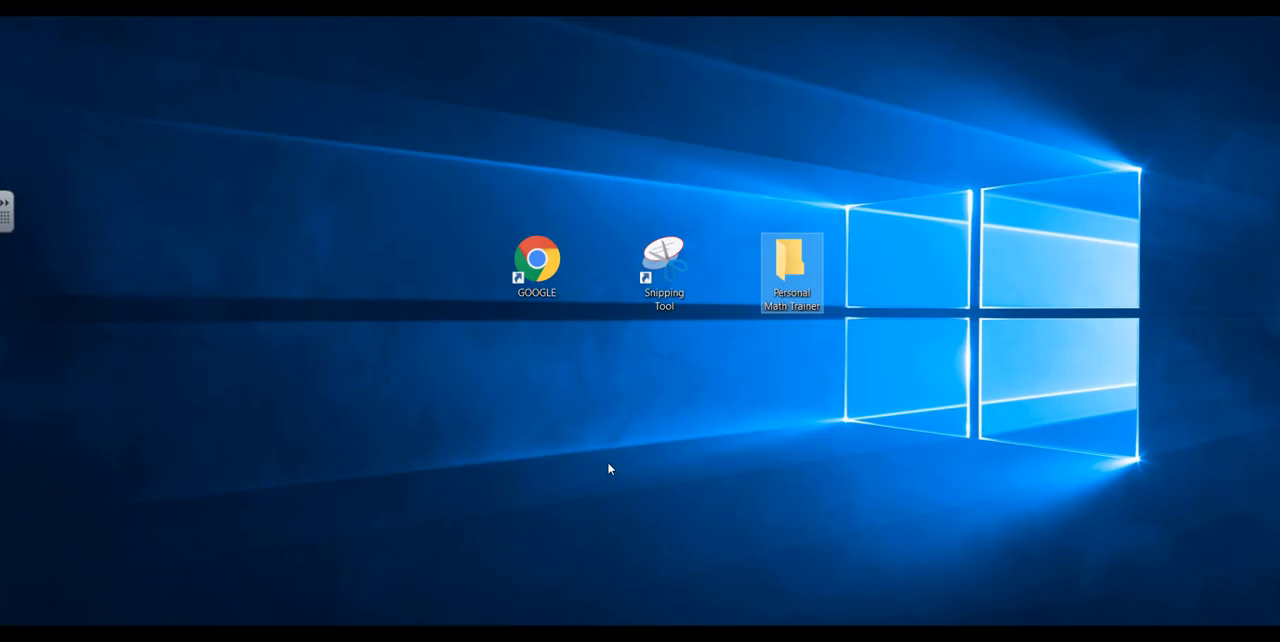
mouse_move(603, 474)
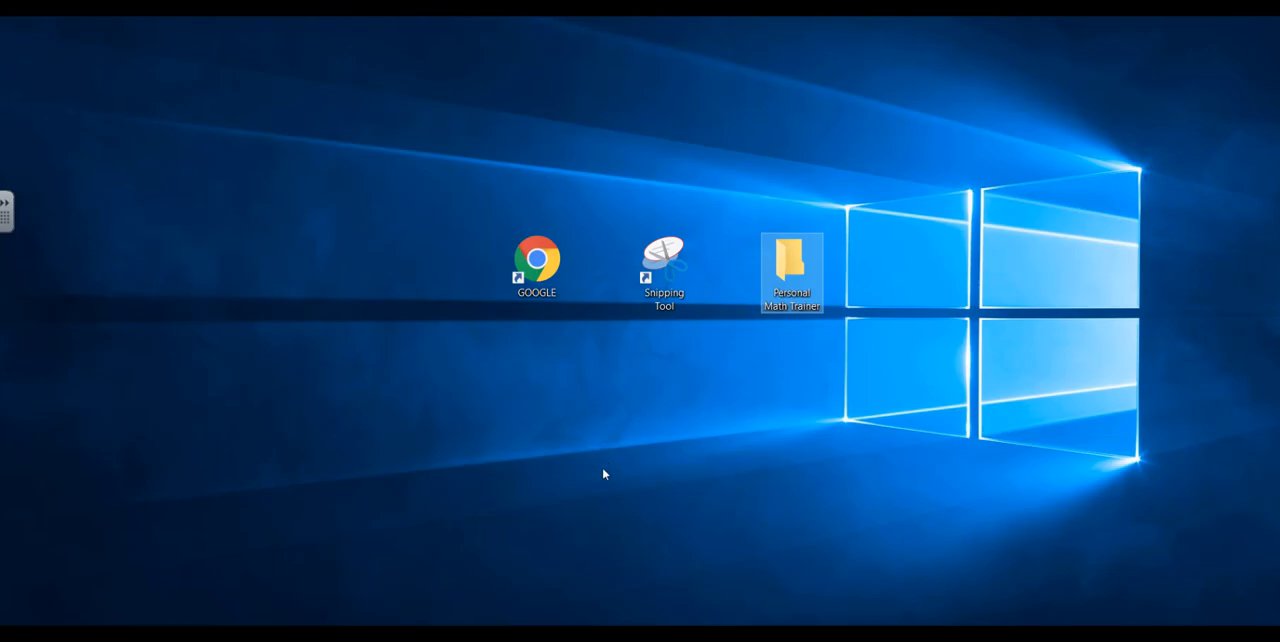
mouse_move(877, 305)
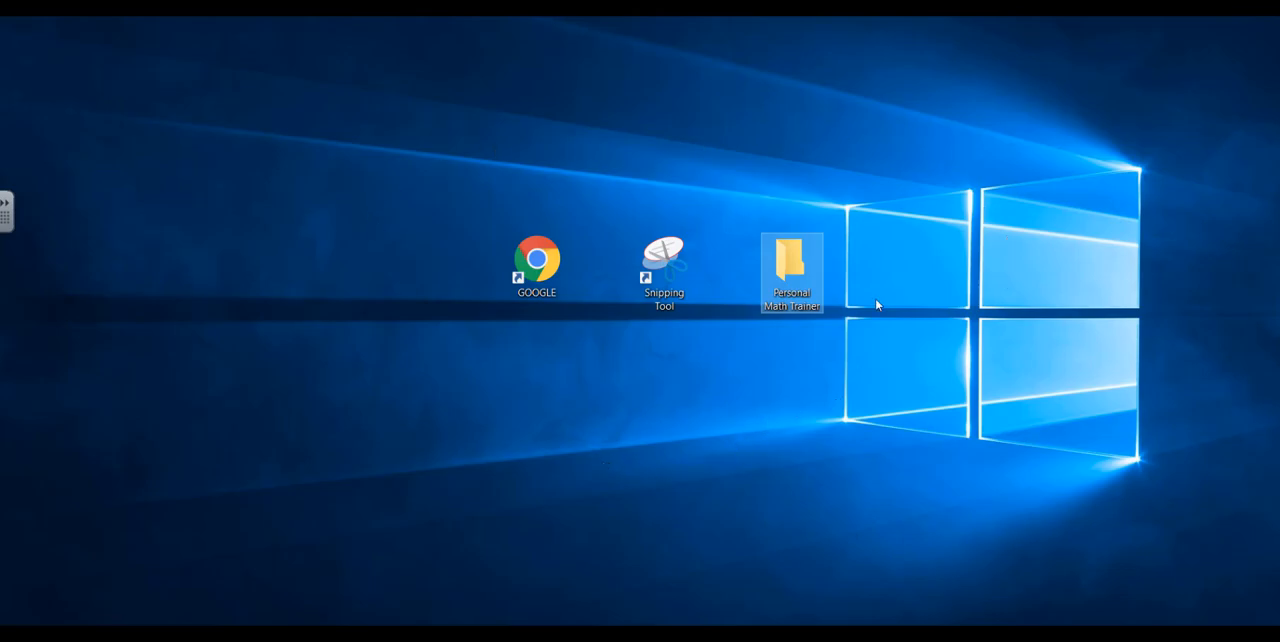
mouse_move(840, 477)
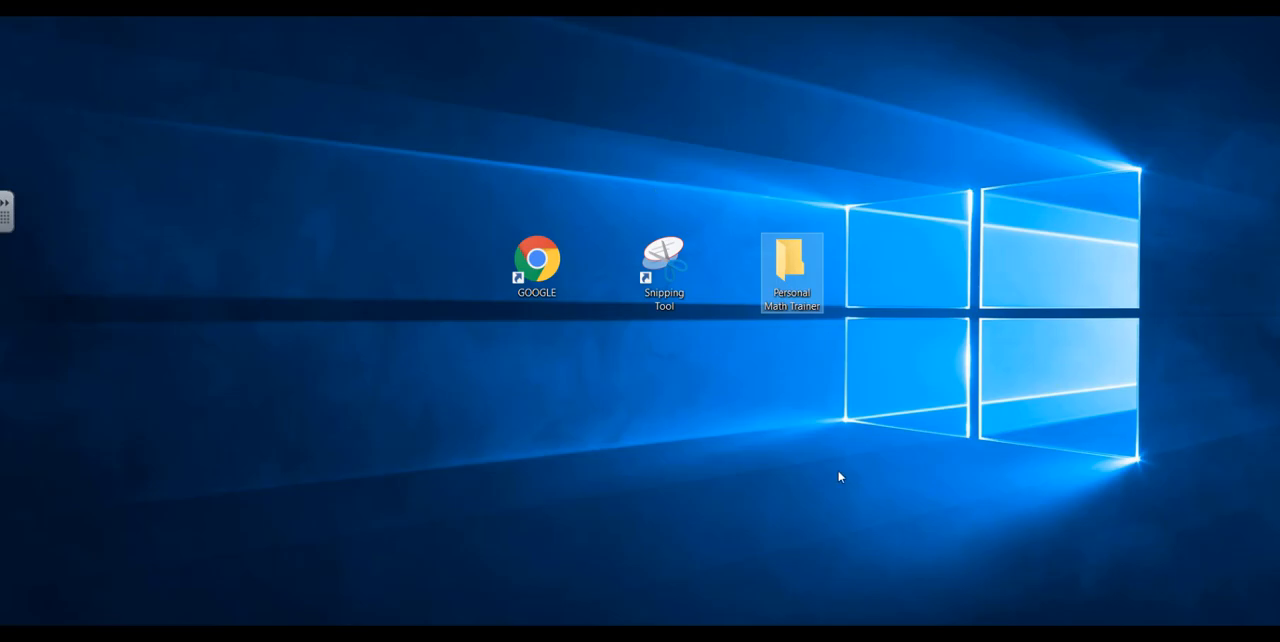
mouse_move(780, 534)
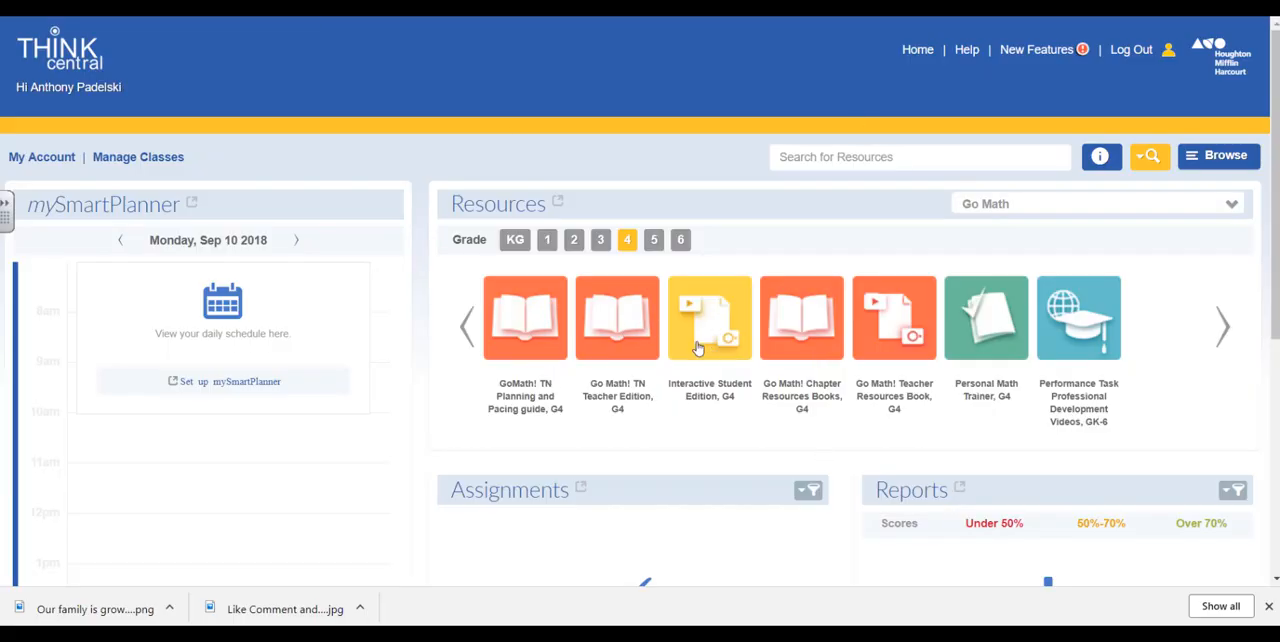
mouse_move(327, 404)
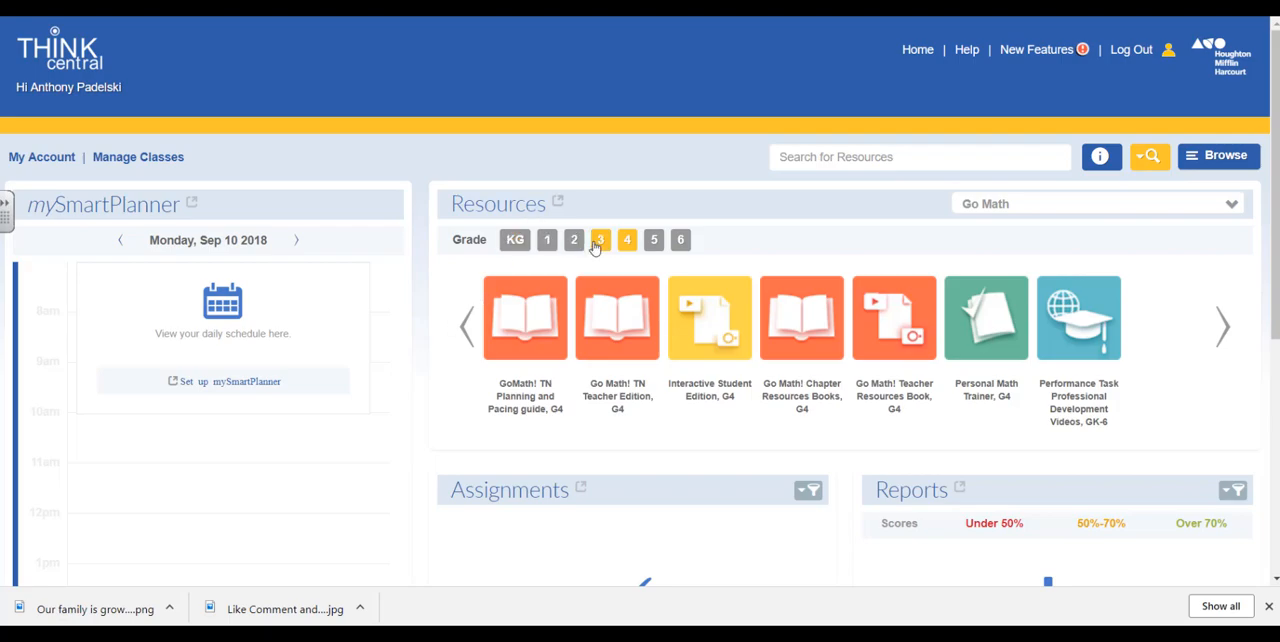
- Switch the resources to grade 4 and open the Personal Math Trainer, G4 tile
left_click(600, 239)
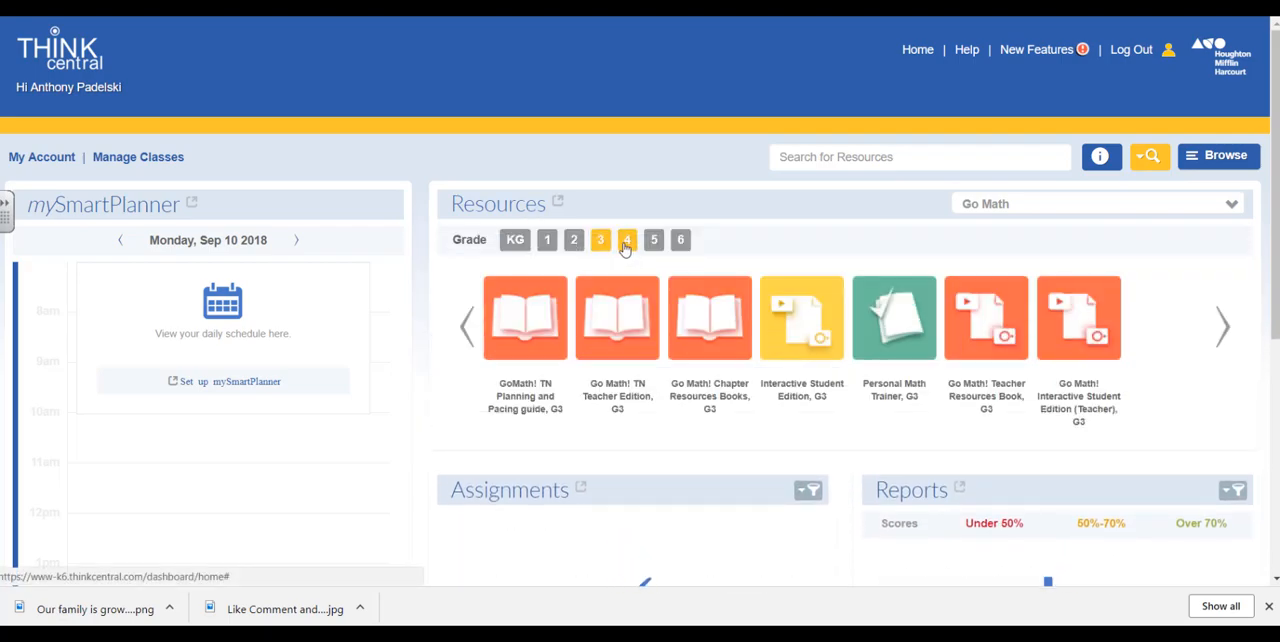
left_click(627, 239)
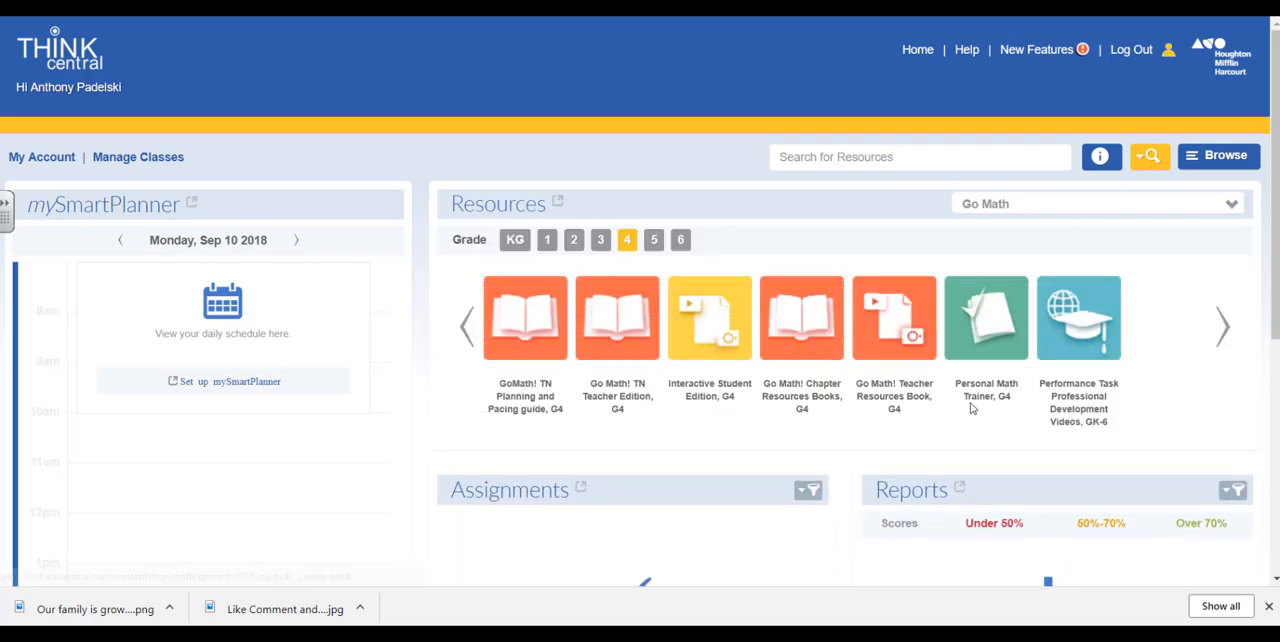
left_click(985, 318)
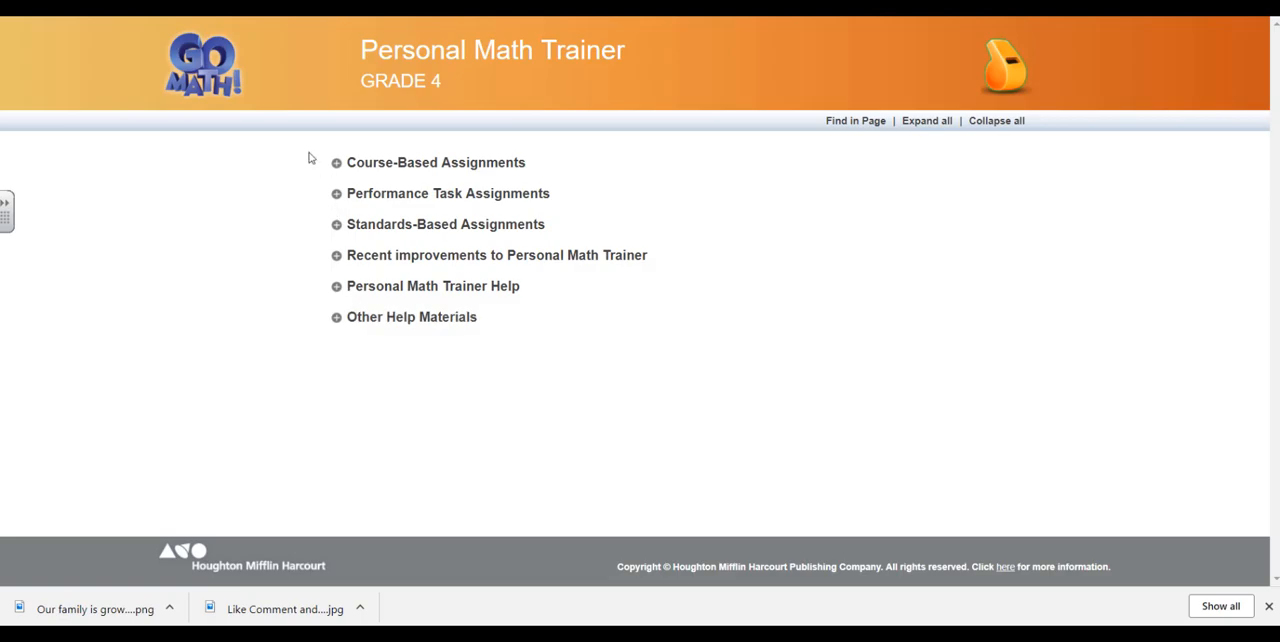
- Expand Standards-Based Assignments and list the Number & Operations in Base Ten (NBT) quizzes
left_click(336, 162)
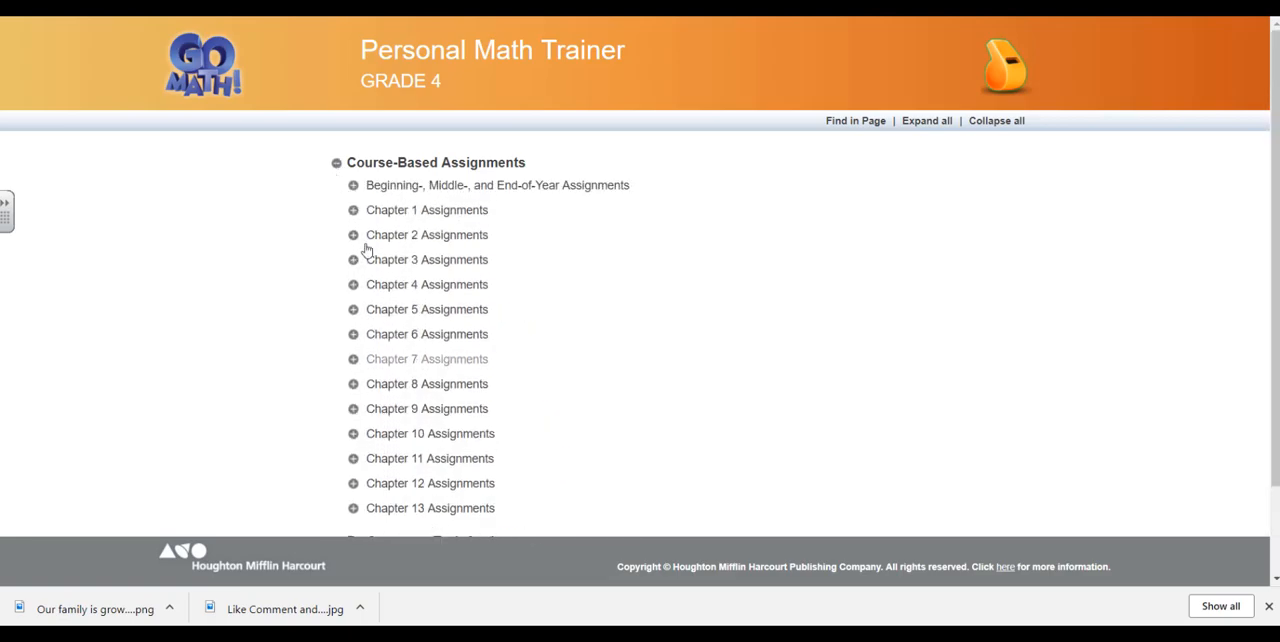
left_click(336, 162)
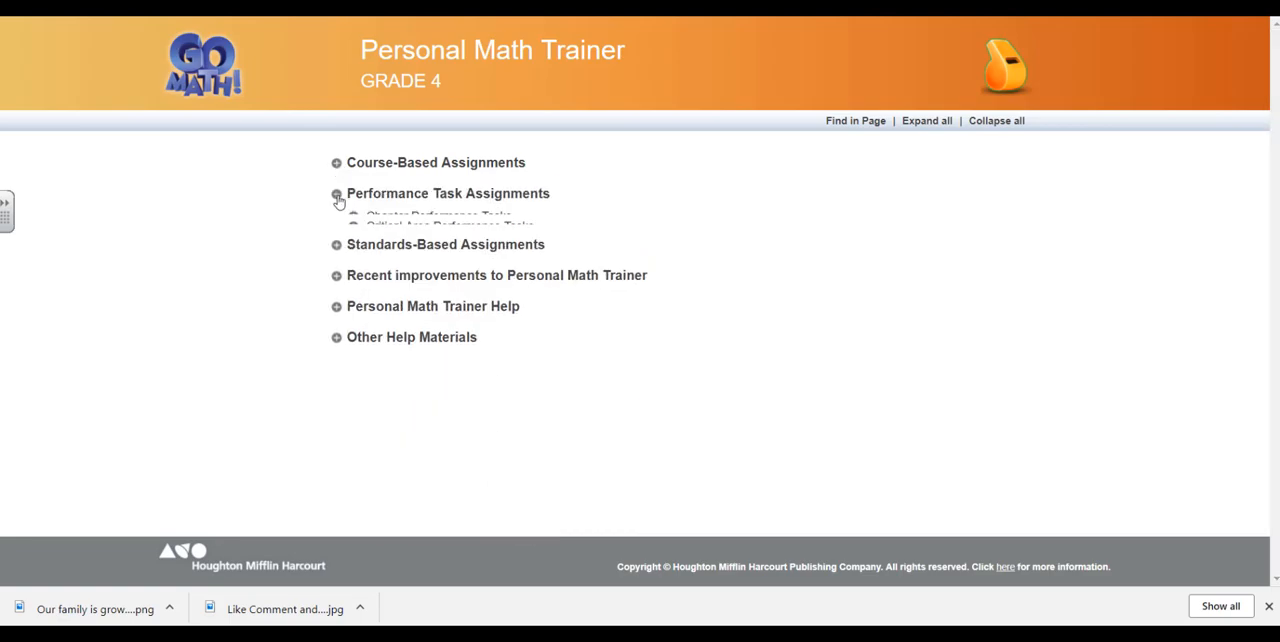
left_click(337, 193)
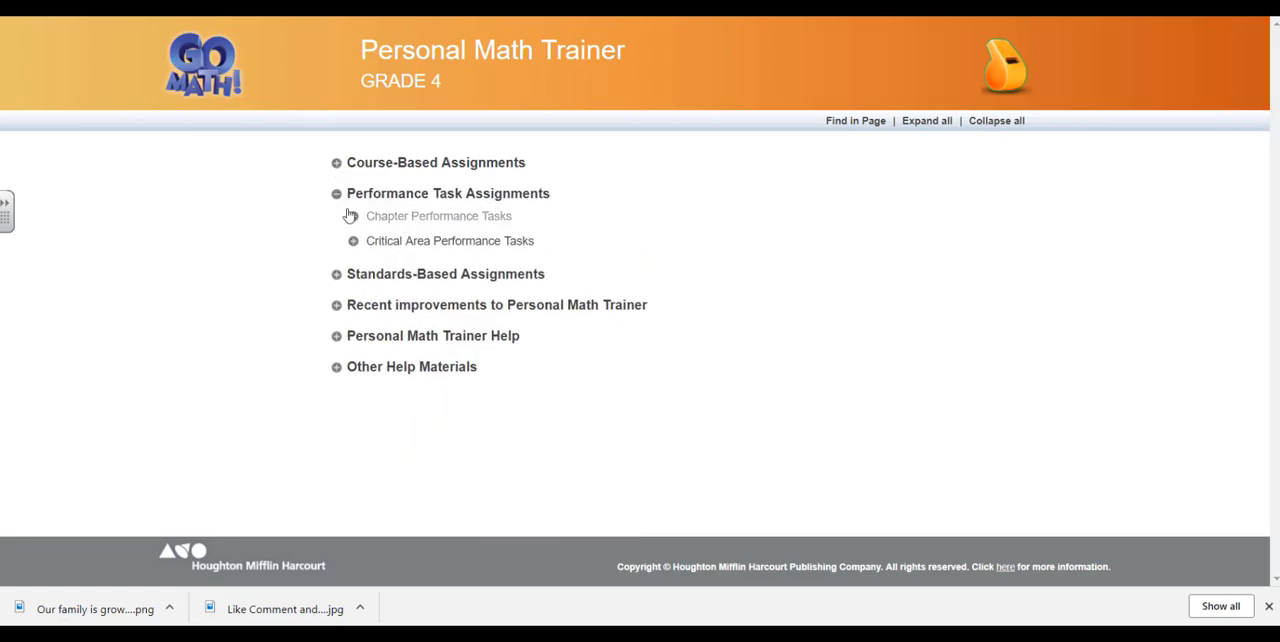
left_click(337, 193)
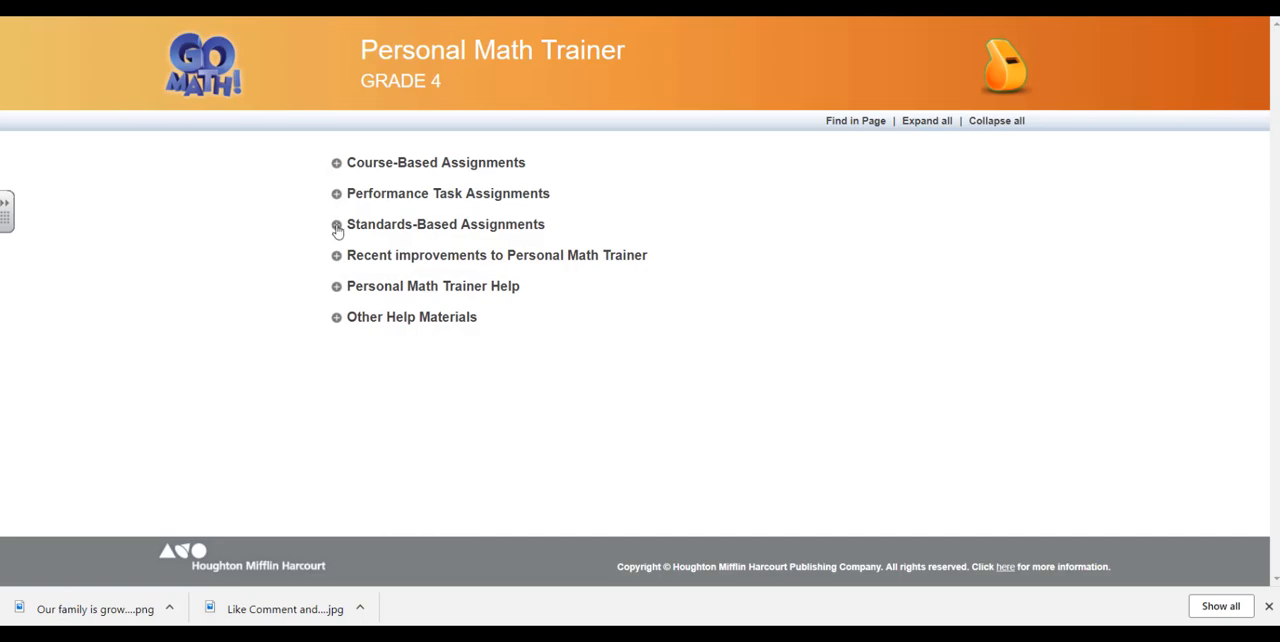
left_click(336, 224)
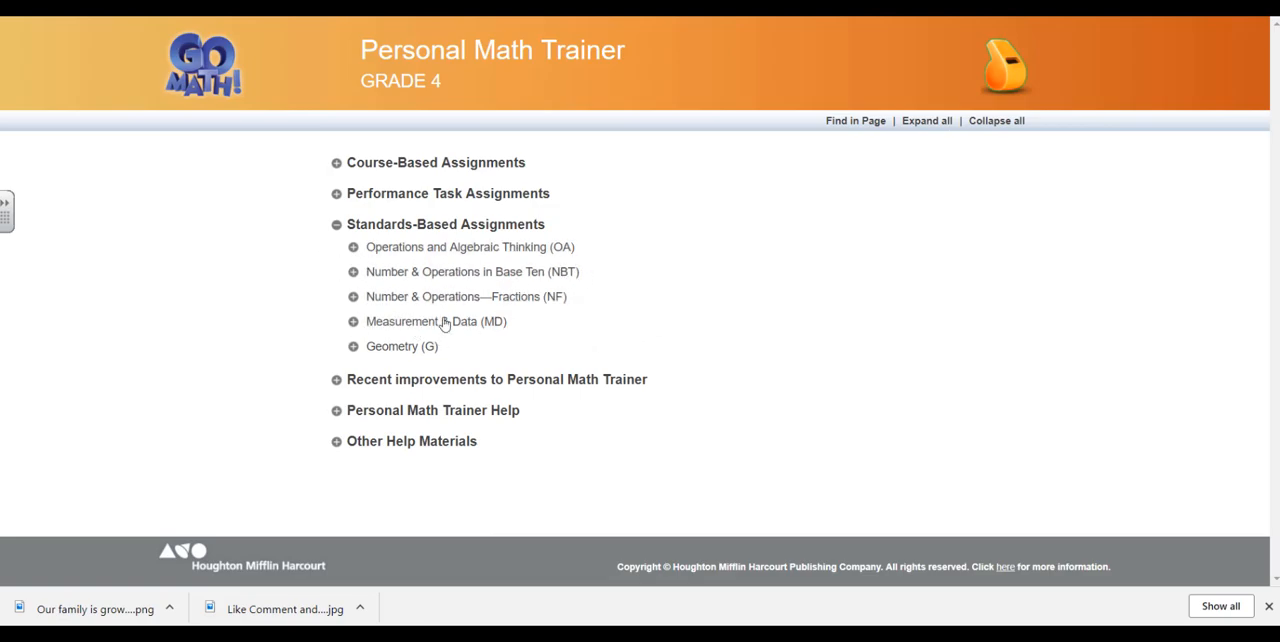
left_click(353, 271)
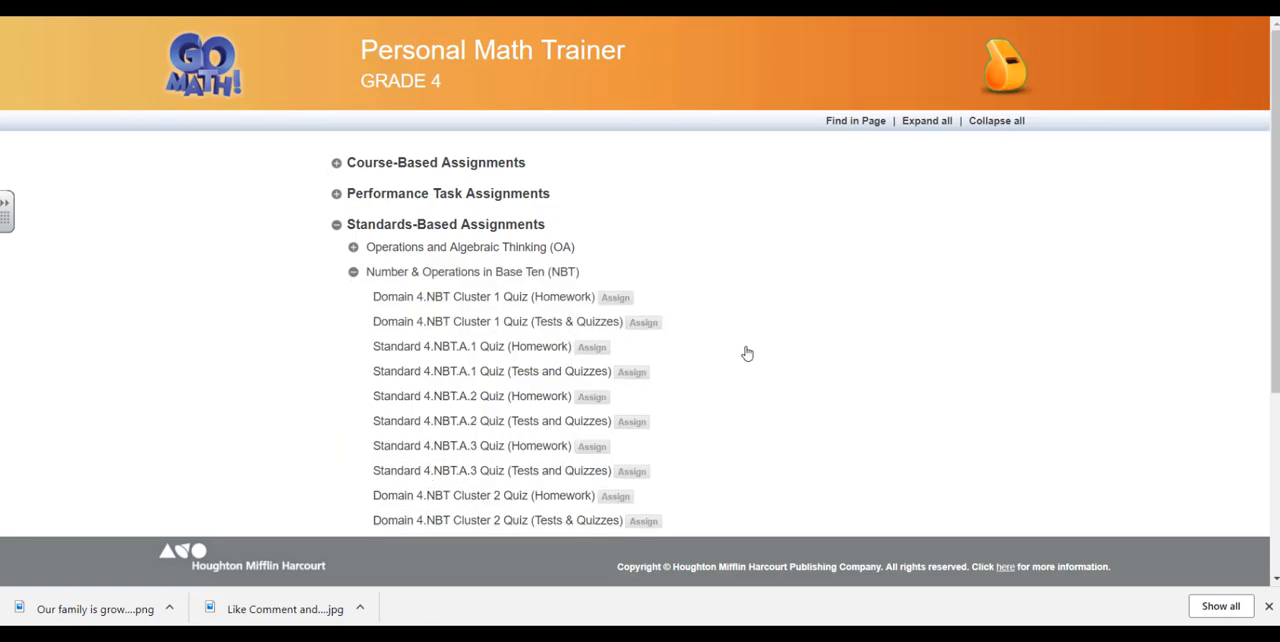
scroll("down", 3)
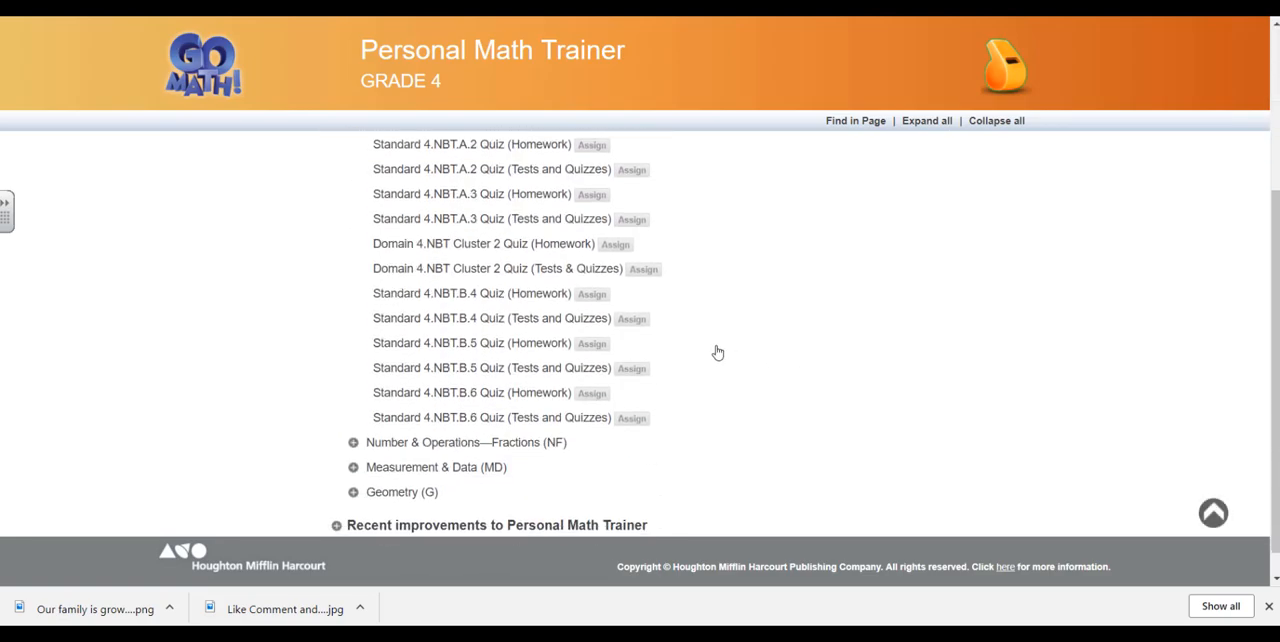
mouse_move(467, 293)
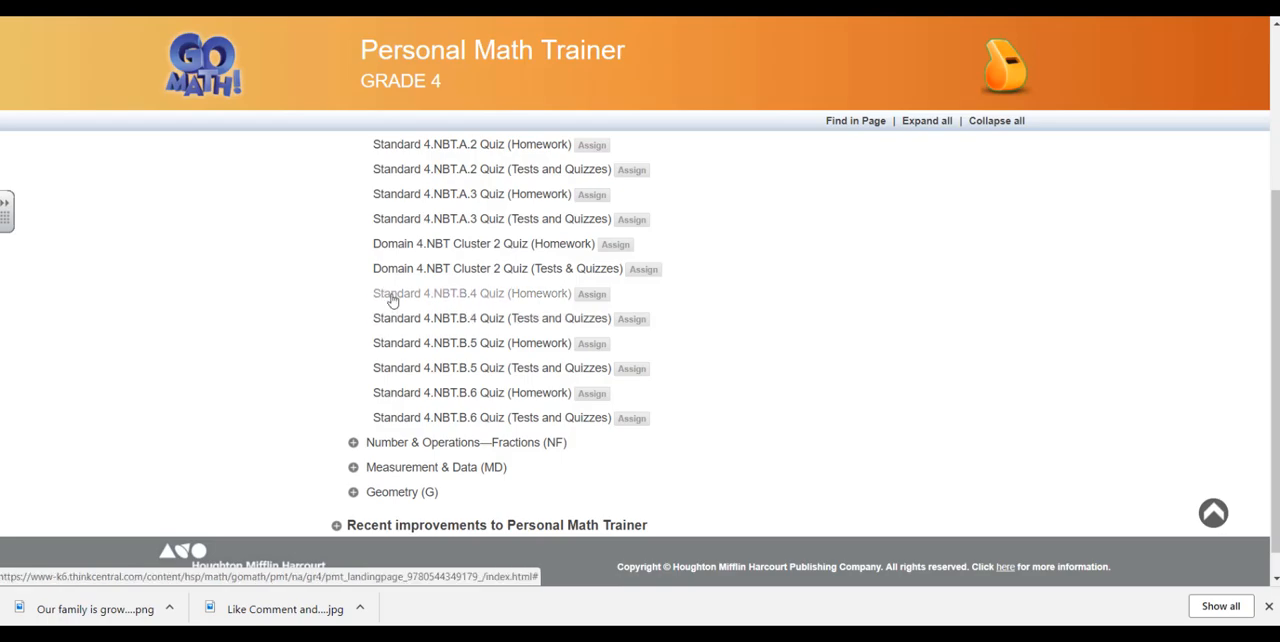
mouse_move(515, 305)
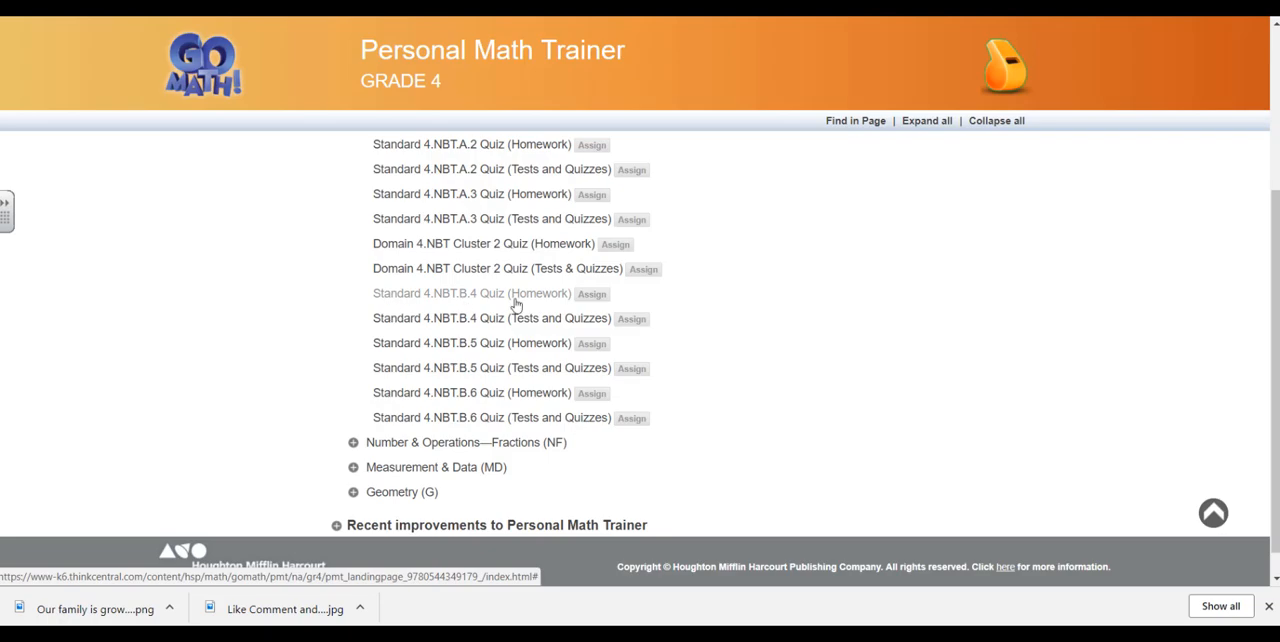
mouse_move(525, 323)
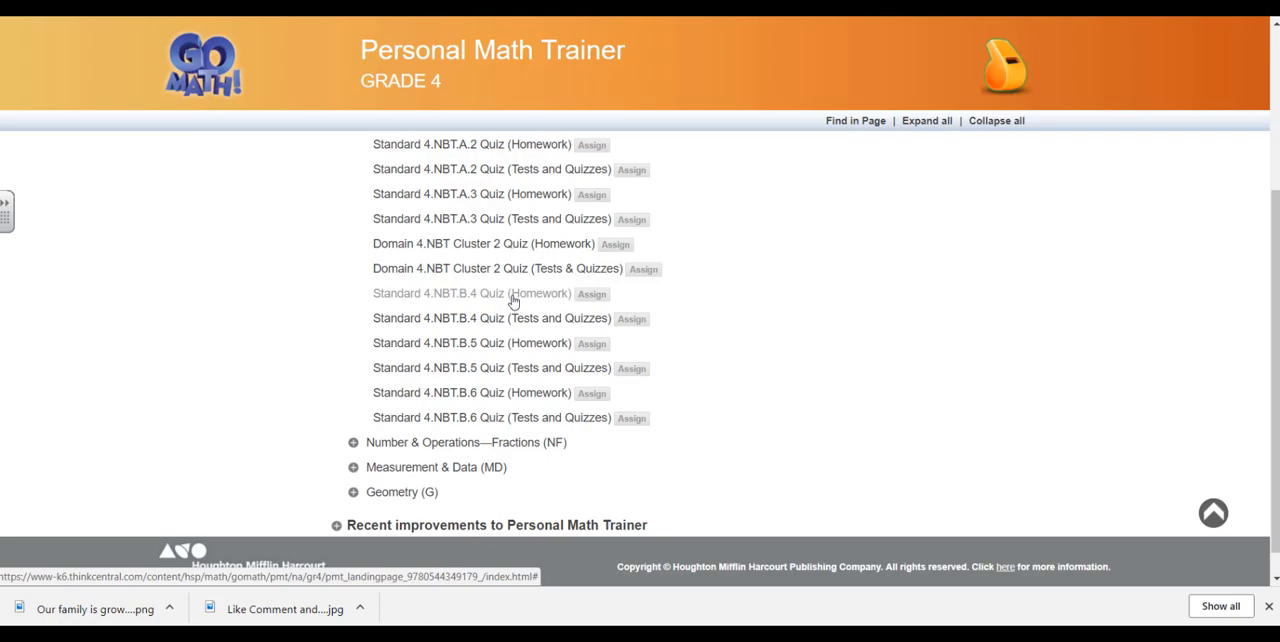
- Open the Standard 4.NBT.B.4 Quiz (Homework) and step through questions 1 to 10
left_click(472, 293)
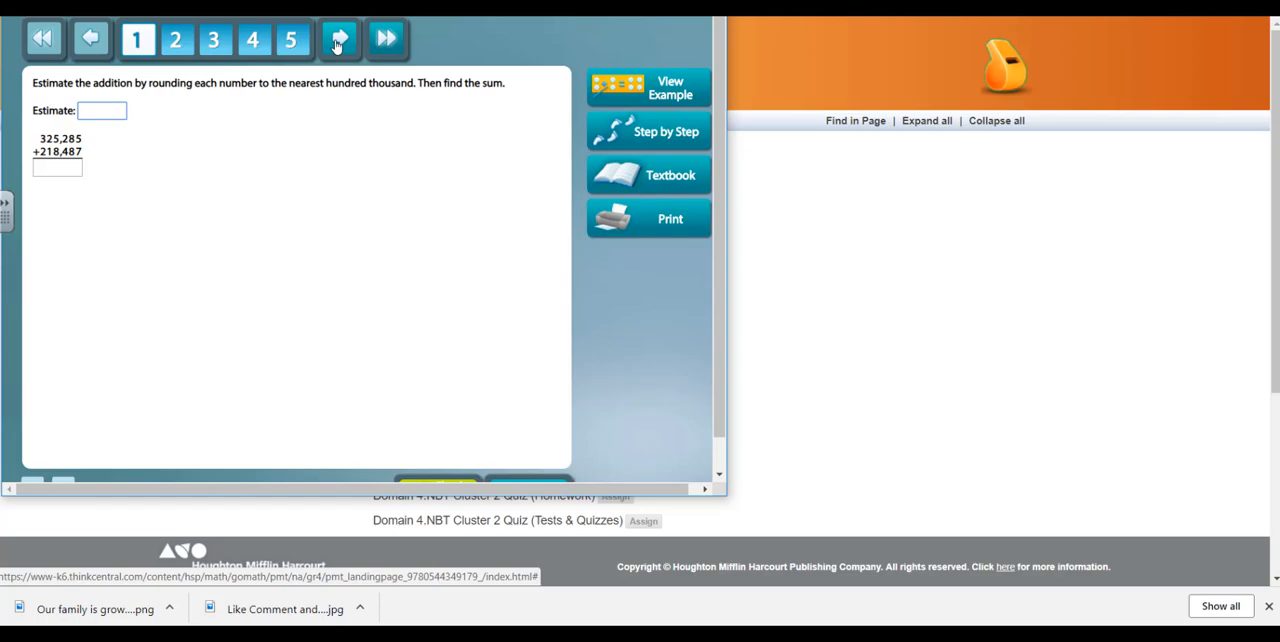
left_click(339, 38)
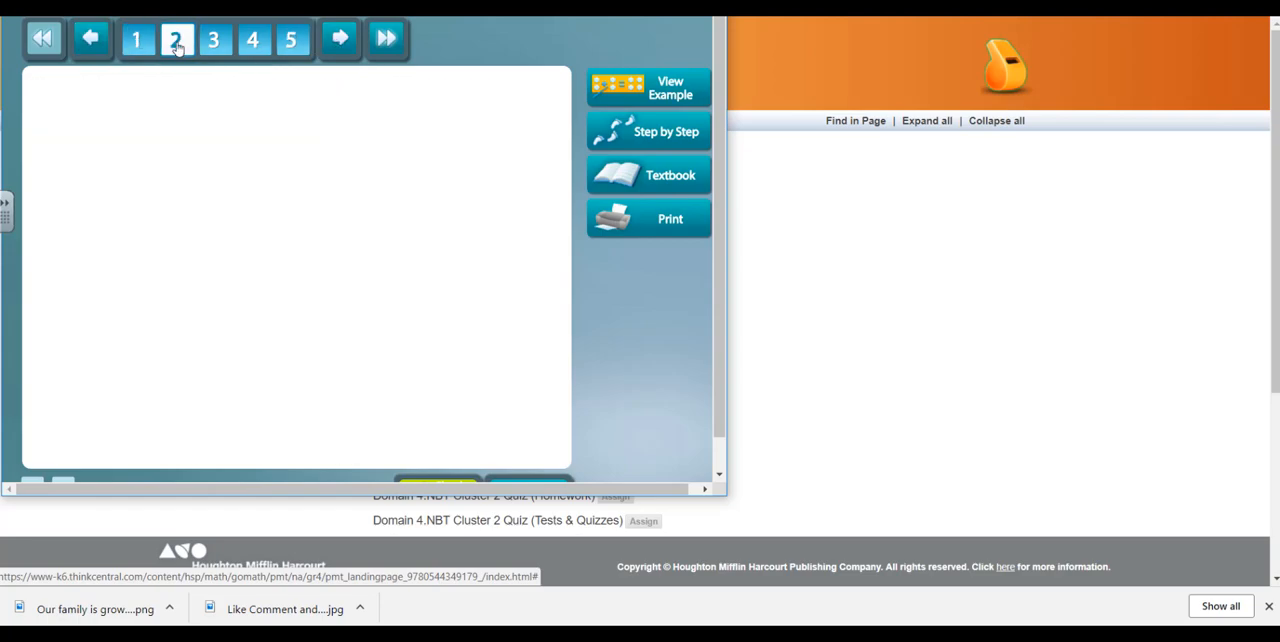
left_click(253, 39)
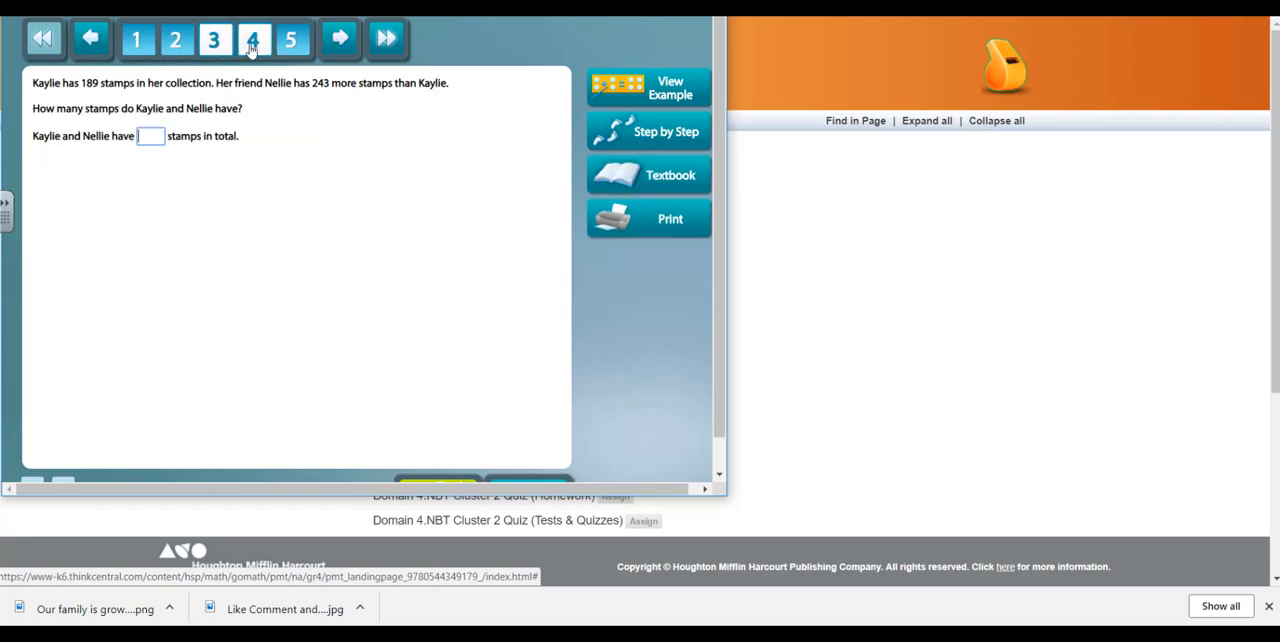
left_click(339, 38)
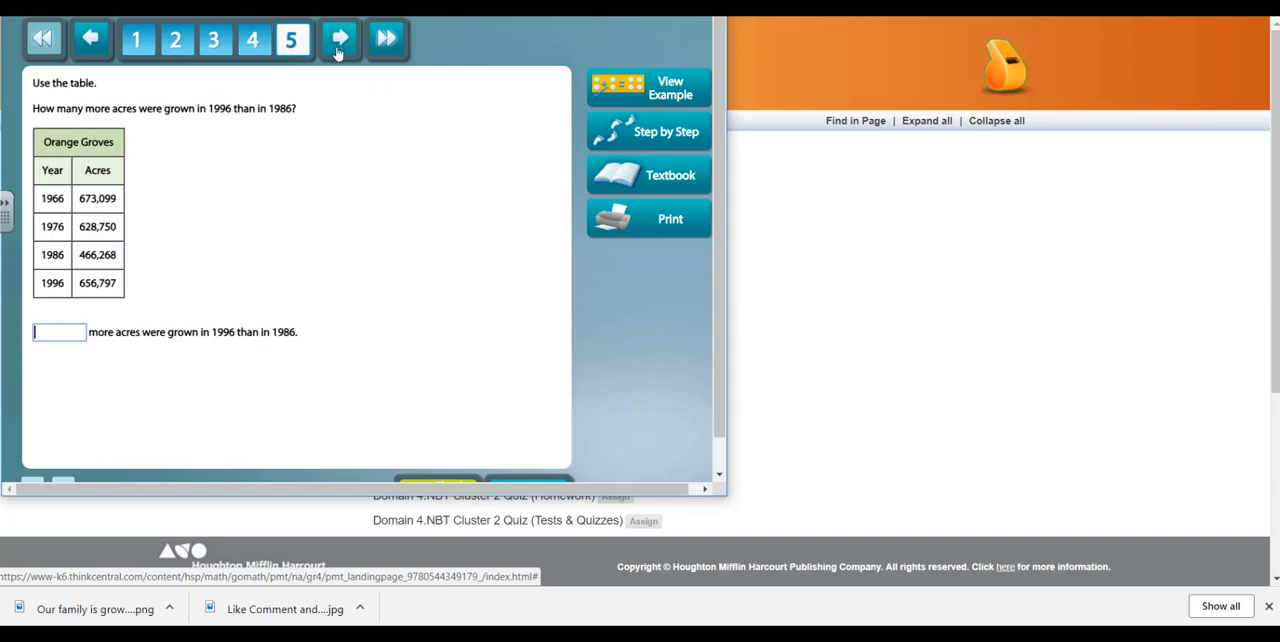
left_click(339, 38)
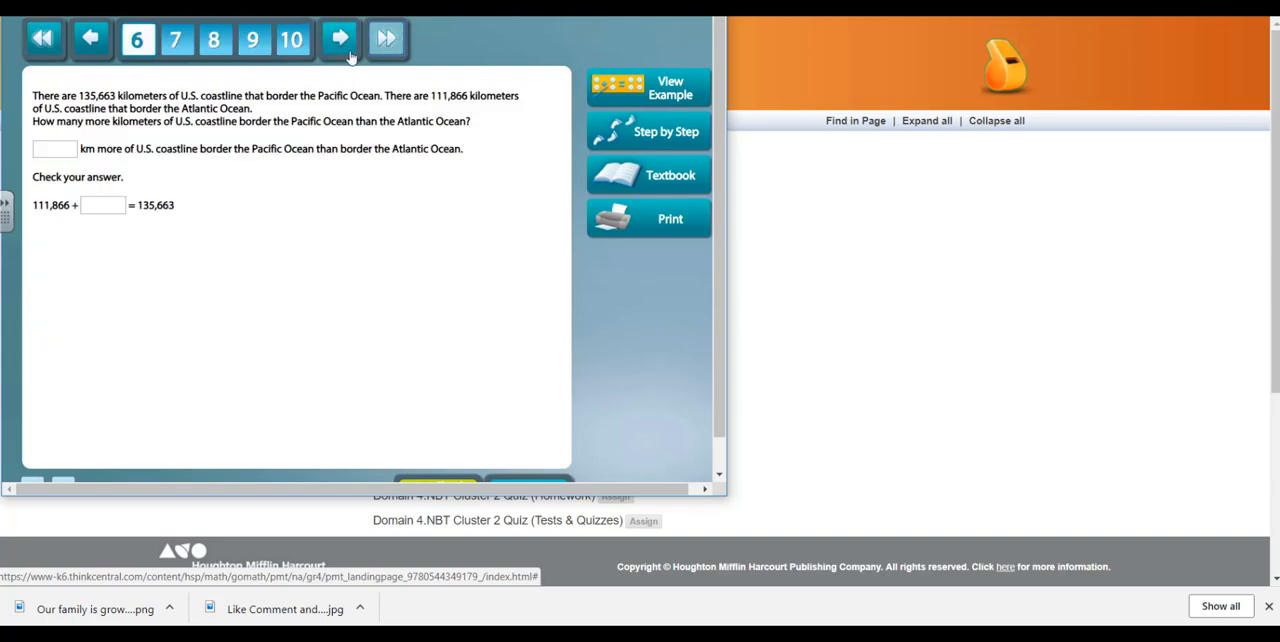
left_click(339, 38)
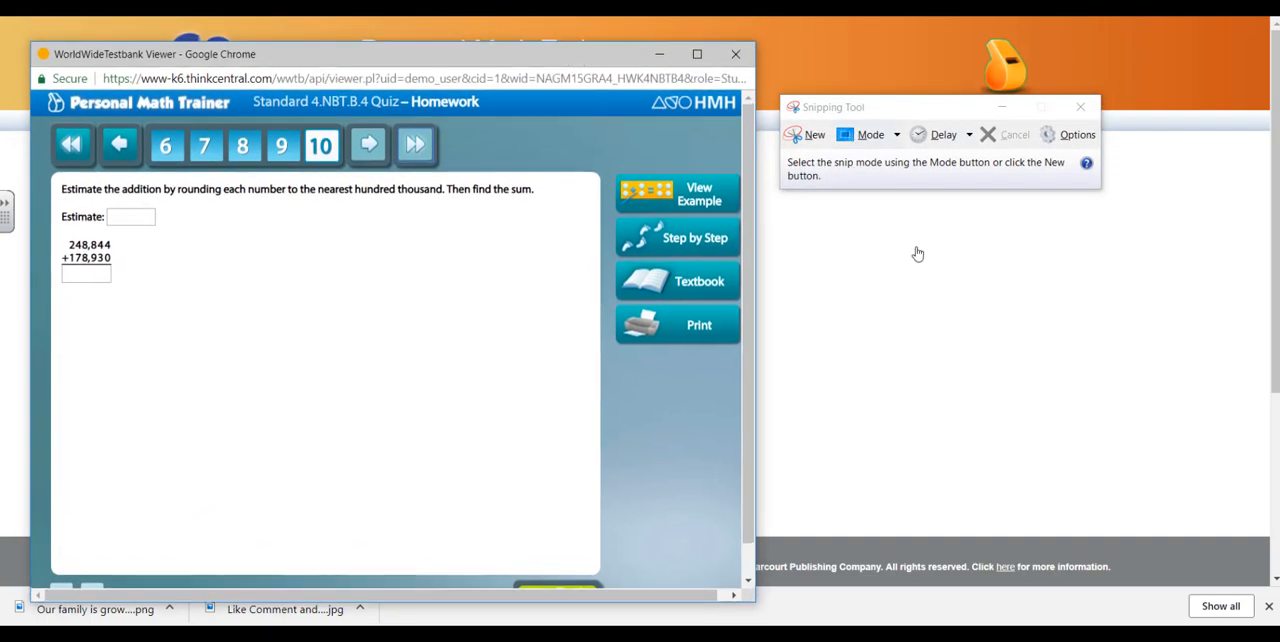
- Snip the quiz question window with a new Snipping Tool capture
left_click(895, 134)
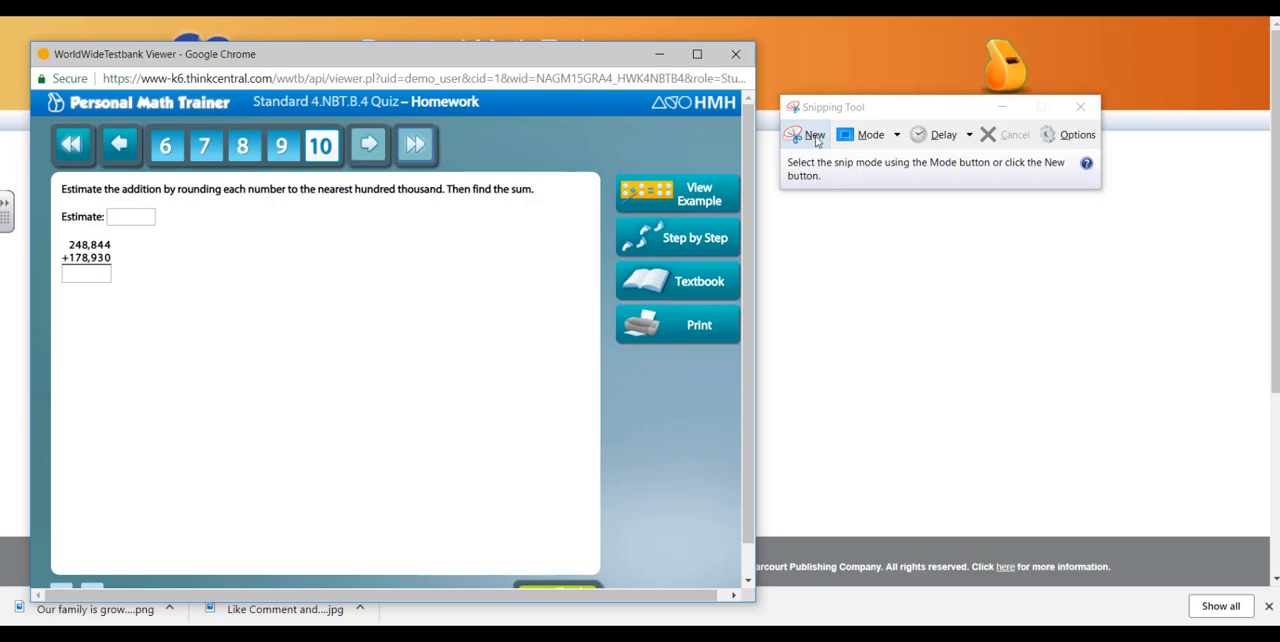
left_click(809, 134)
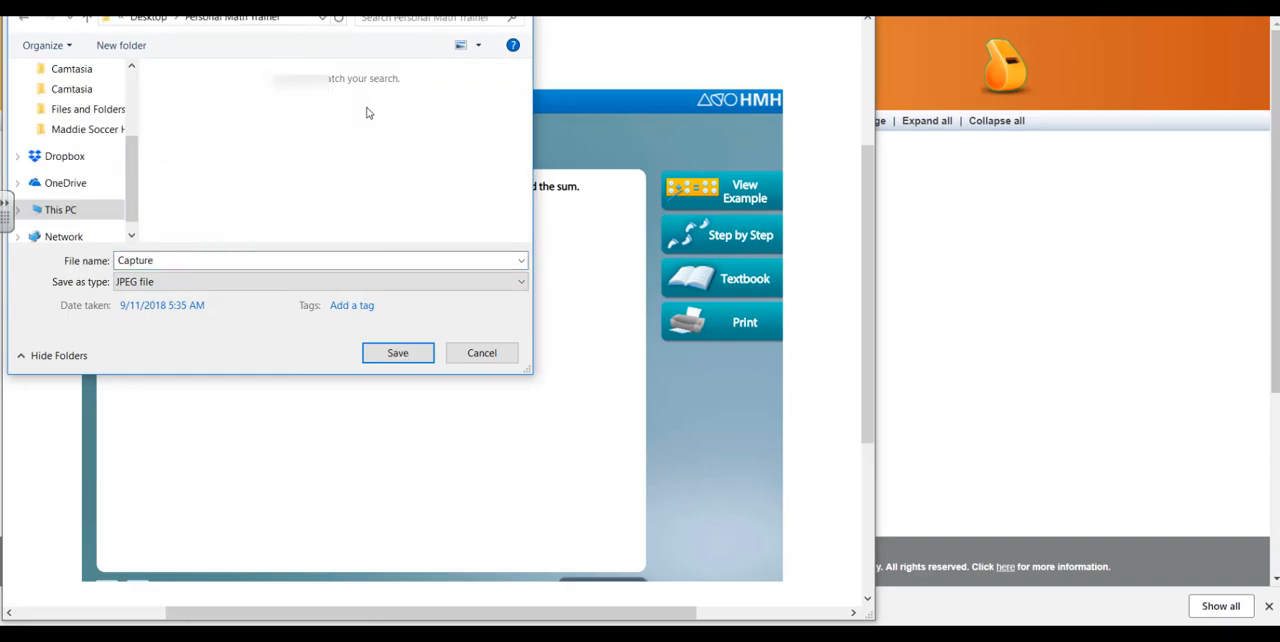
- Save the quiz snip as a JPEG named 4.NBT.4
left_click(320, 260)
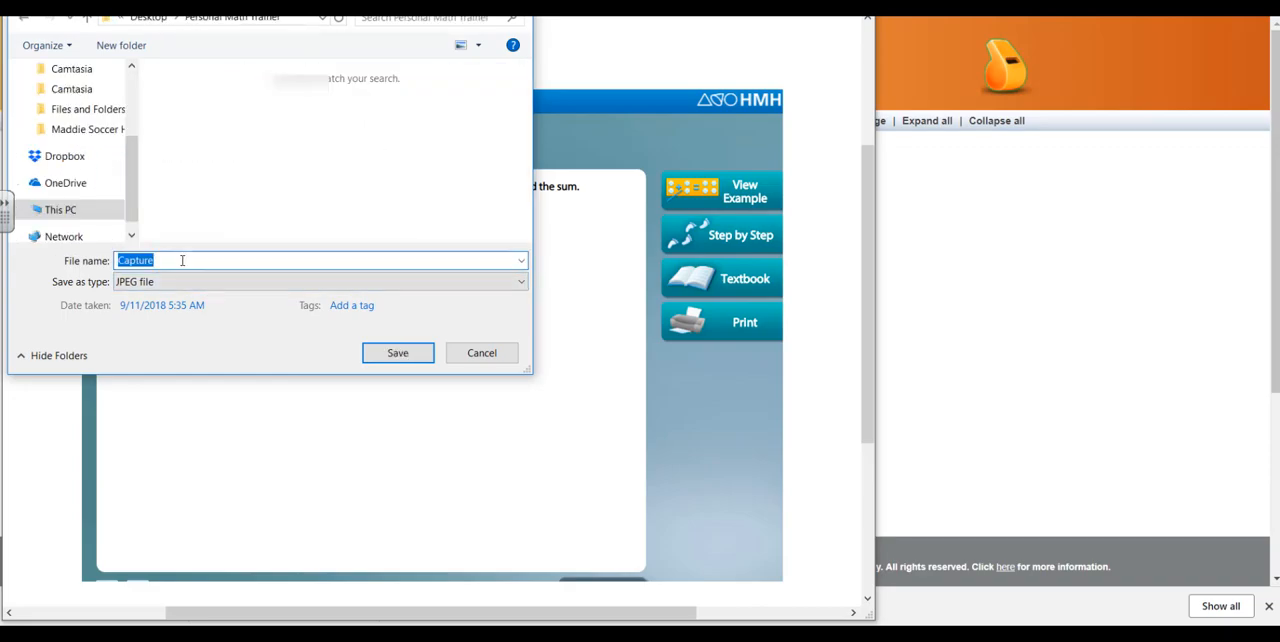
type("4")
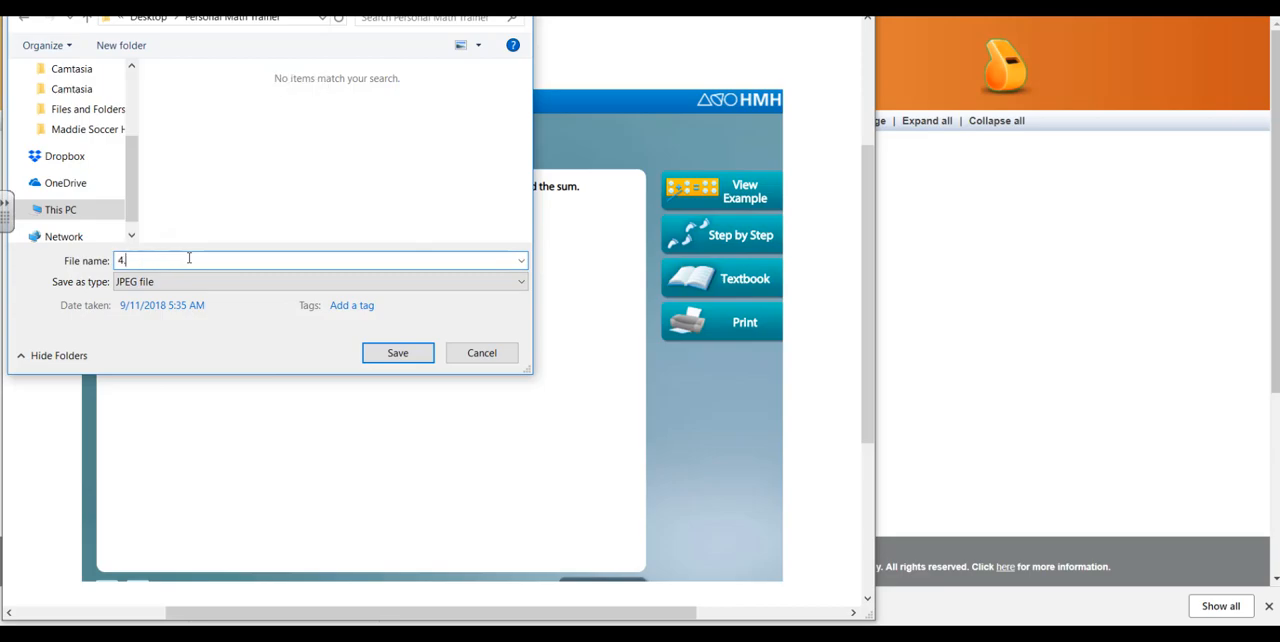
type(".NBT.4")
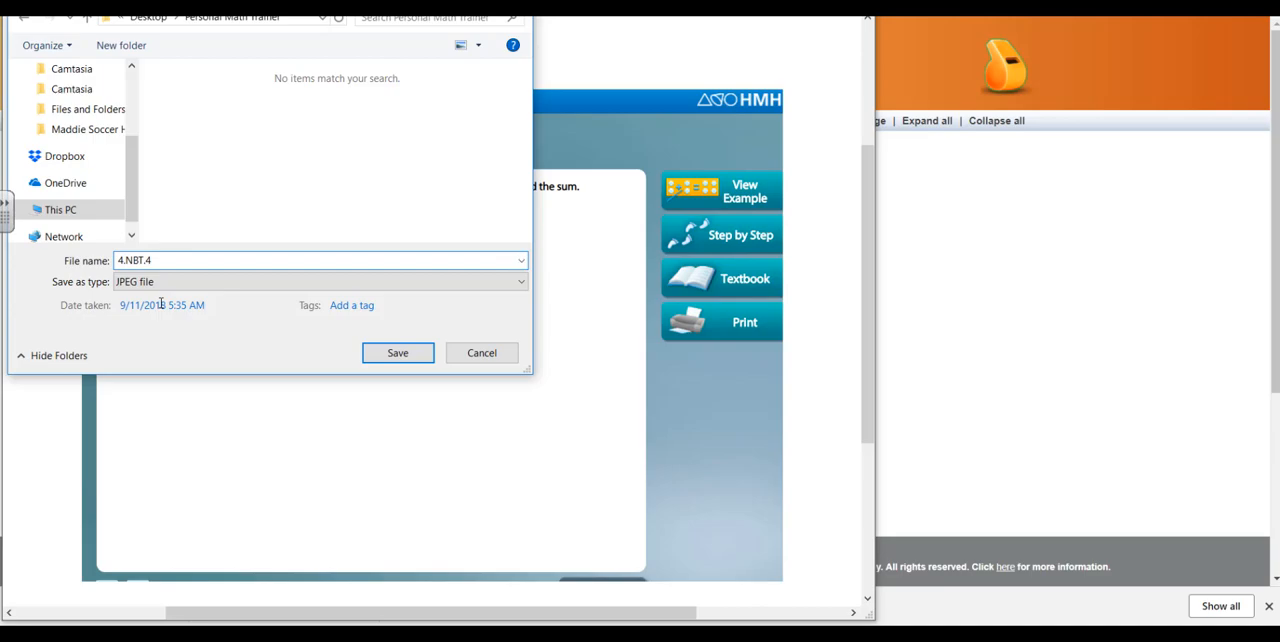
left_click(170, 305)
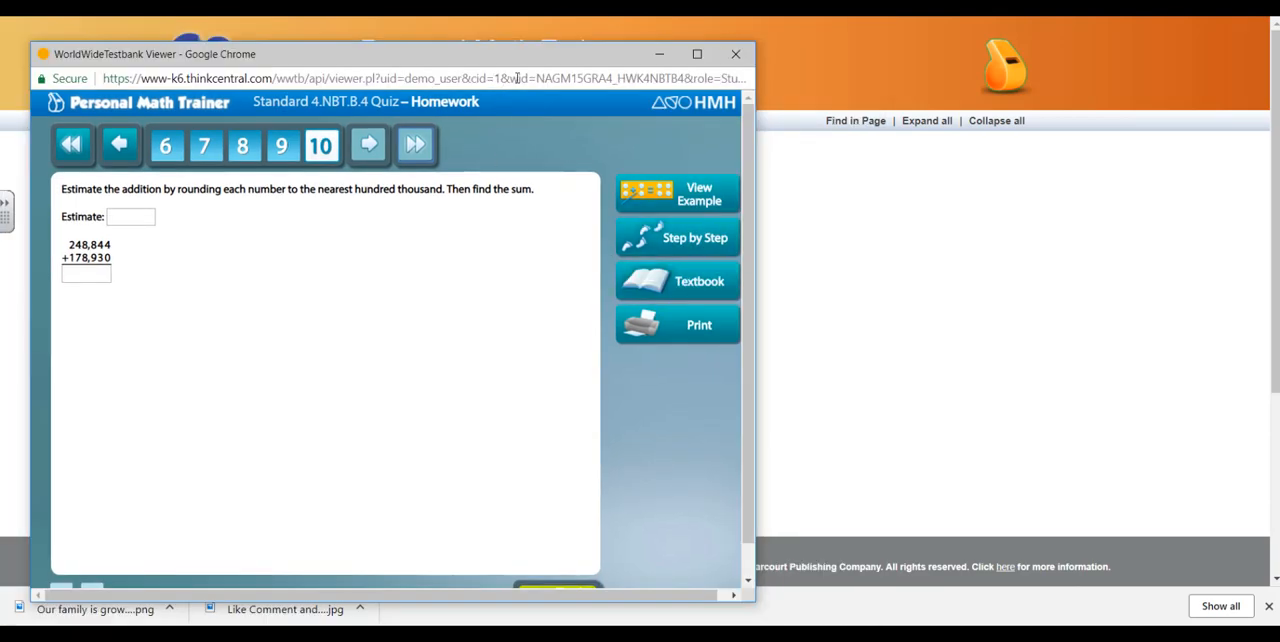
- Copy the ThinkCentral quiz page URL from Chrome's address bar
left_click(420, 78)
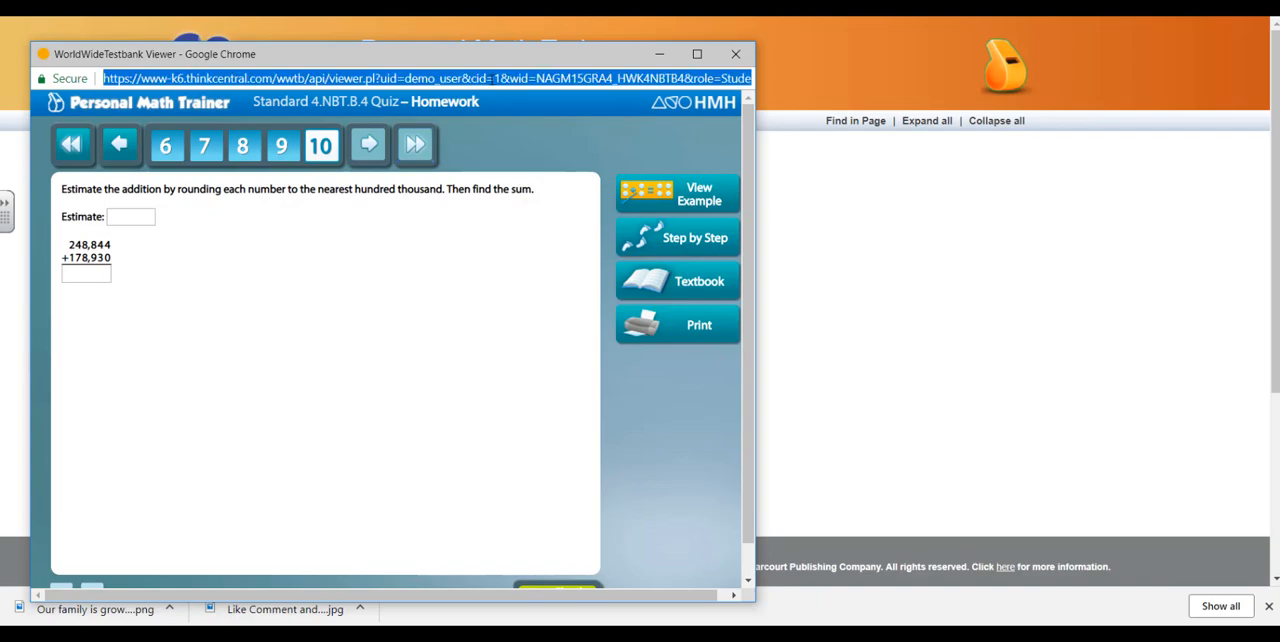
right_click(400, 78)
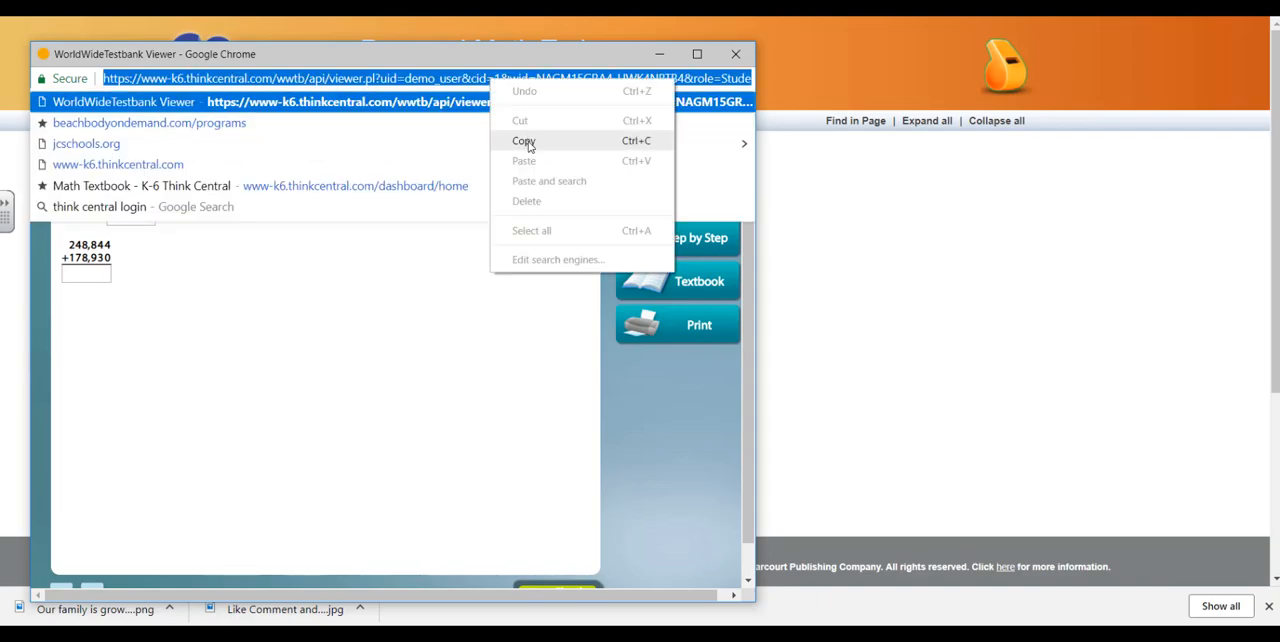
left_click(524, 140)
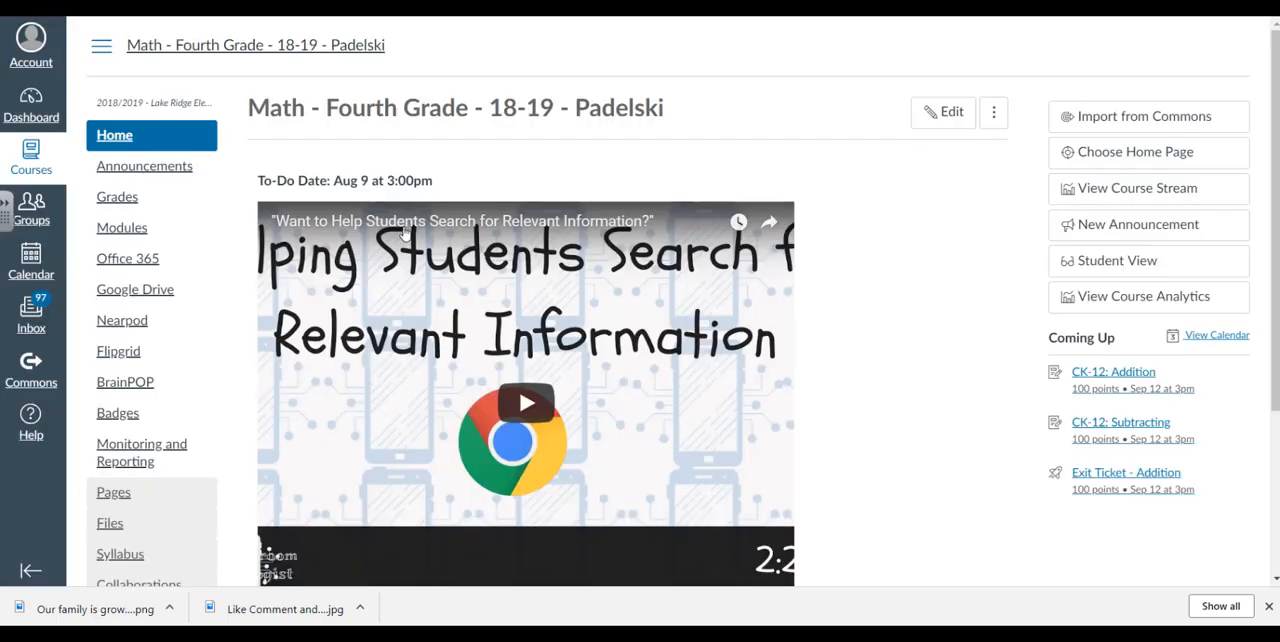
mouse_move(229, 45)
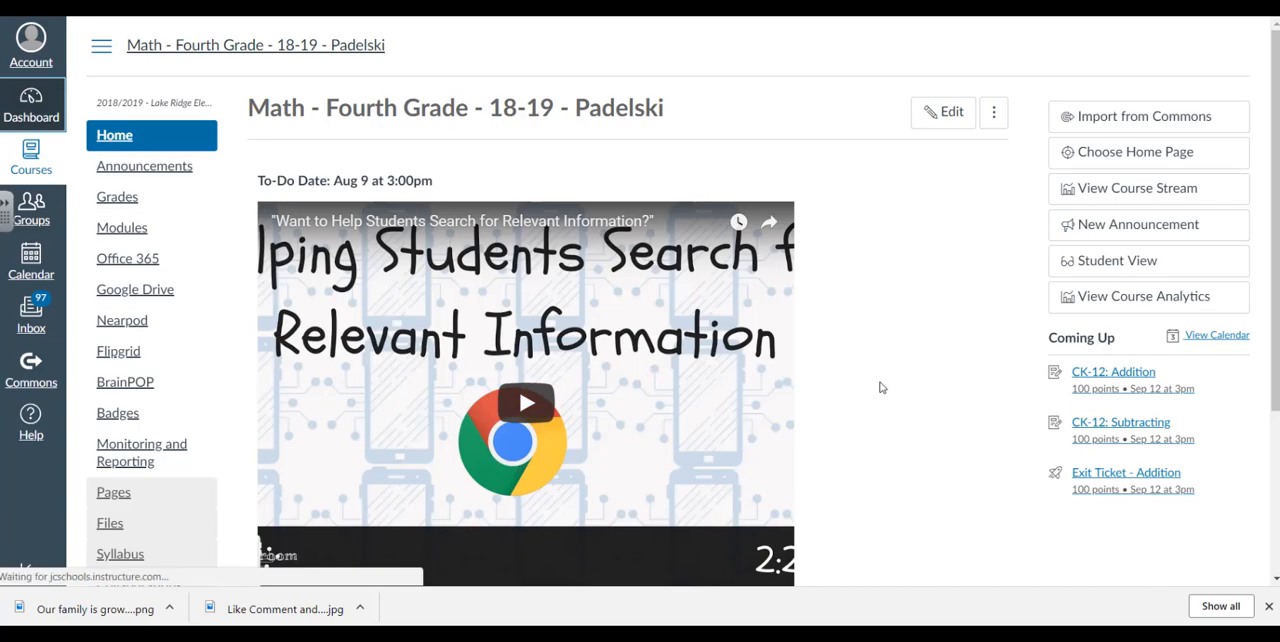
mouse_move(909, 385)
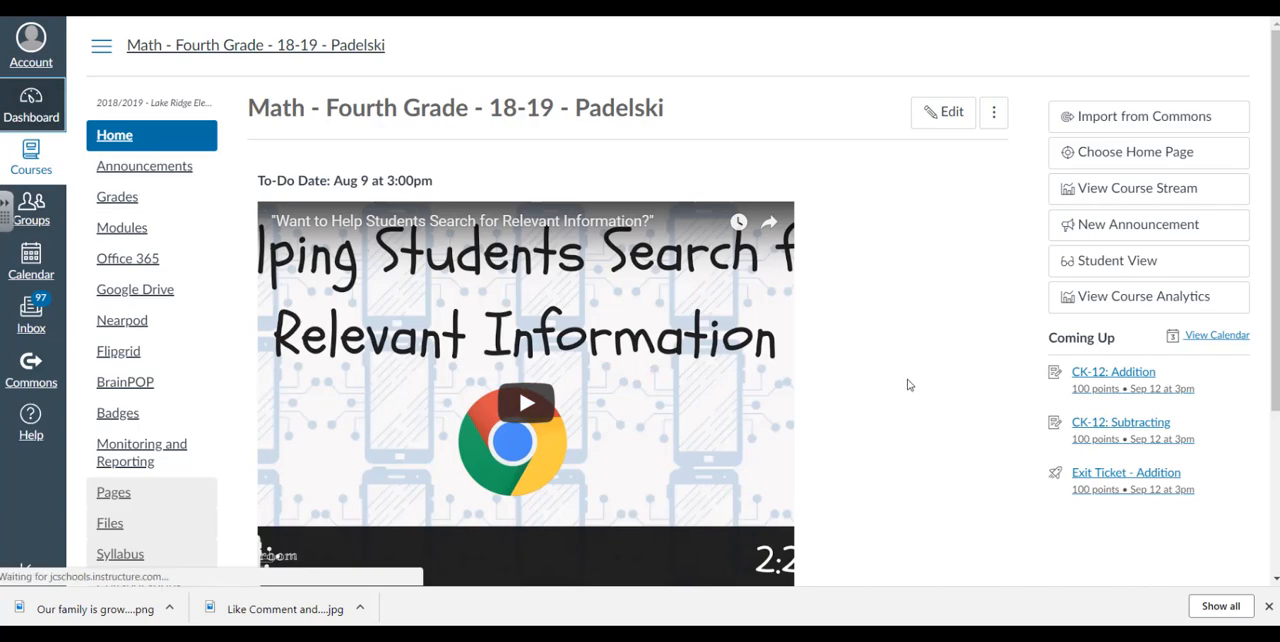
- Go to the Math – Fourth Grade course's Pages and view all pages
left_click(31, 105)
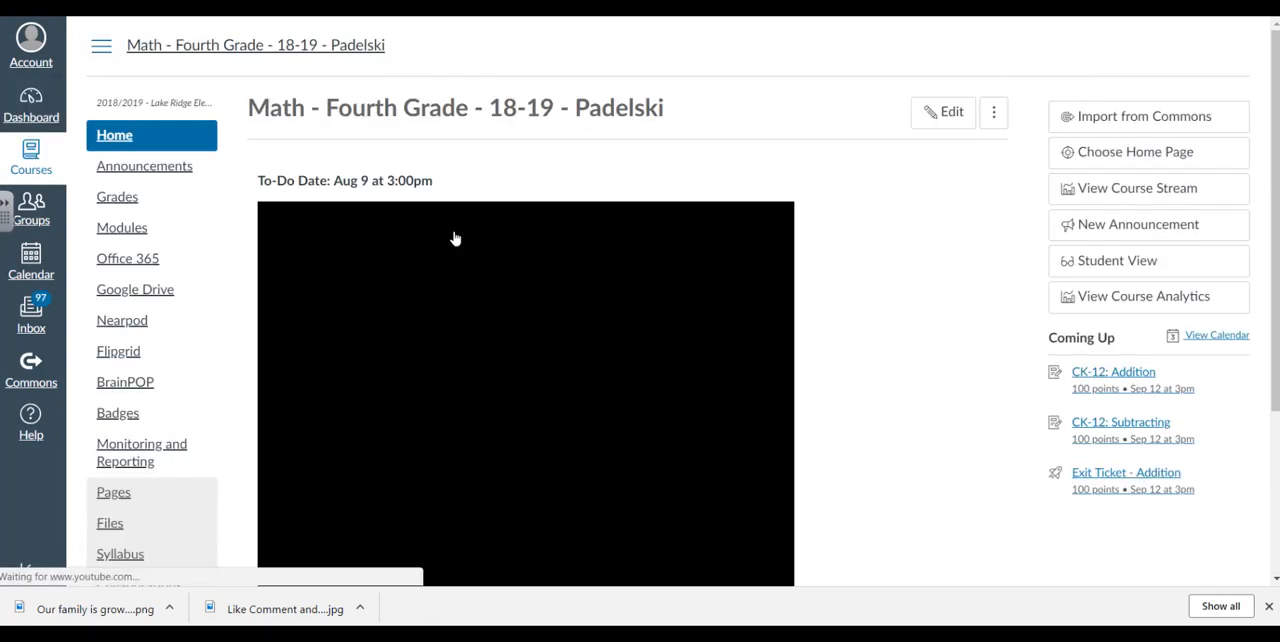
scroll("down", 3)
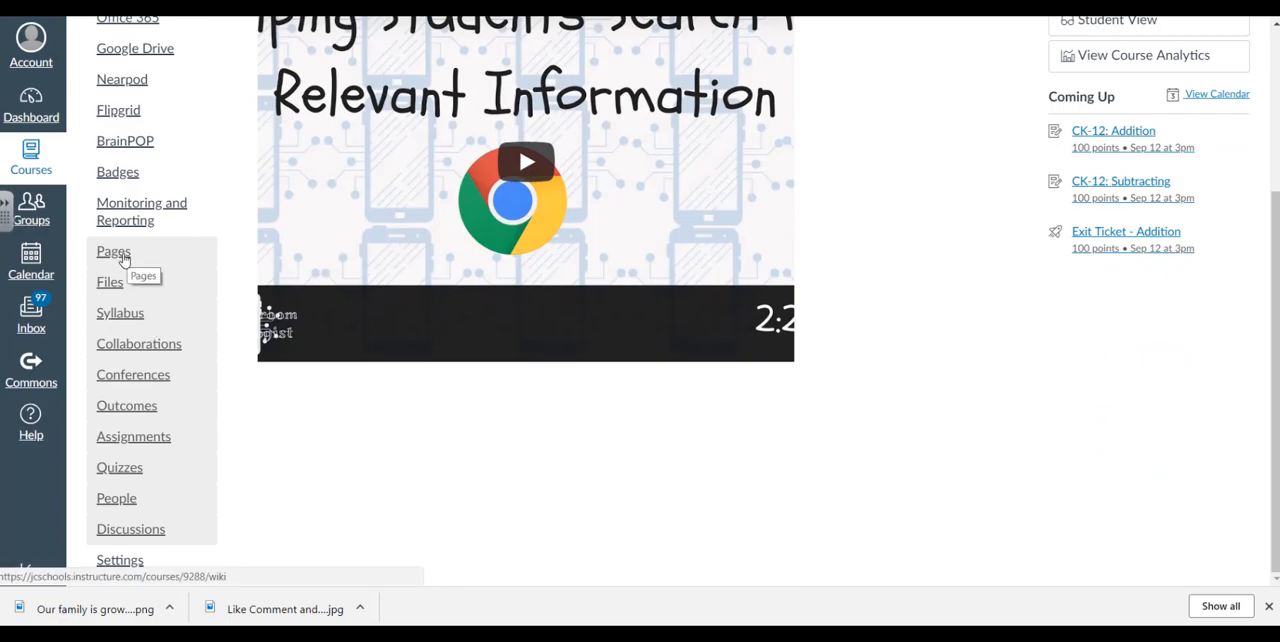
left_click(113, 251)
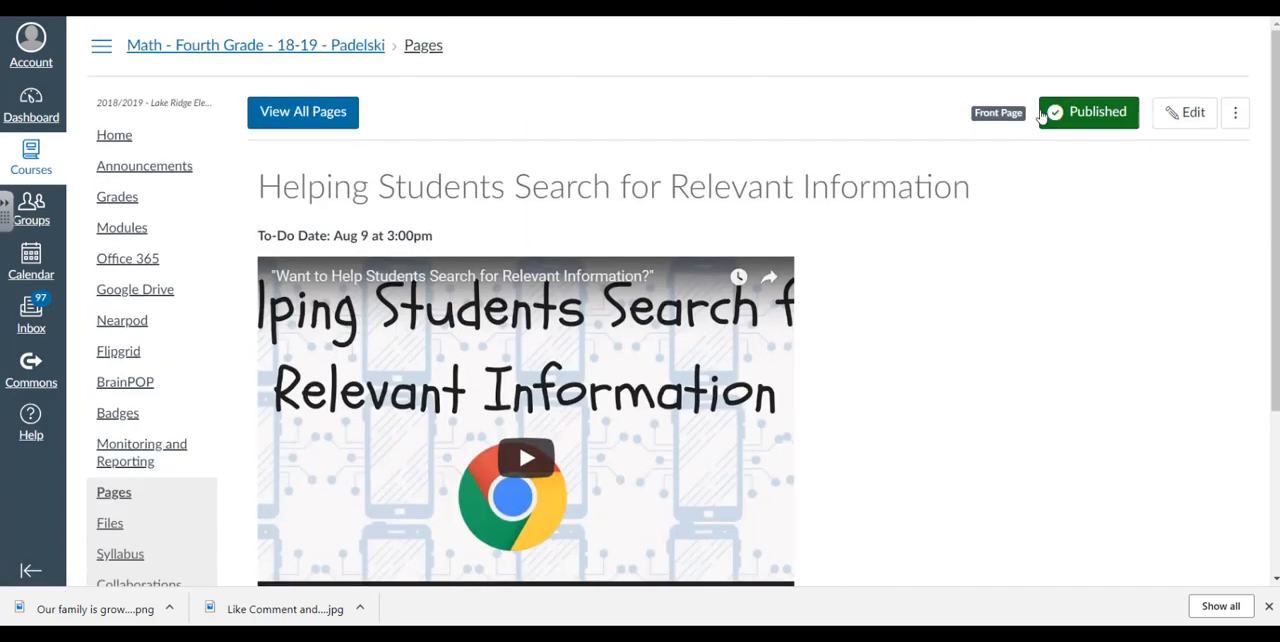
left_click(303, 111)
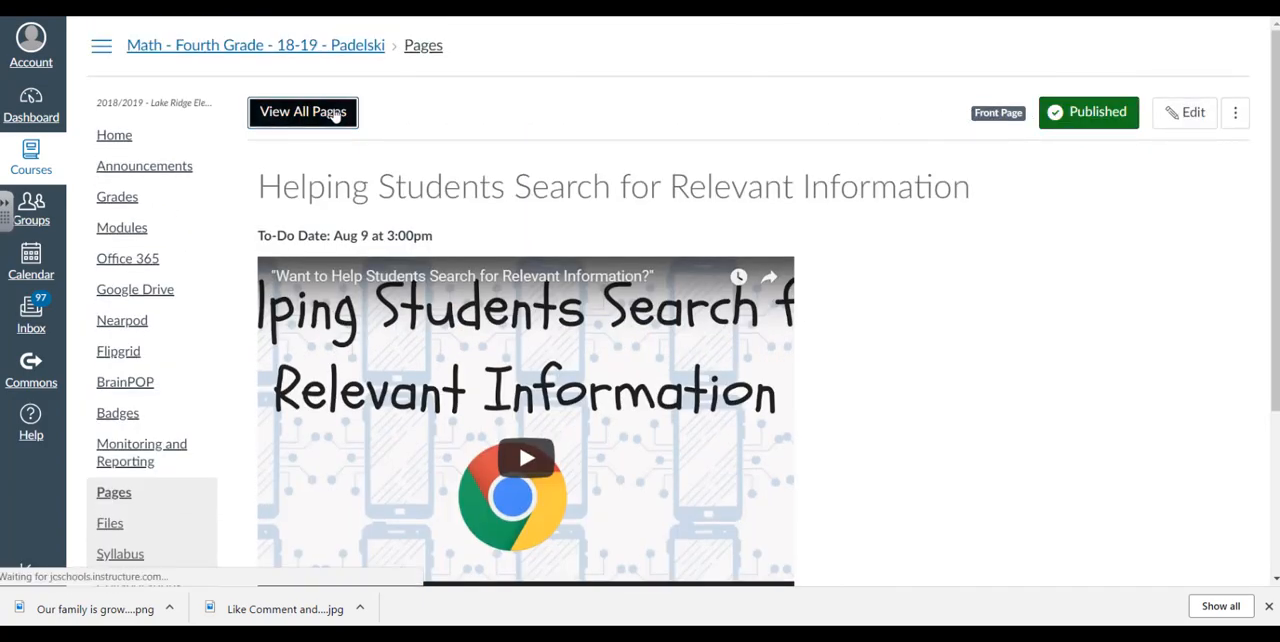
left_click(303, 112)
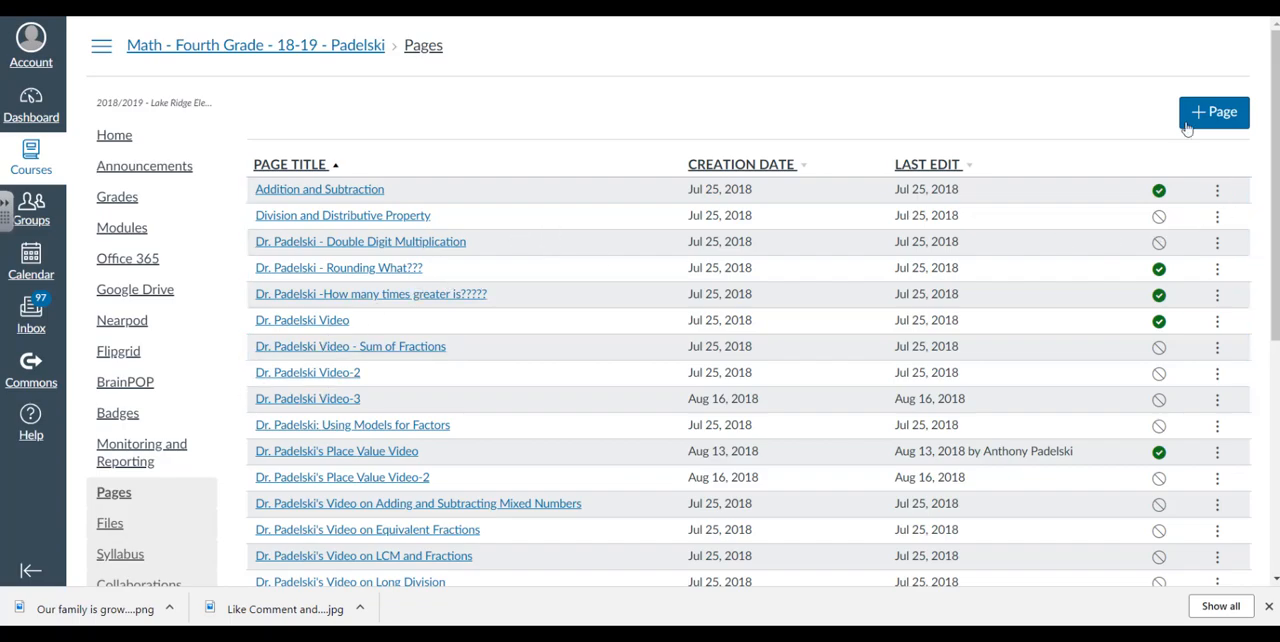
- Add a new page titled 'Personal Math Trainer 4.NBT.4 - Addition and Subtraction'
left_click(1213, 111)
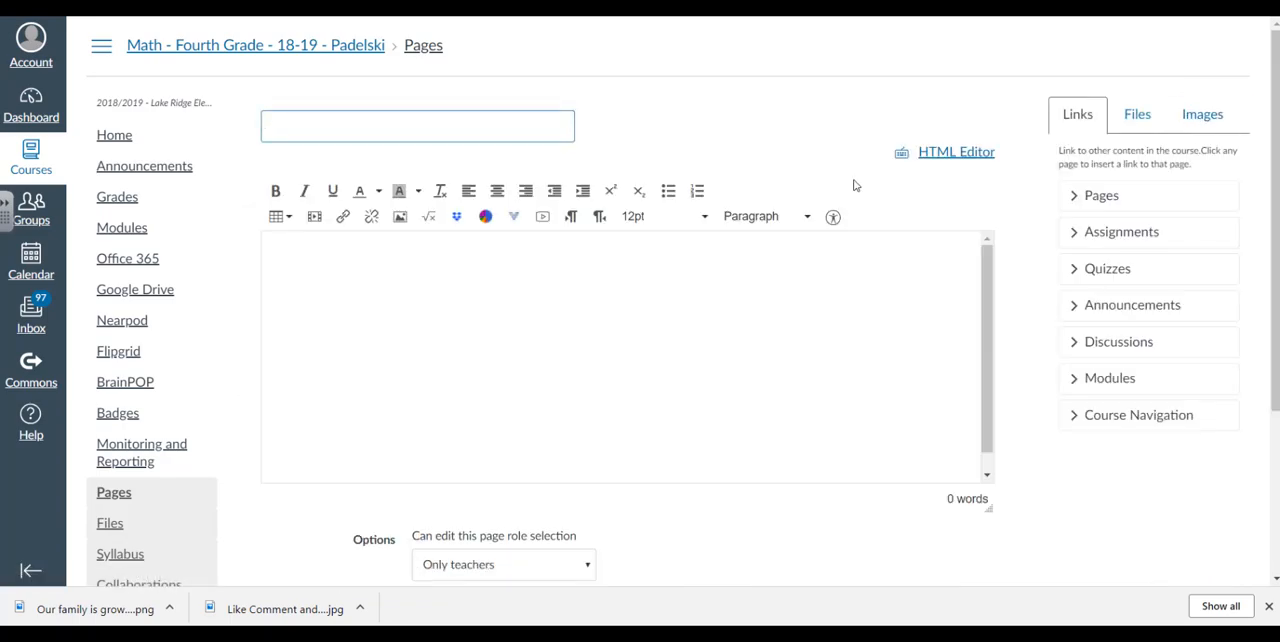
type("P")
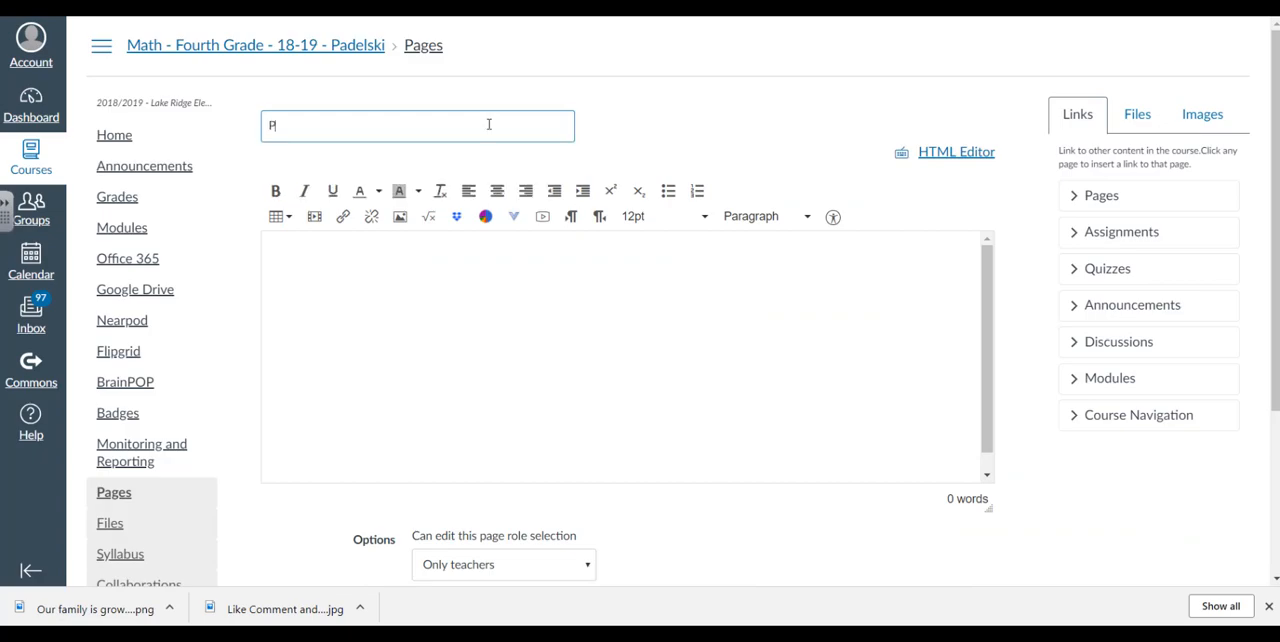
type("ersonal Math")
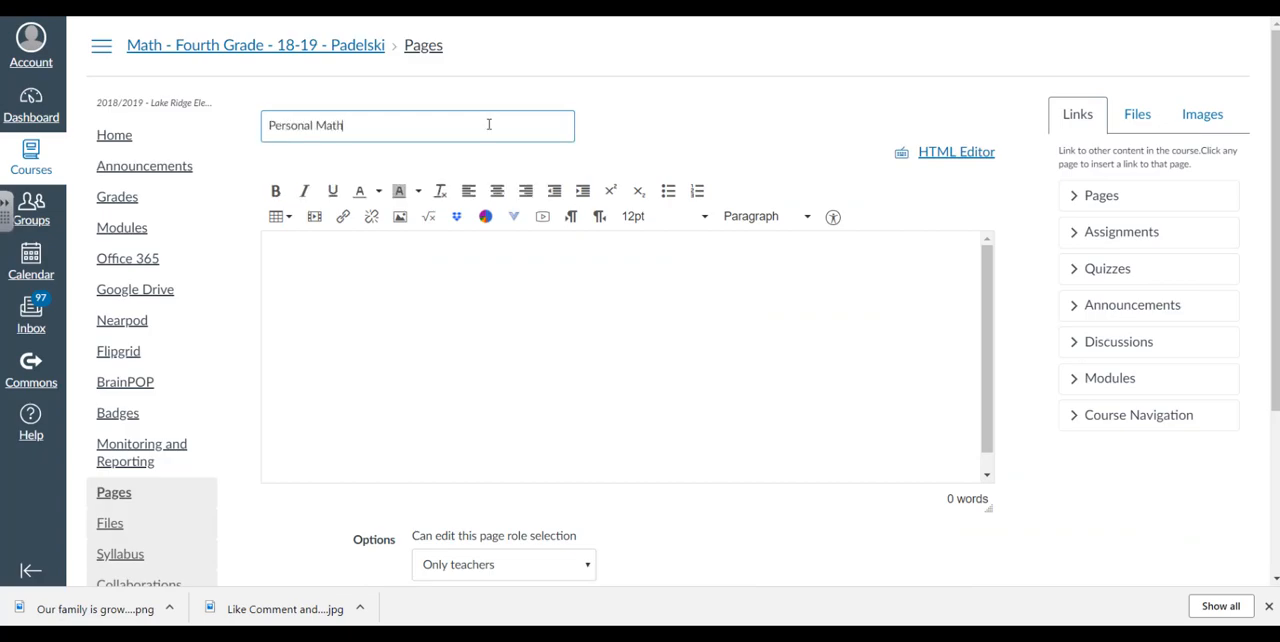
type("Trainer")
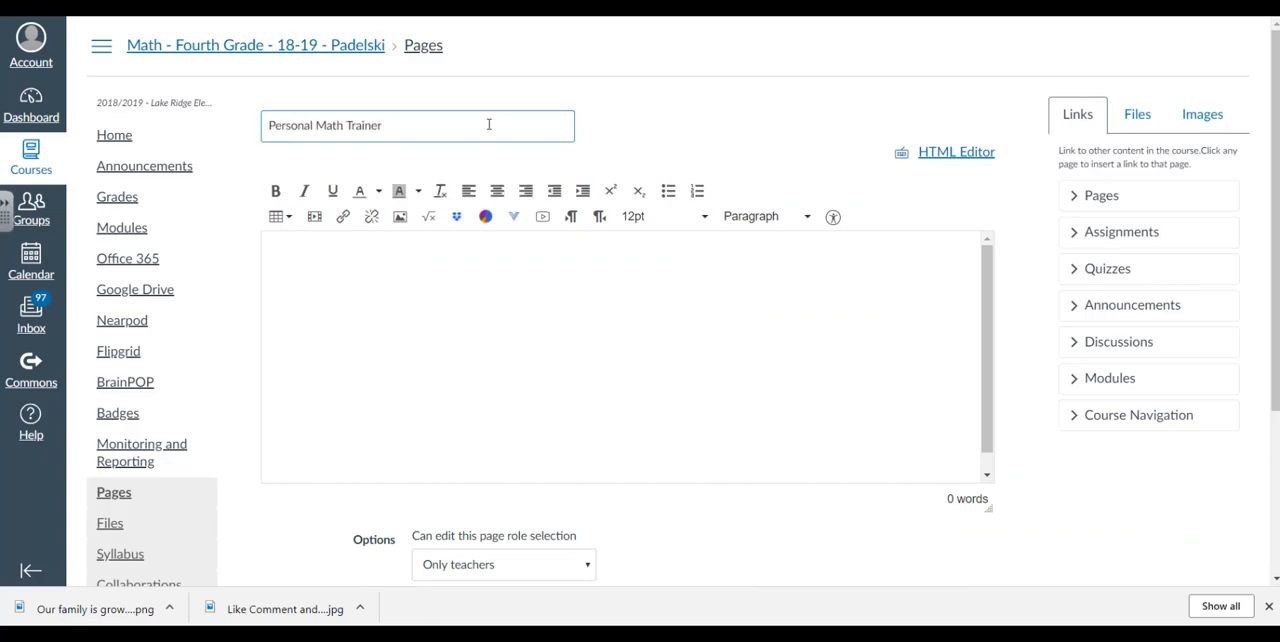
type("4.NBT.")
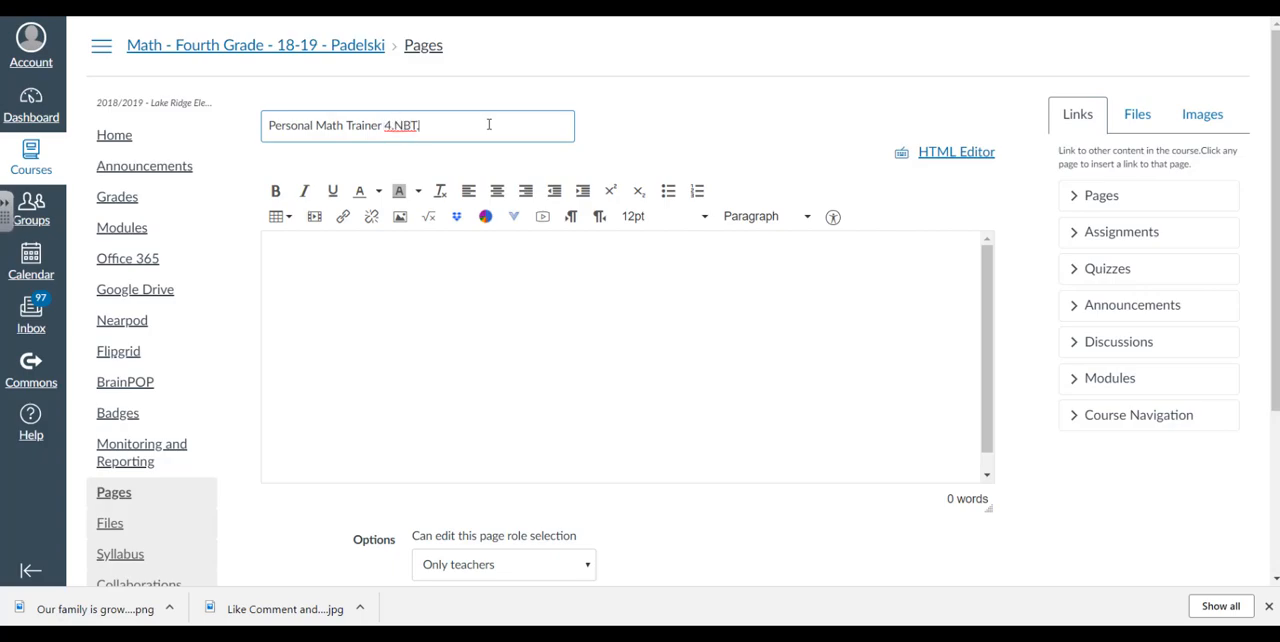
type("4")
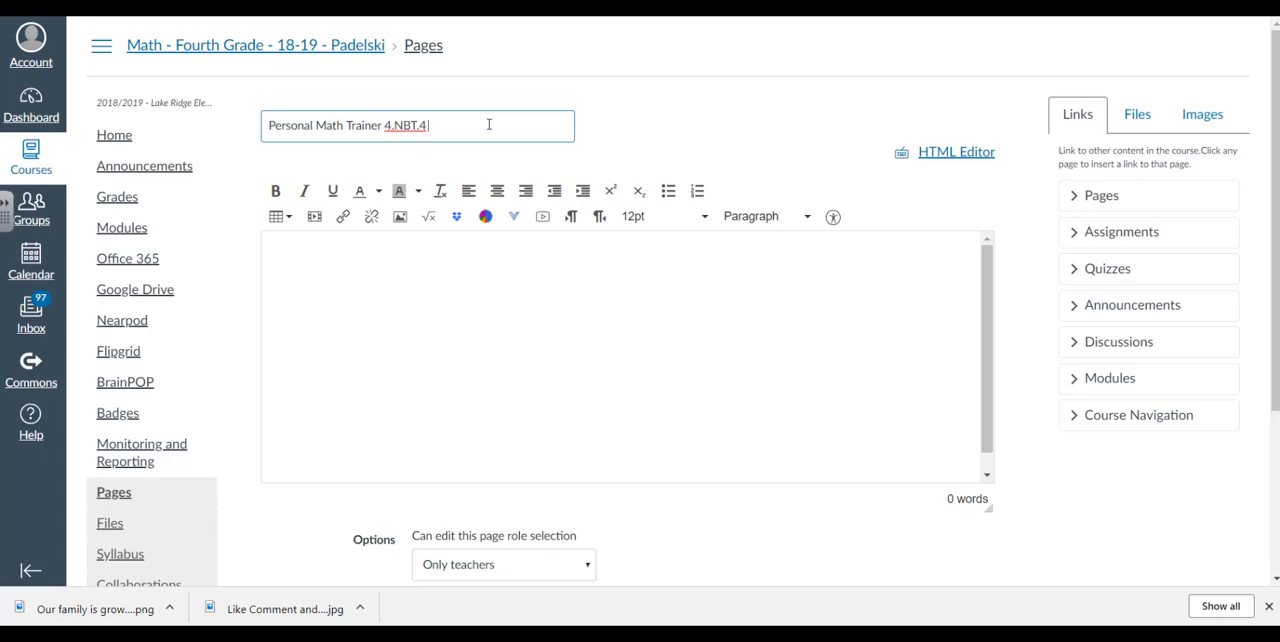
type("- Addition and Subt")
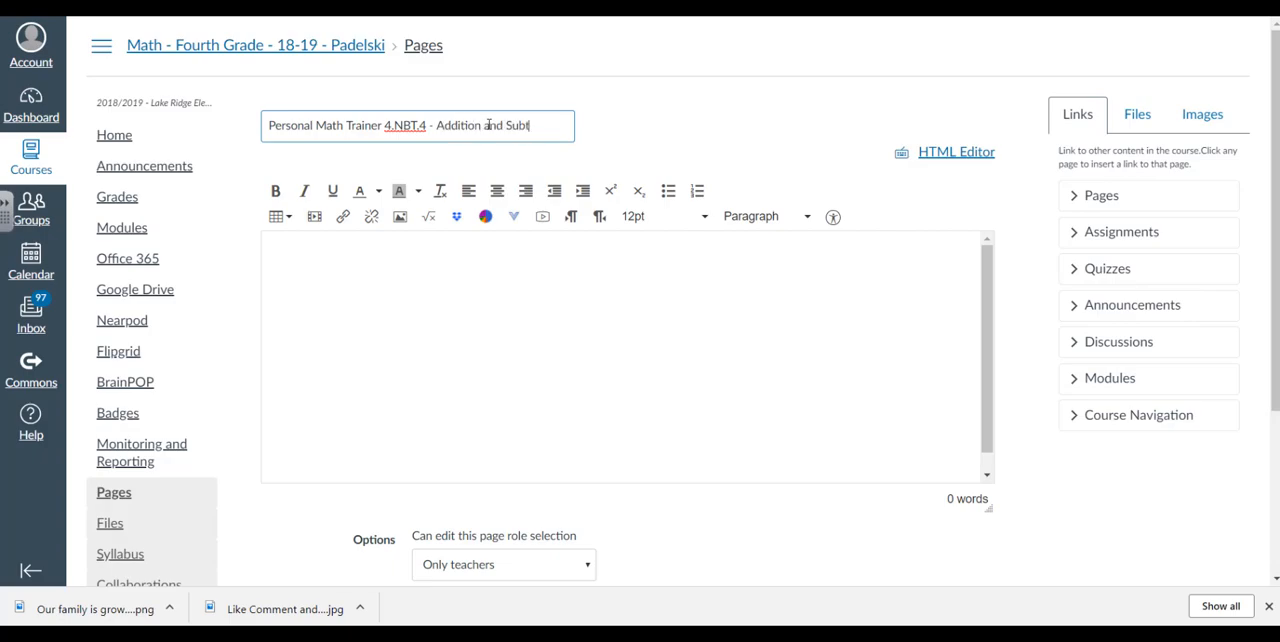
type("raction")
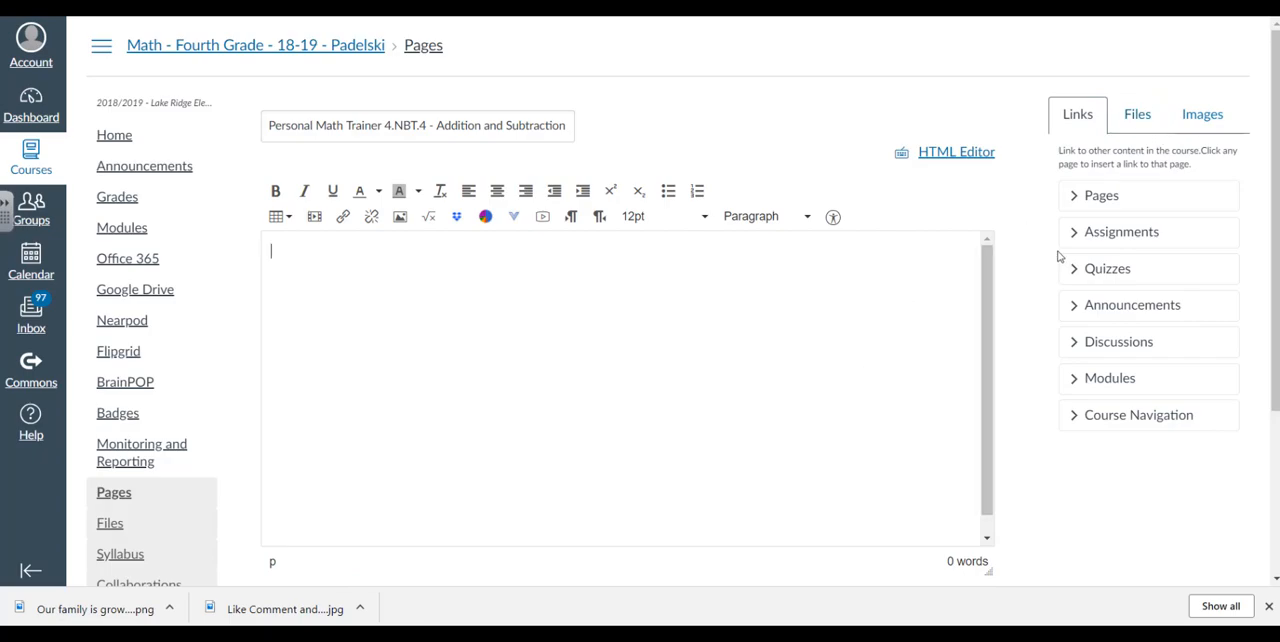
- Upload the saved 4.NBT.4 quiz screenshot via the Images sidebar and select it in the page
left_click(1201, 114)
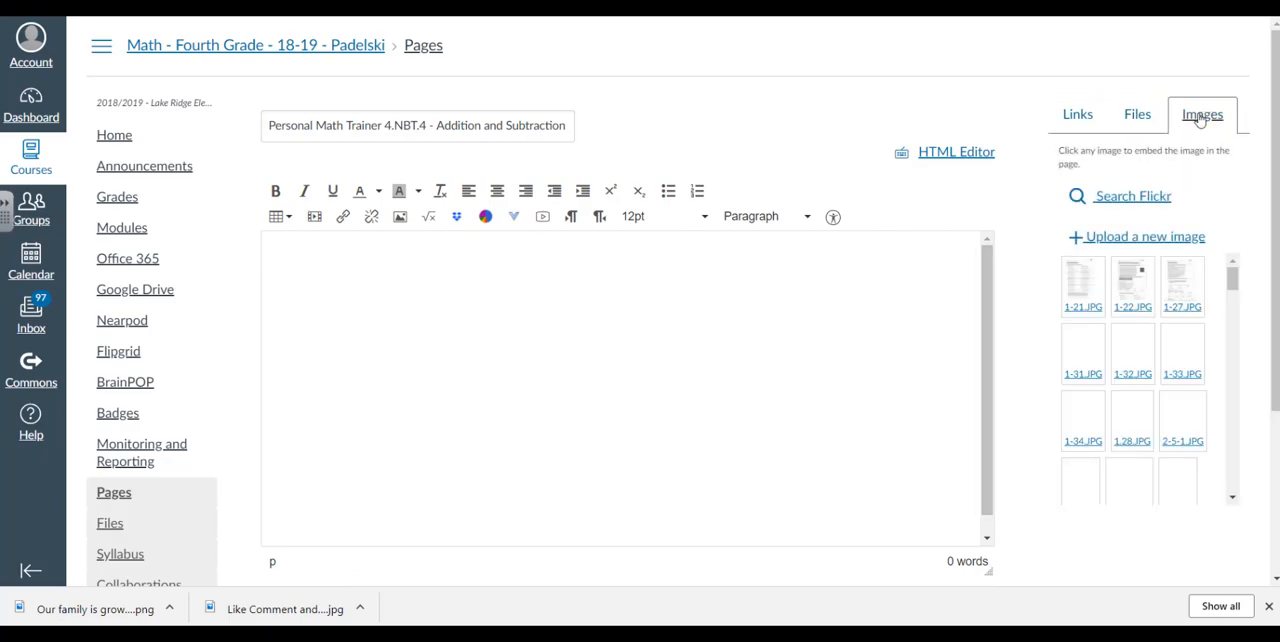
left_click(1135, 237)
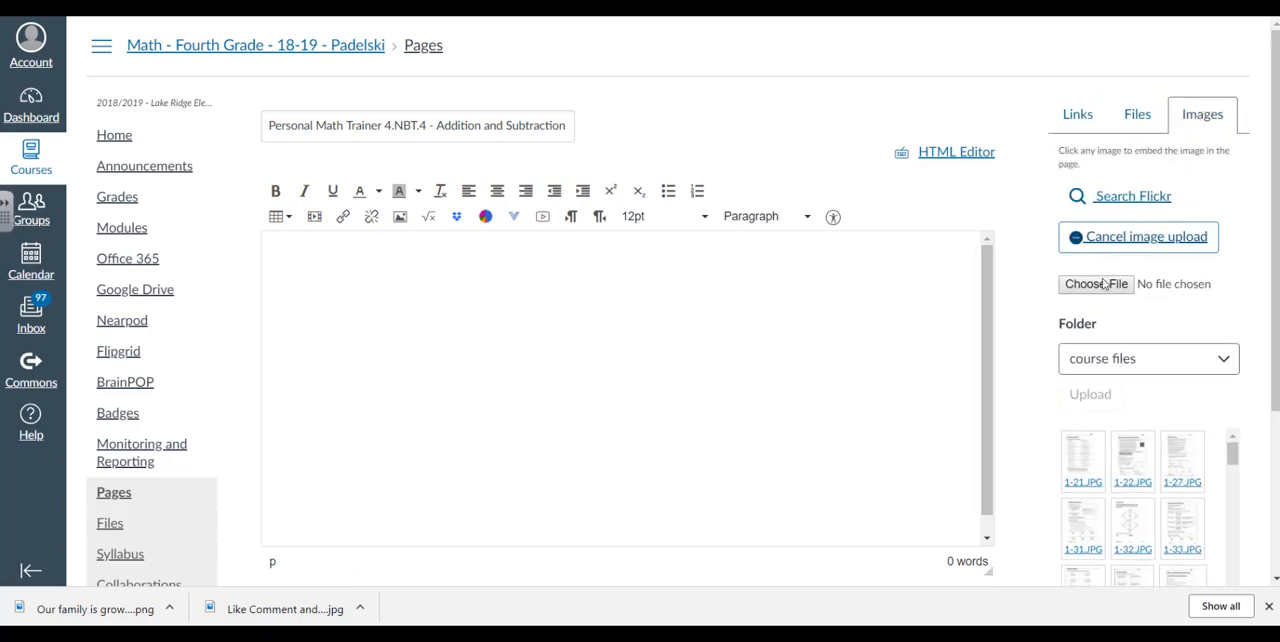
left_click(1095, 283)
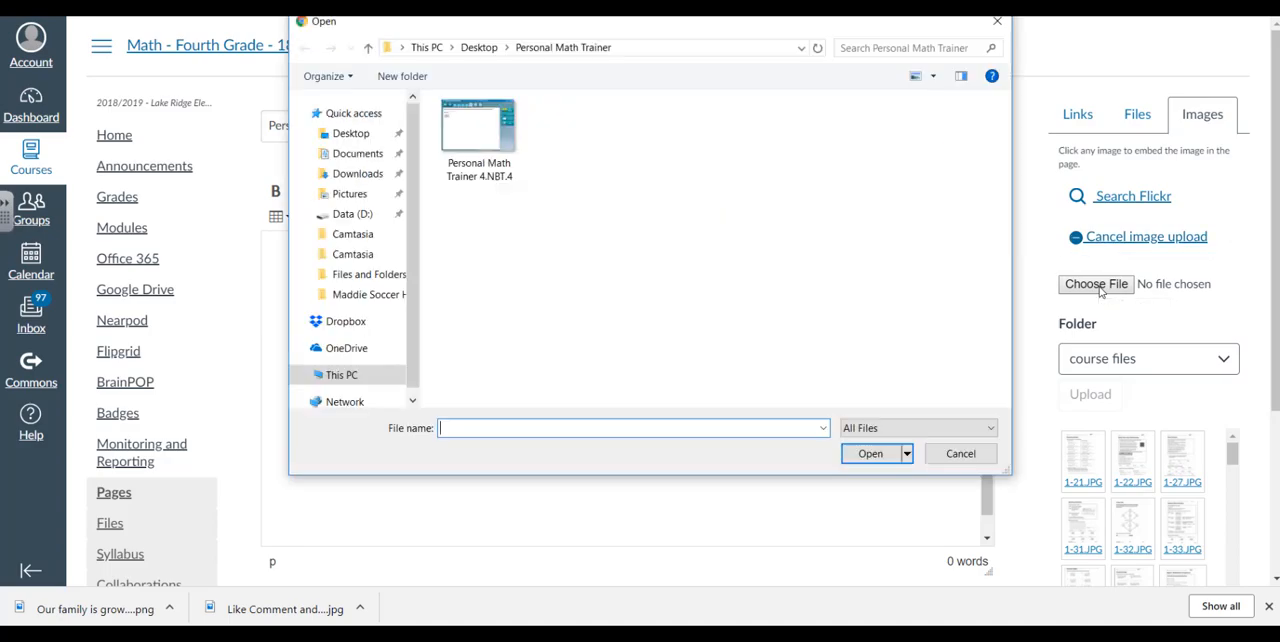
left_click(478, 125)
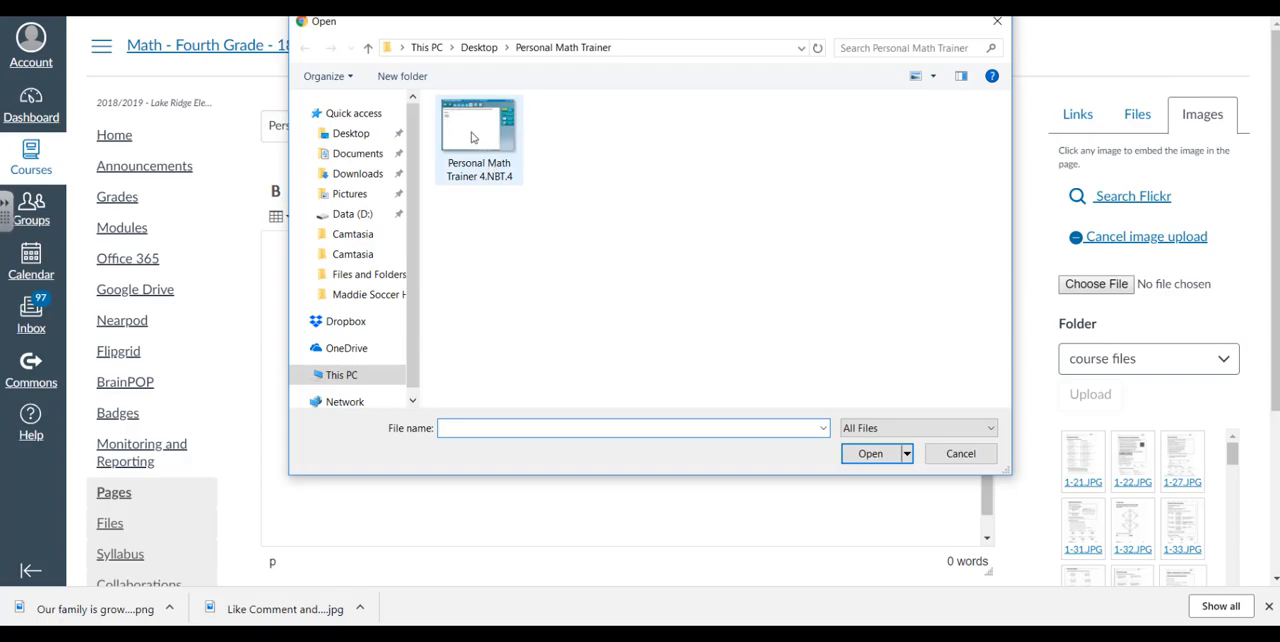
double_click(478, 135)
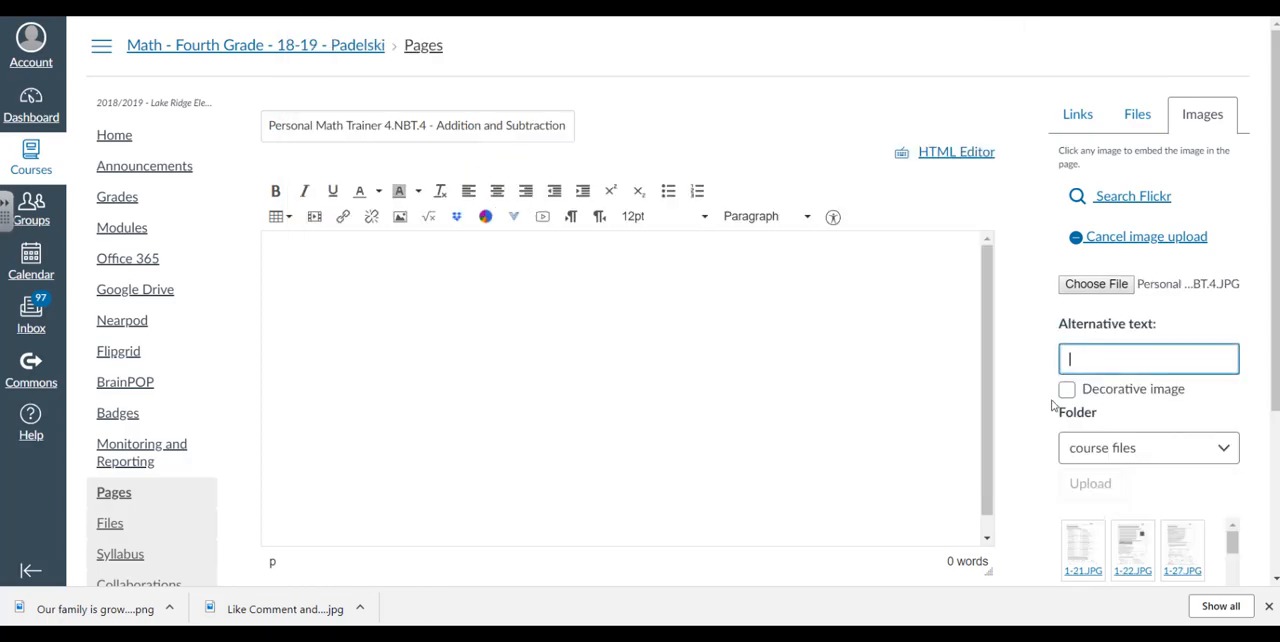
left_click(1066, 389)
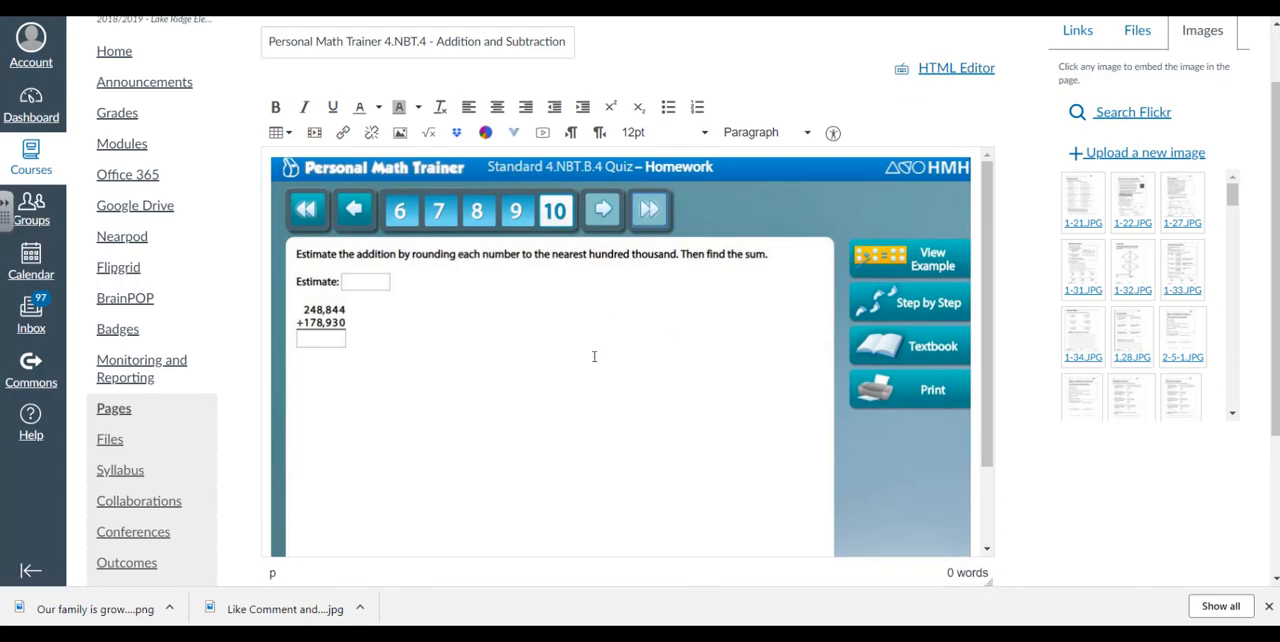
mouse_move(634, 348)
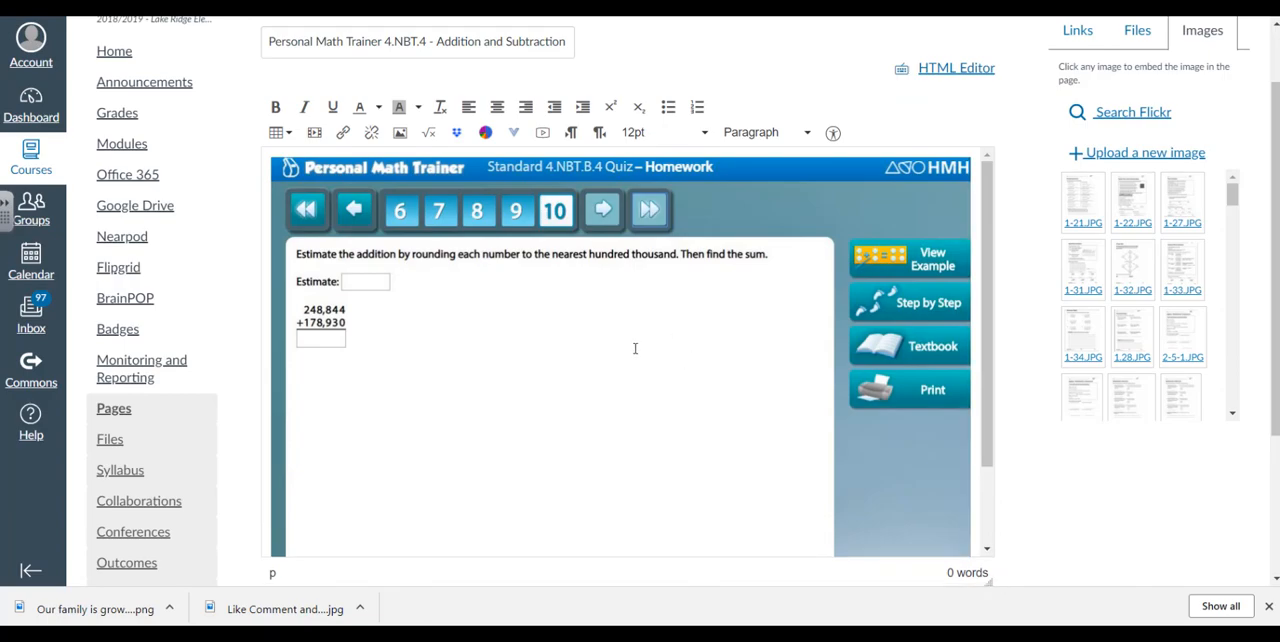
mouse_move(552, 273)
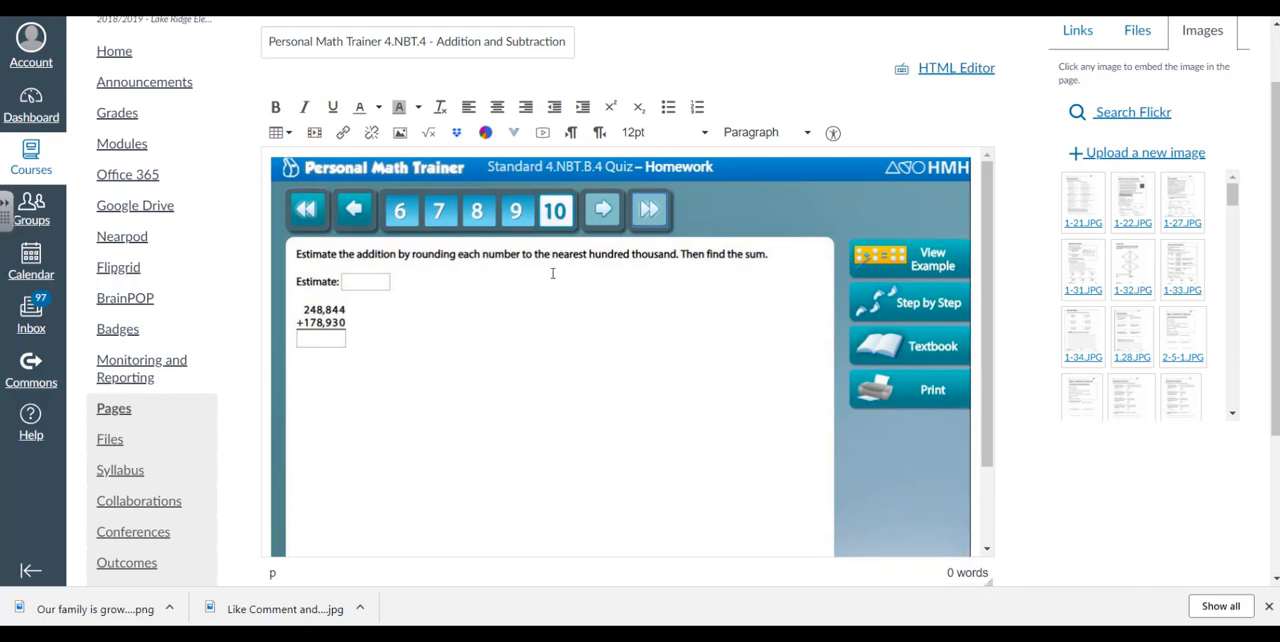
mouse_move(675, 312)
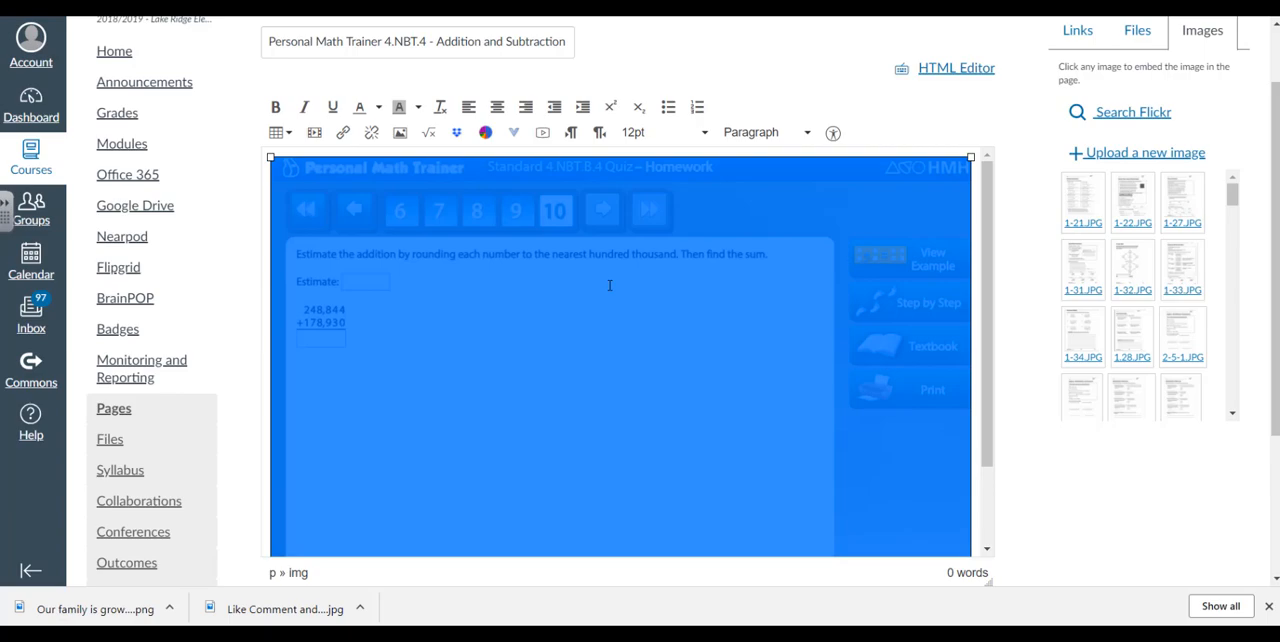
mouse_move(343, 133)
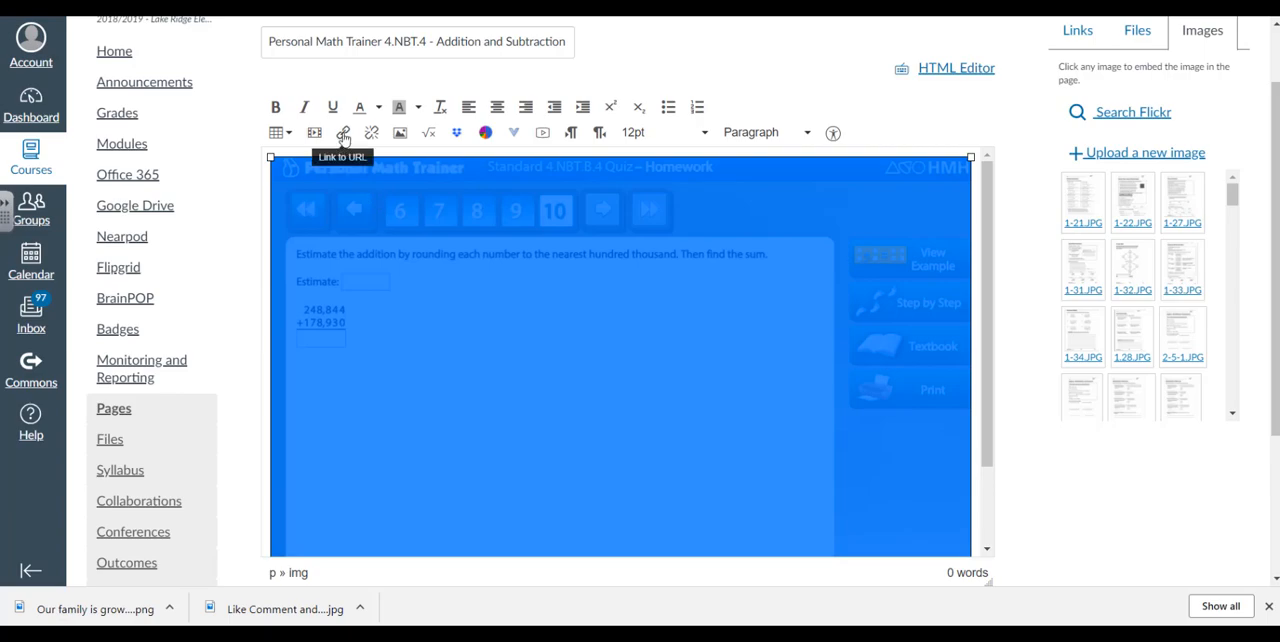
- Link the quiz screenshot to the ThinkCentral quiz URL and save the Addition and Subtraction-2 page
left_click(343, 132)
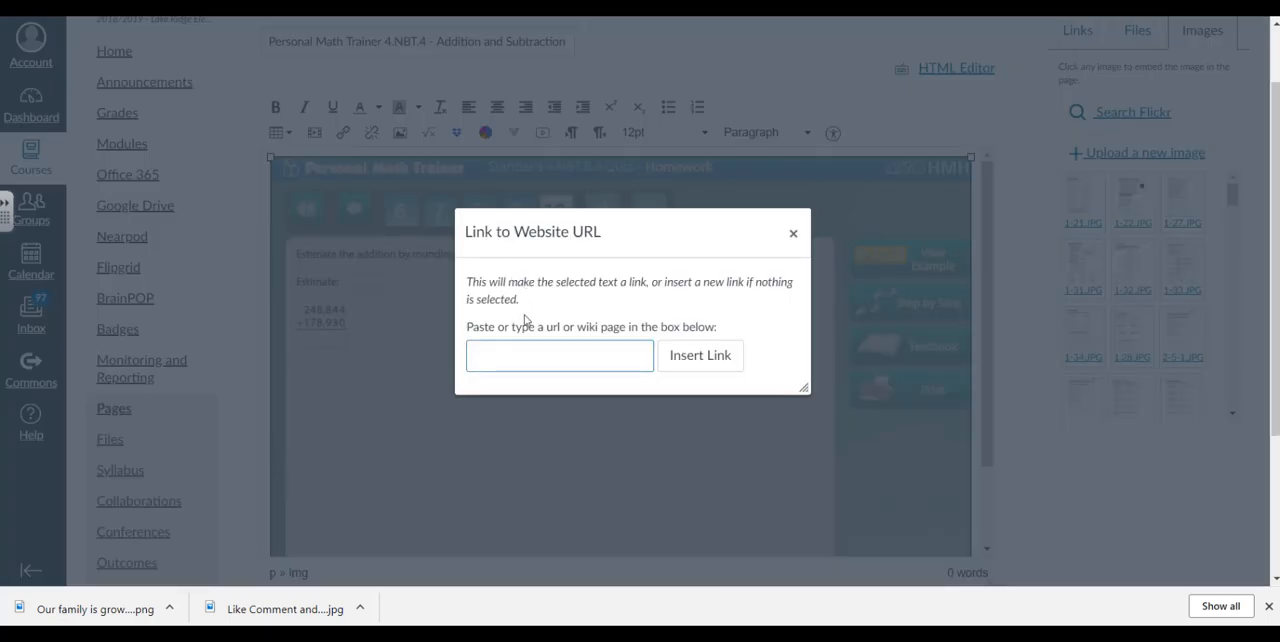
left_click(559, 356)
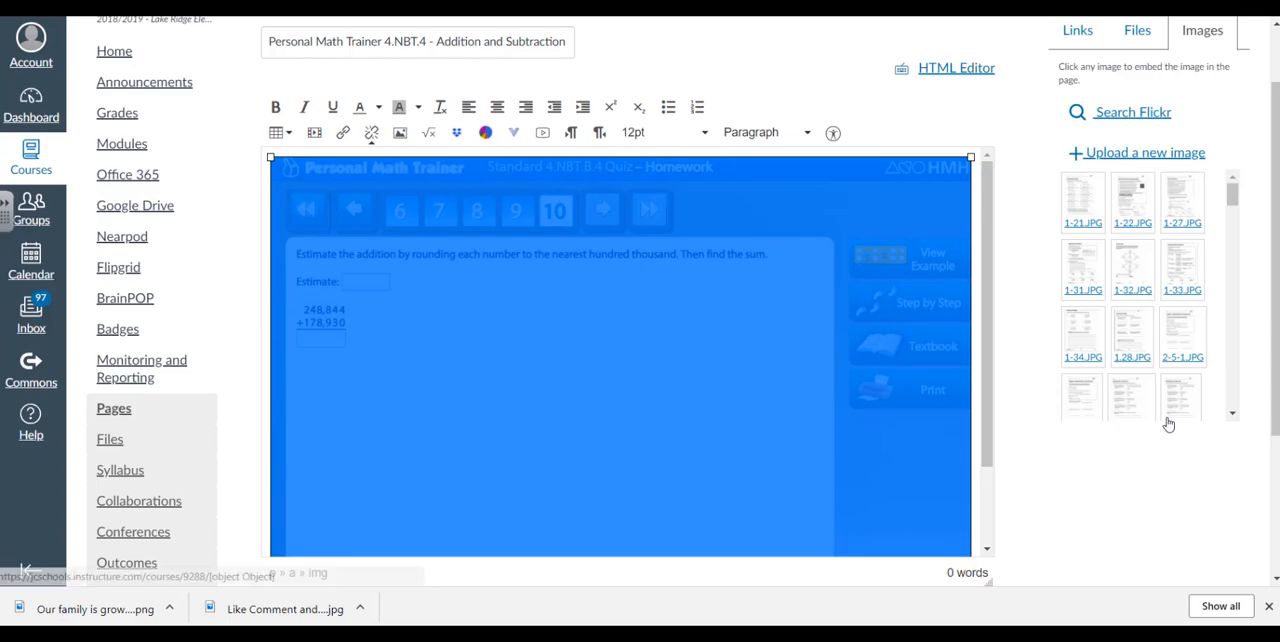
scroll("down", 3)
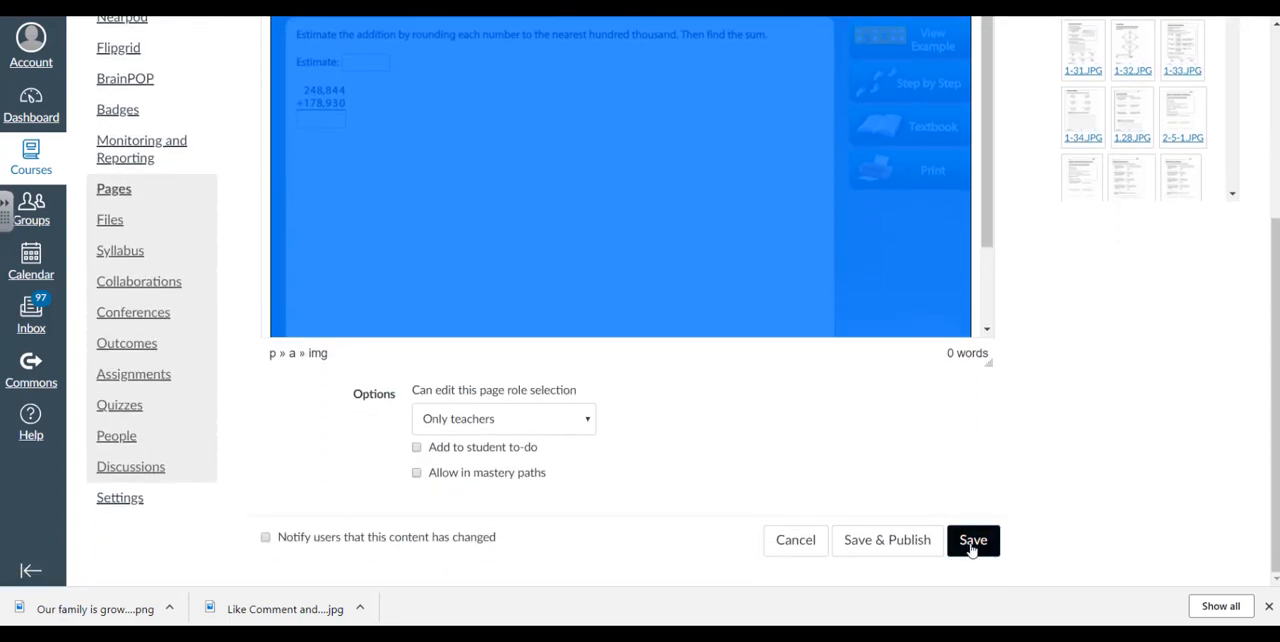
left_click(971, 540)
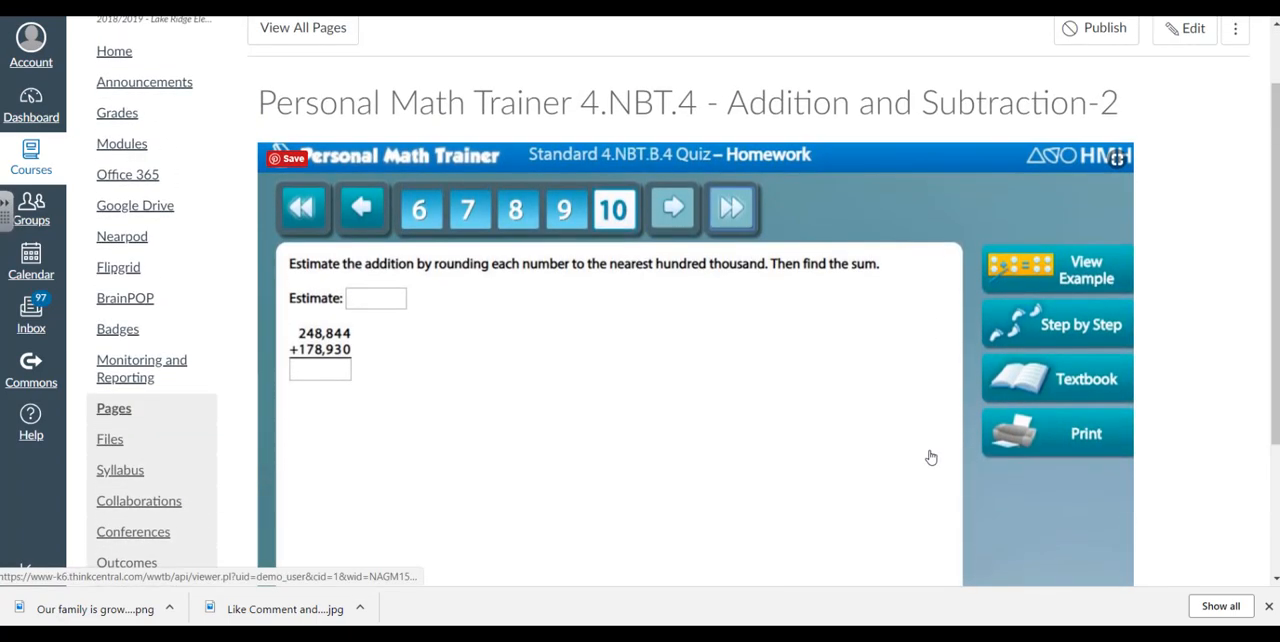
- Scroll down the saved page to check the linked quiz image
scroll("down", 3)
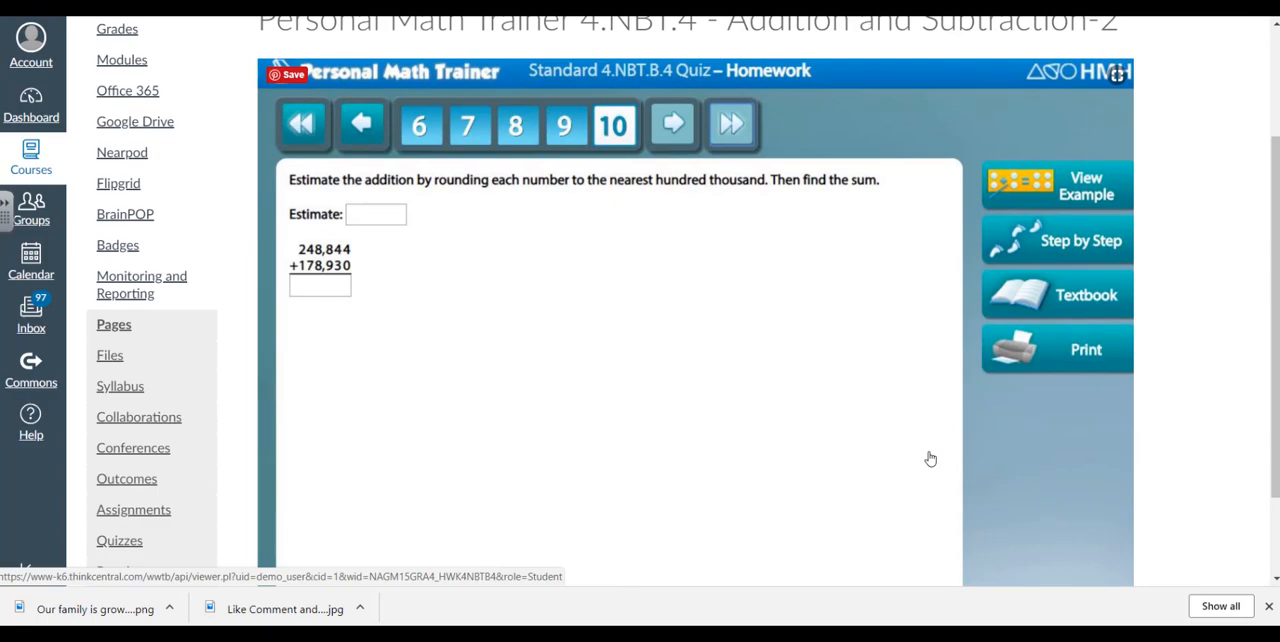
mouse_move(805, 353)
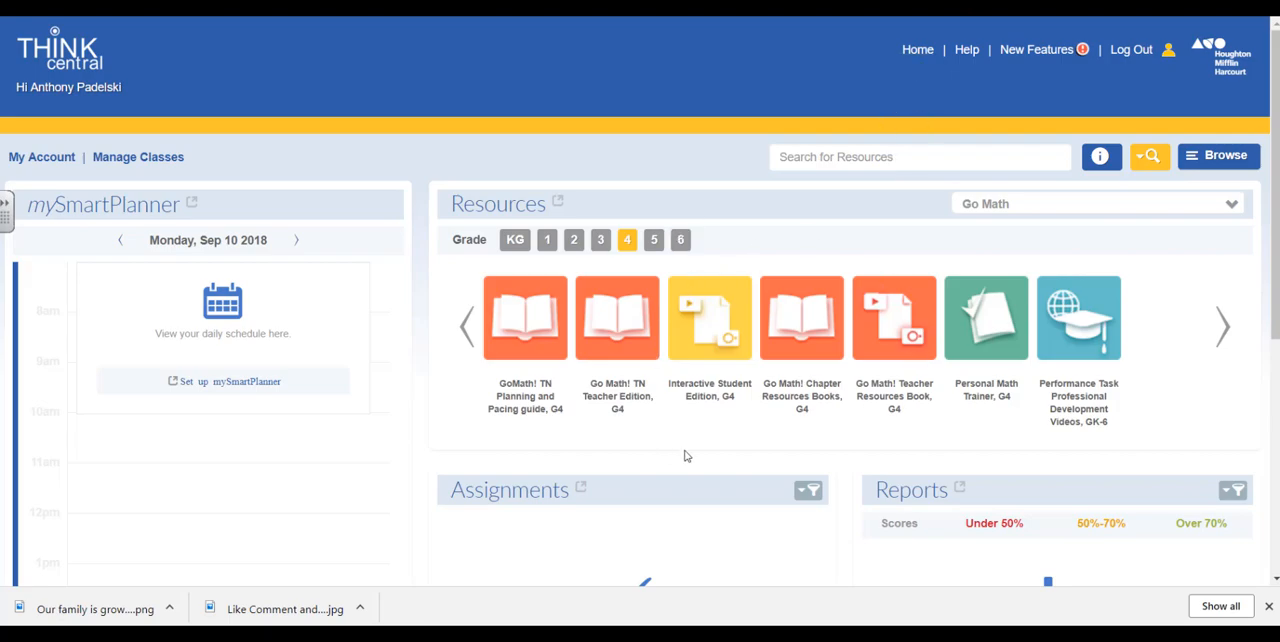
mouse_move(775, 438)
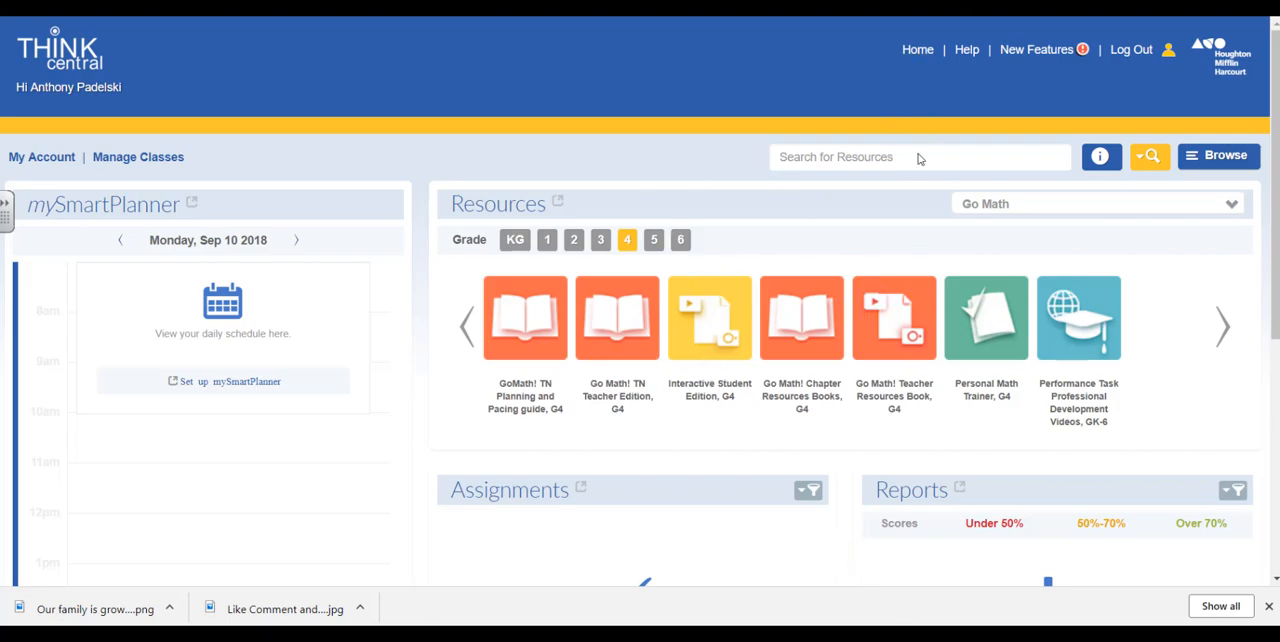
mouse_move(1095, 218)
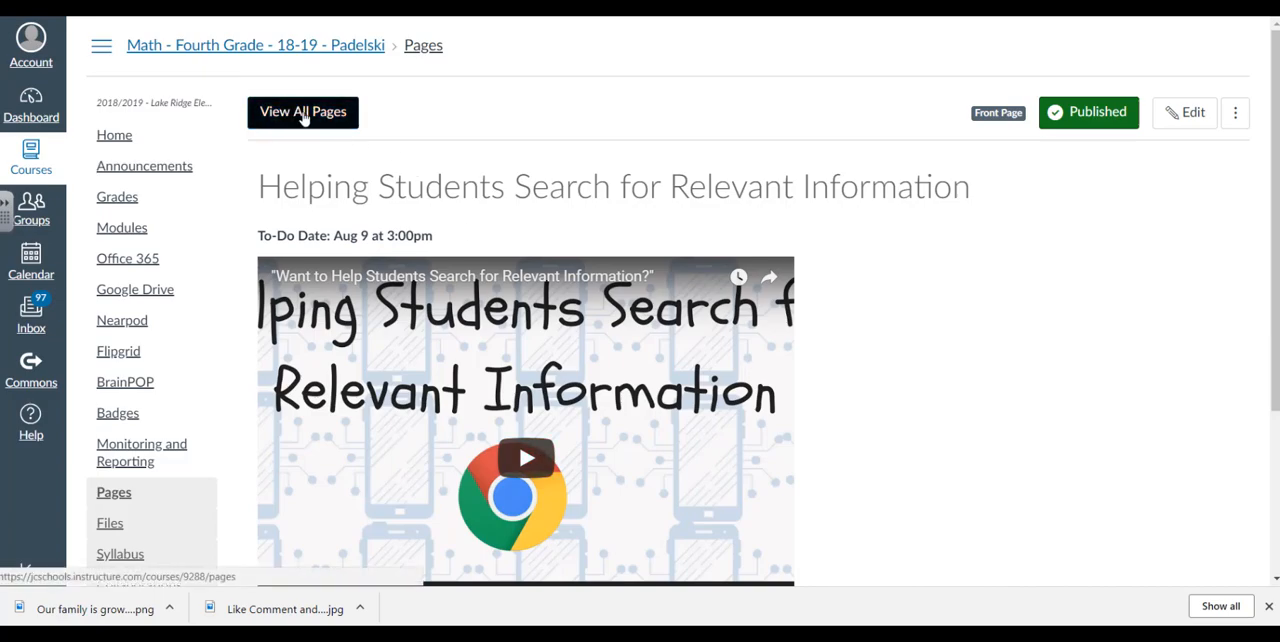
- Reopen 'Personal Math Trainer 4.NBT.4 - Addition and Subtraction-2' from the View All Pages list
left_click(303, 111)
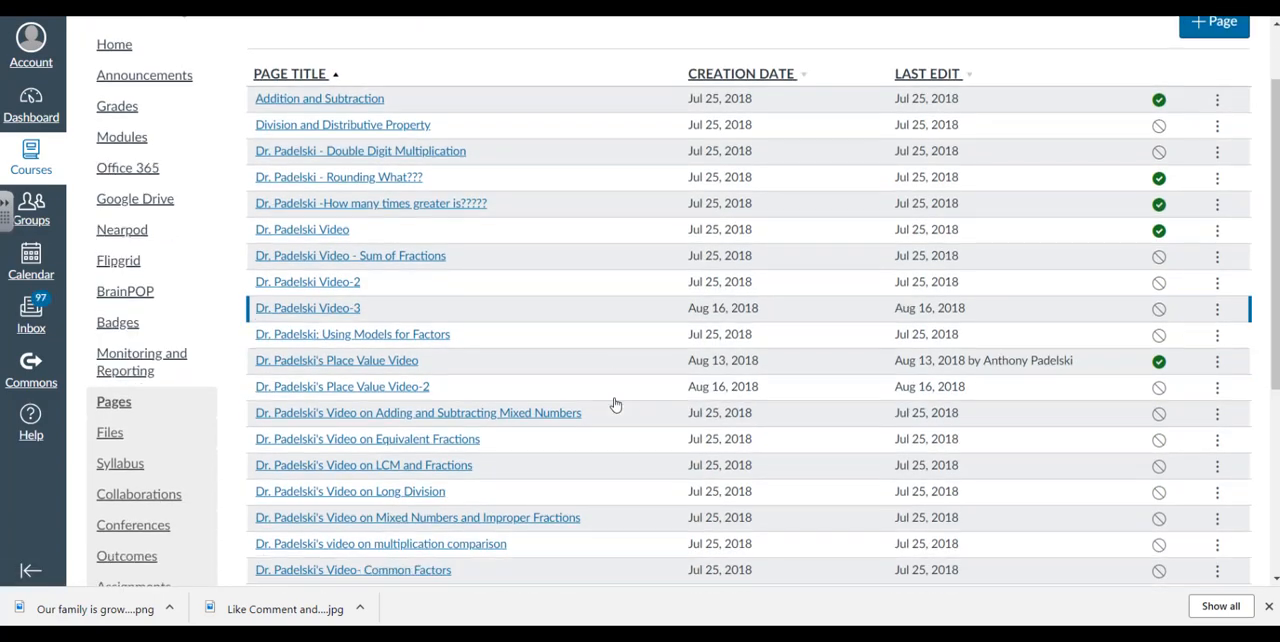
scroll("down", 3)
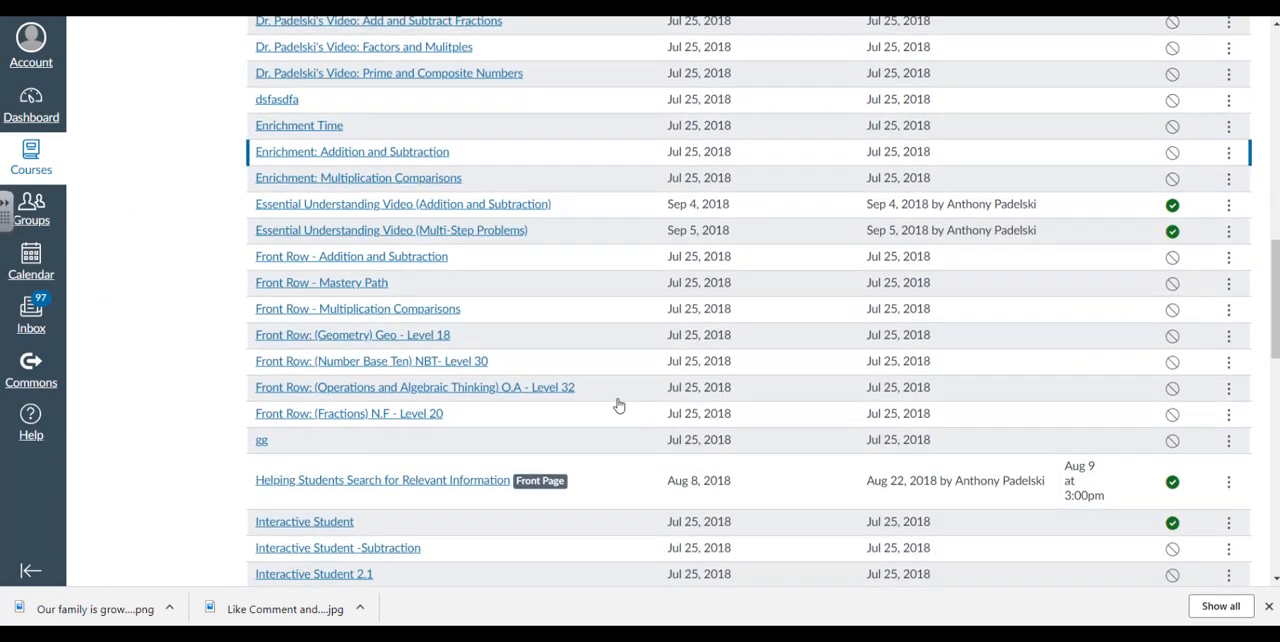
scroll("down", 3)
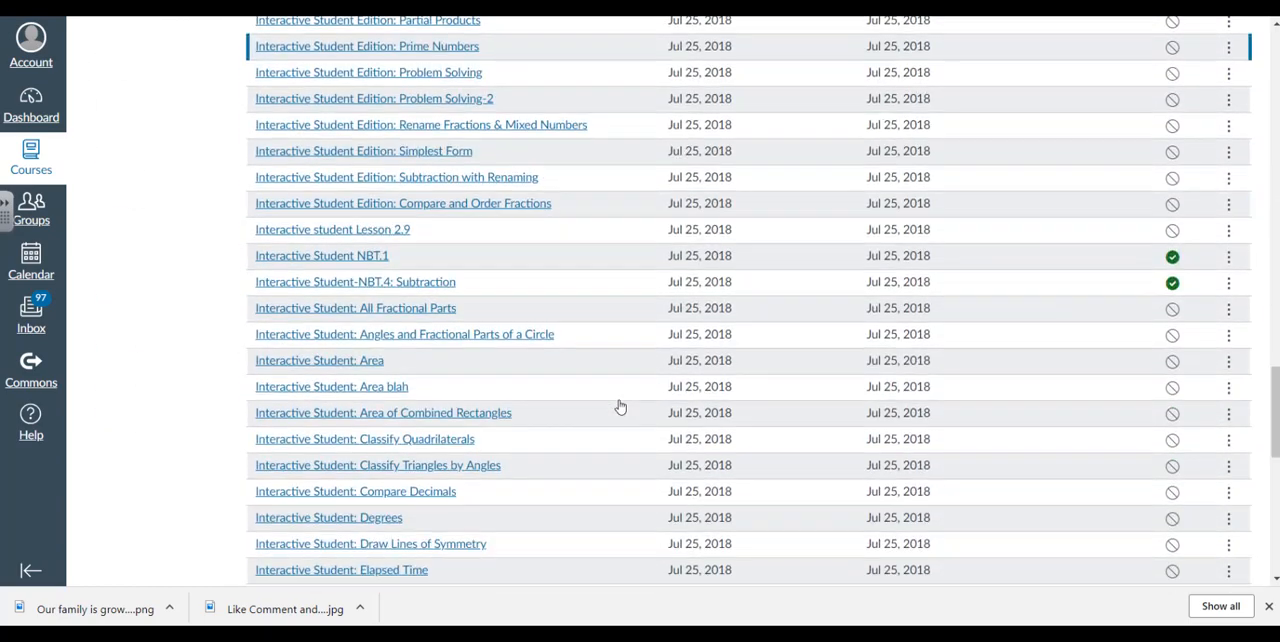
scroll("down", 3)
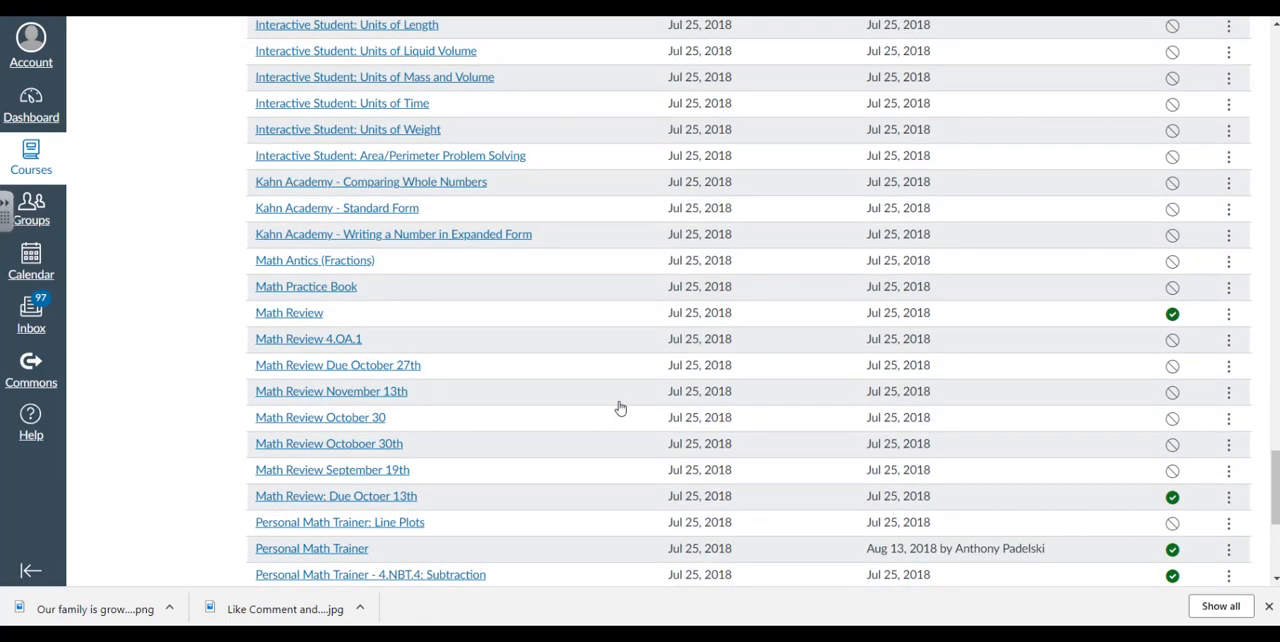
scroll("down", 3)
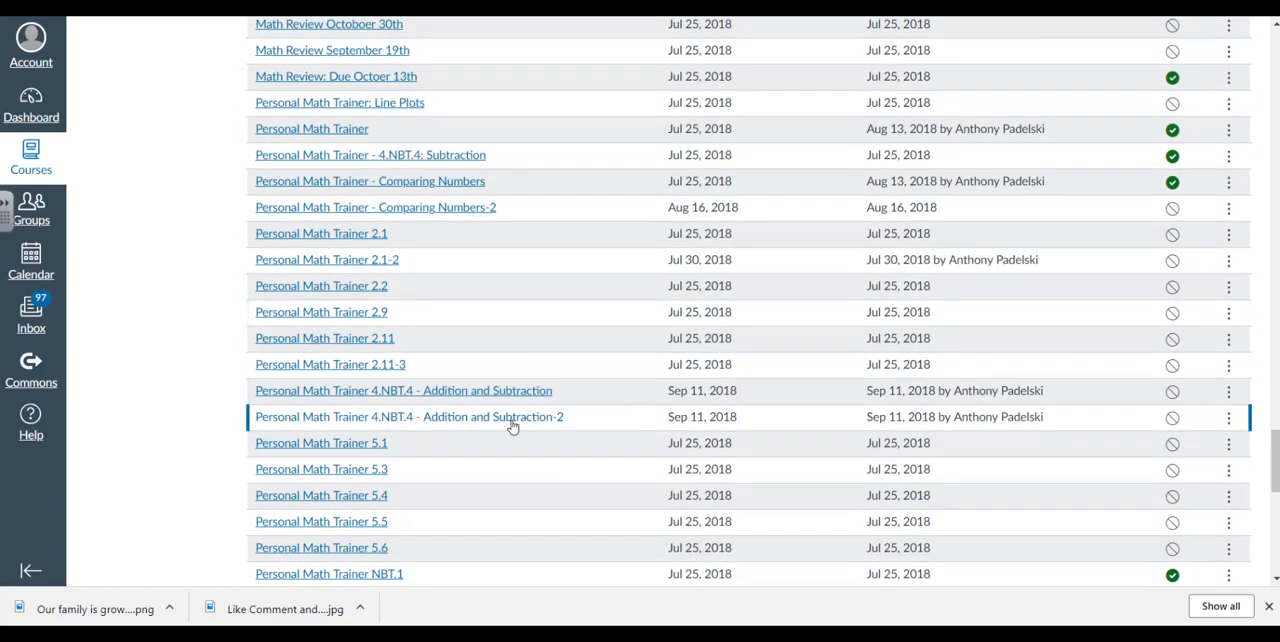
left_click(408, 417)
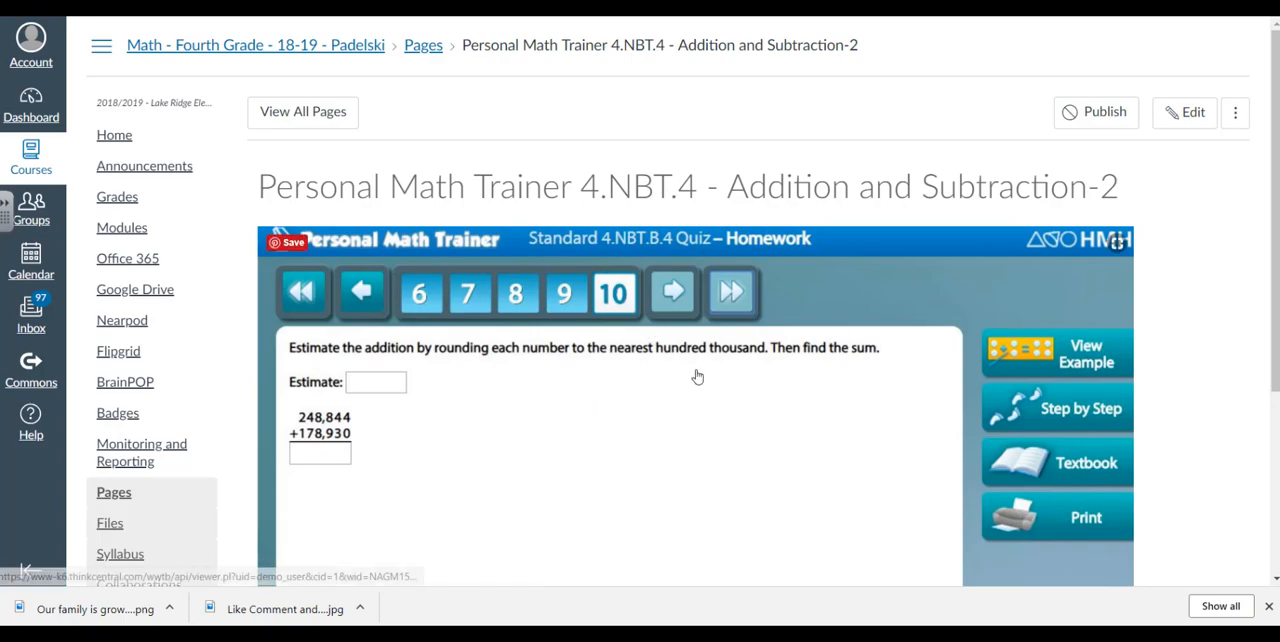
scroll("down", 3)
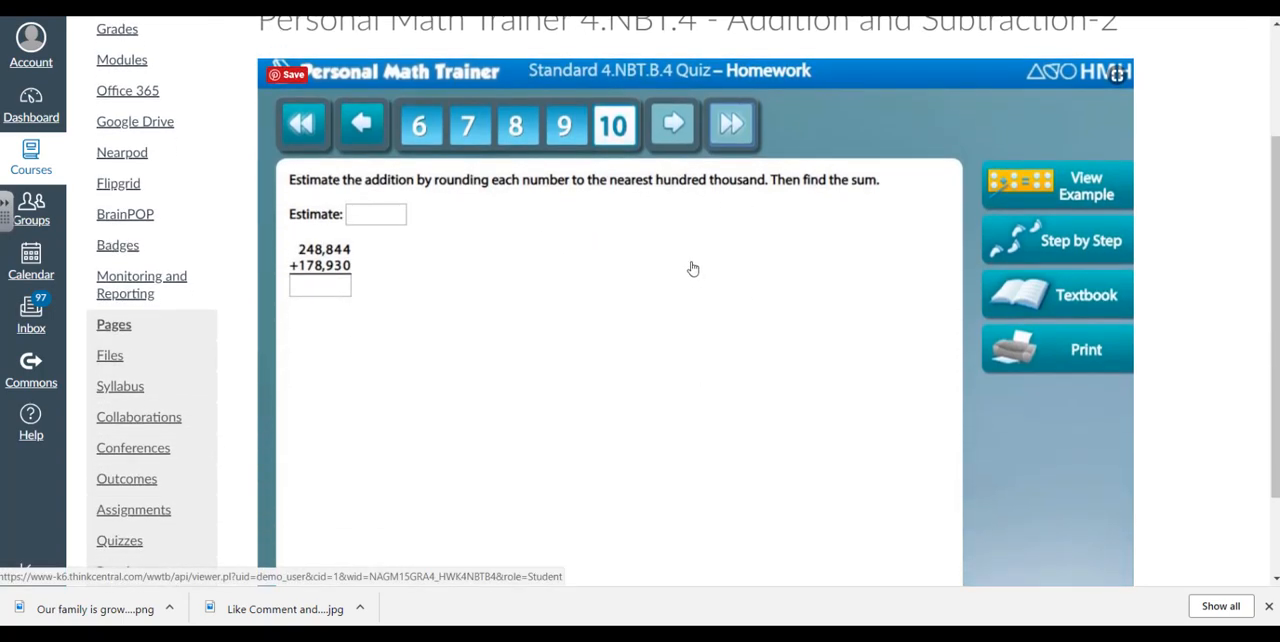
mouse_move(735, 250)
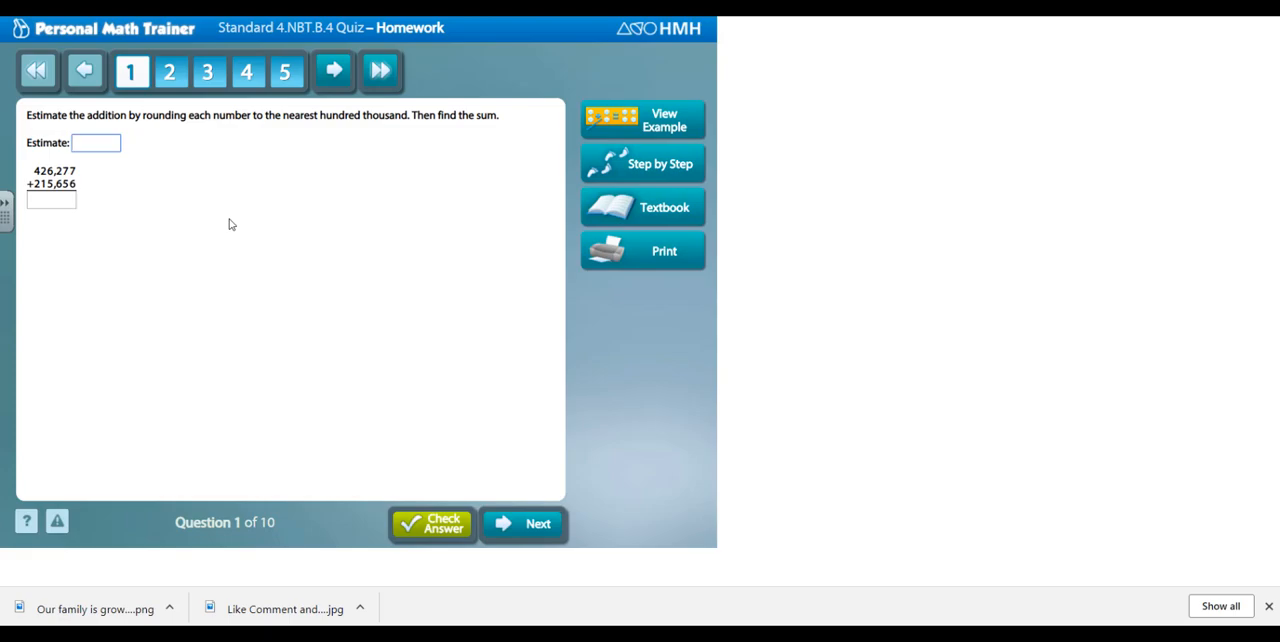
mouse_move(173, 154)
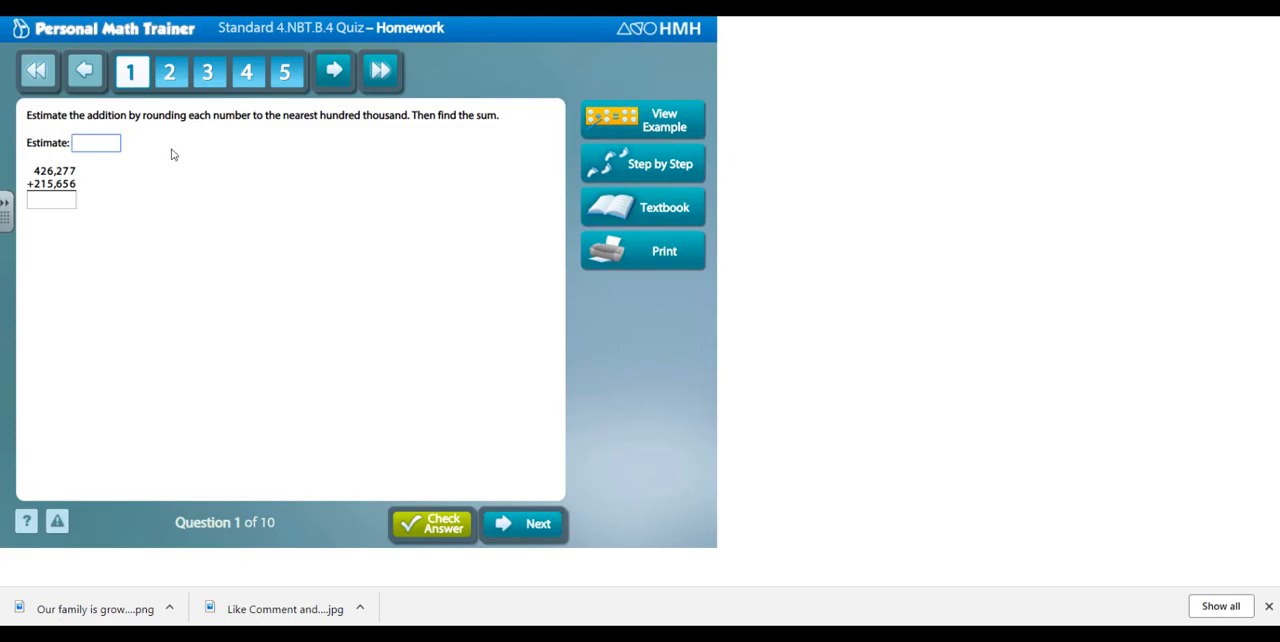
mouse_move(300, 275)
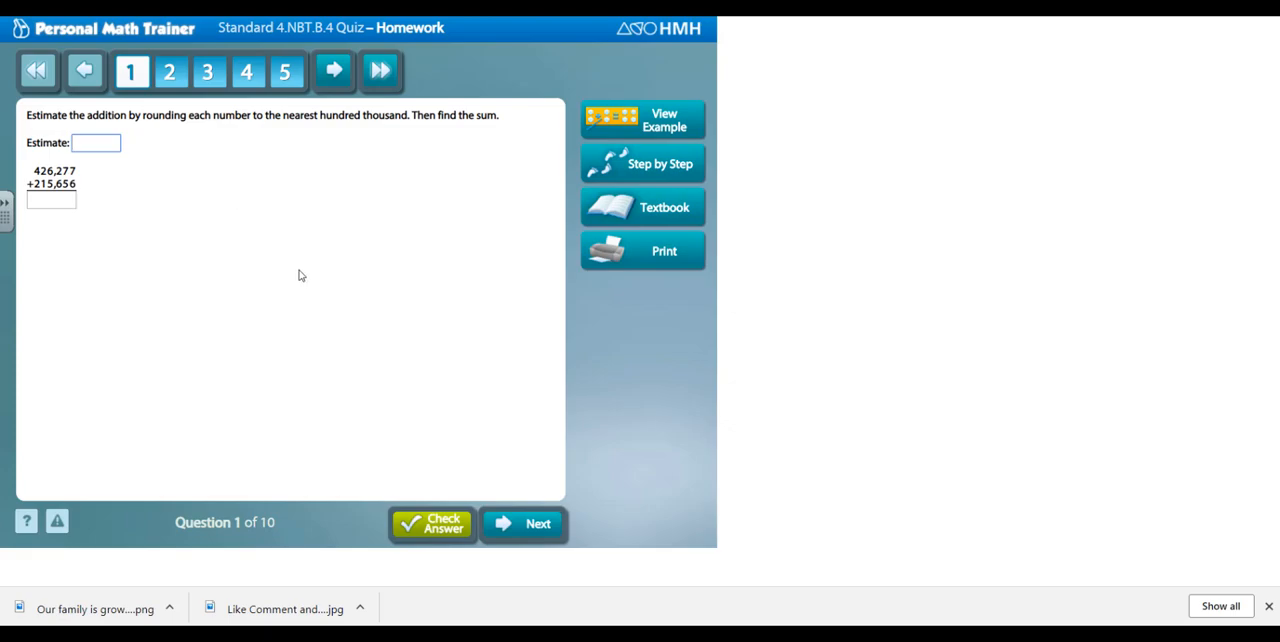
- Show Step by Step rounding help for quiz question 1, then open the Textbook
left_click(95, 142)
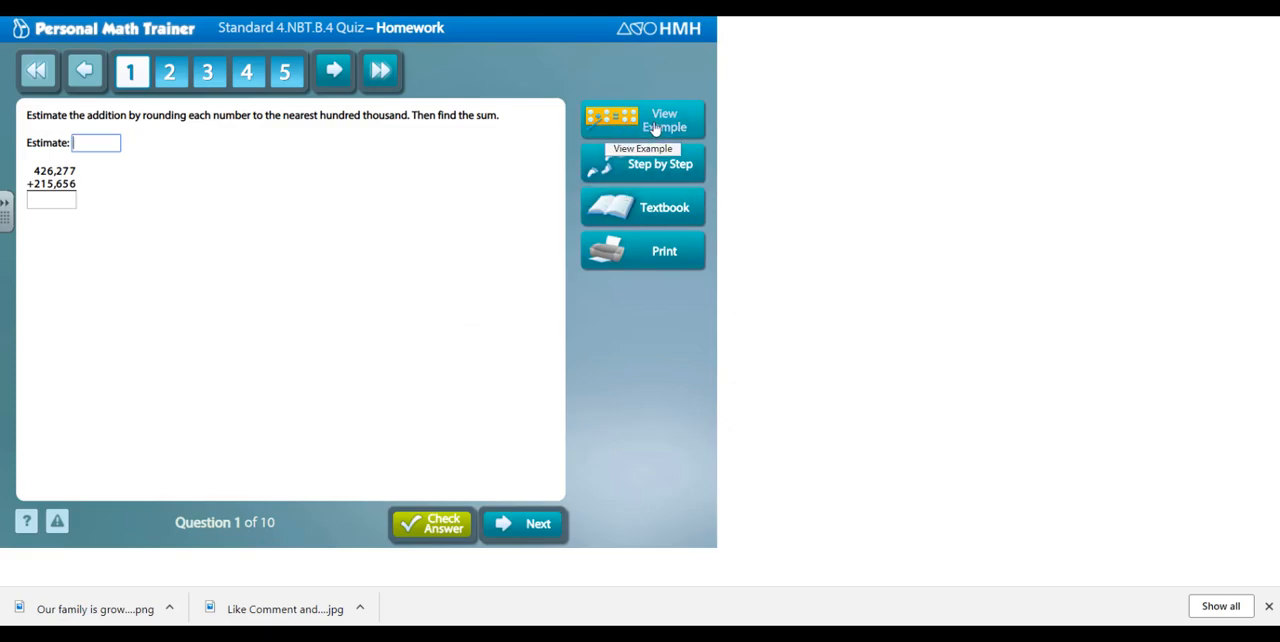
left_click(642, 119)
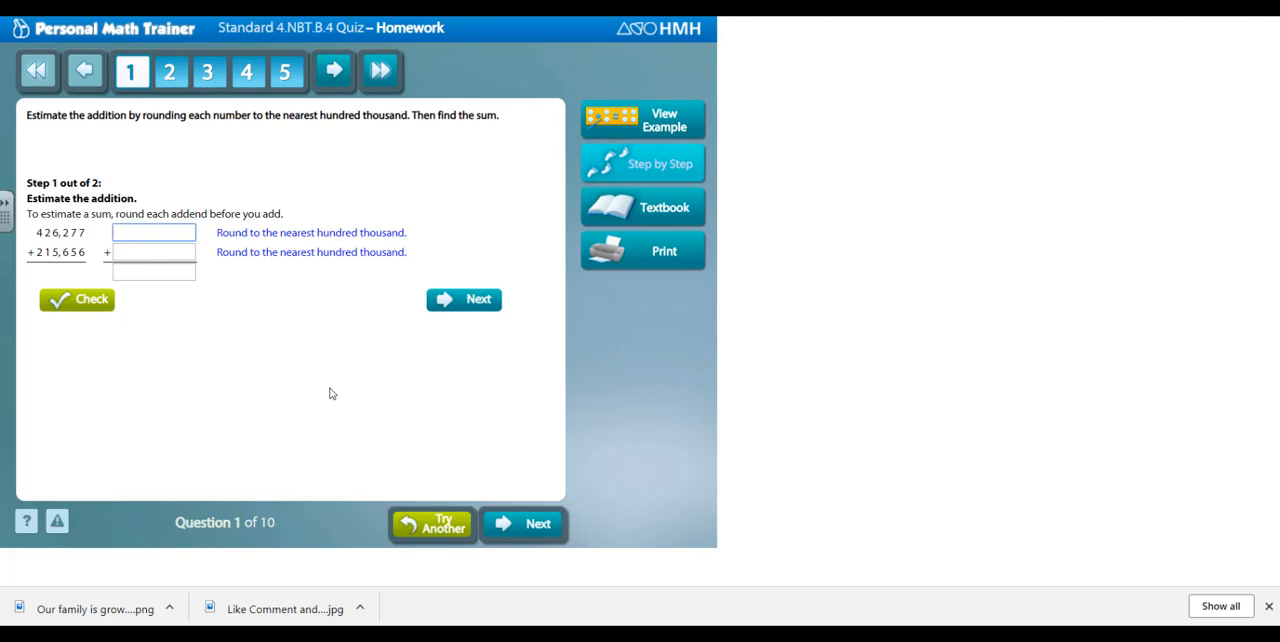
mouse_move(169, 144)
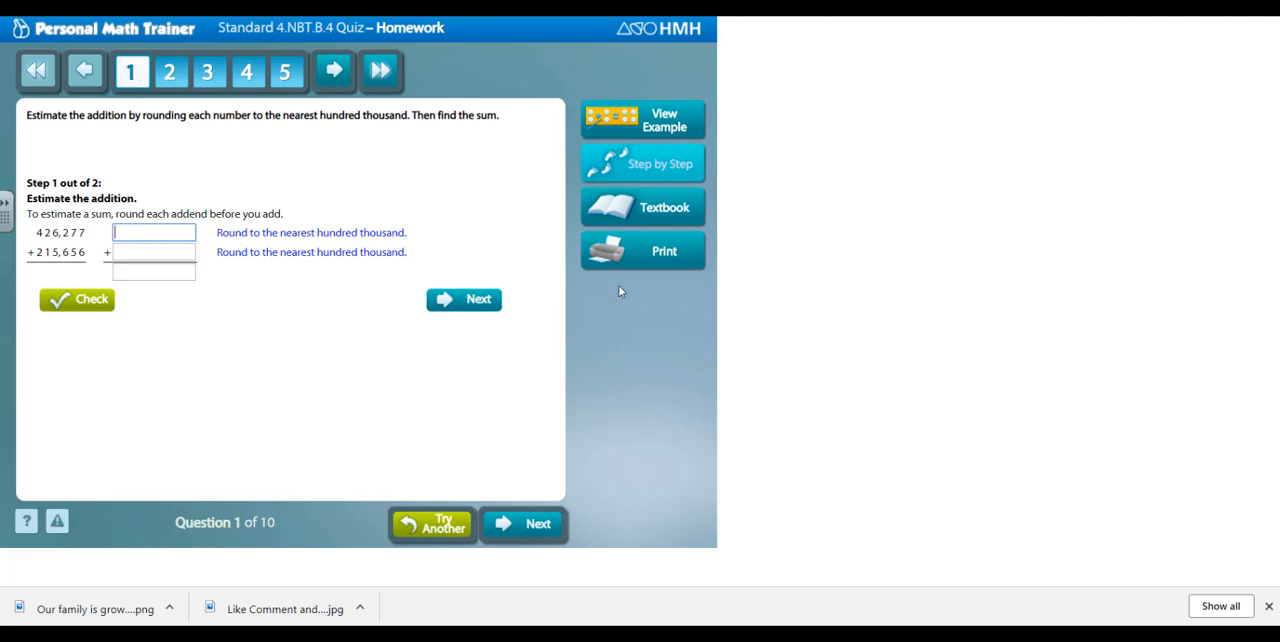
left_click(643, 207)
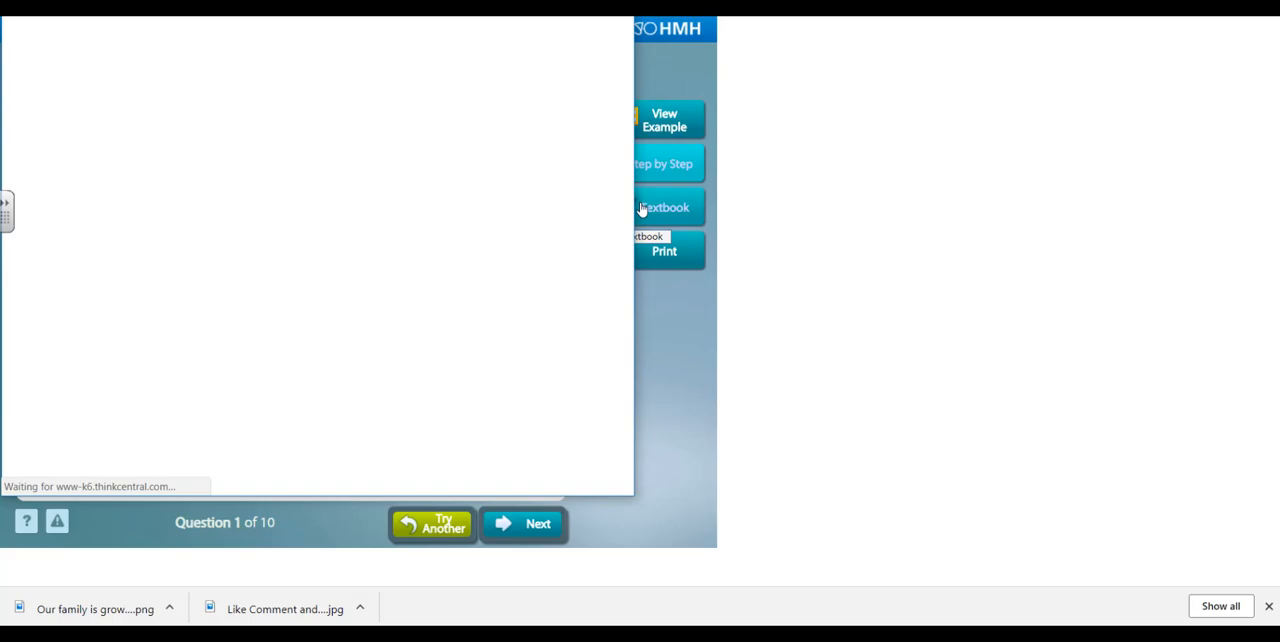
- Scroll through Lesson 1.6 Add Whole Numbers to practice problems 15 and 16
left_click(664, 207)
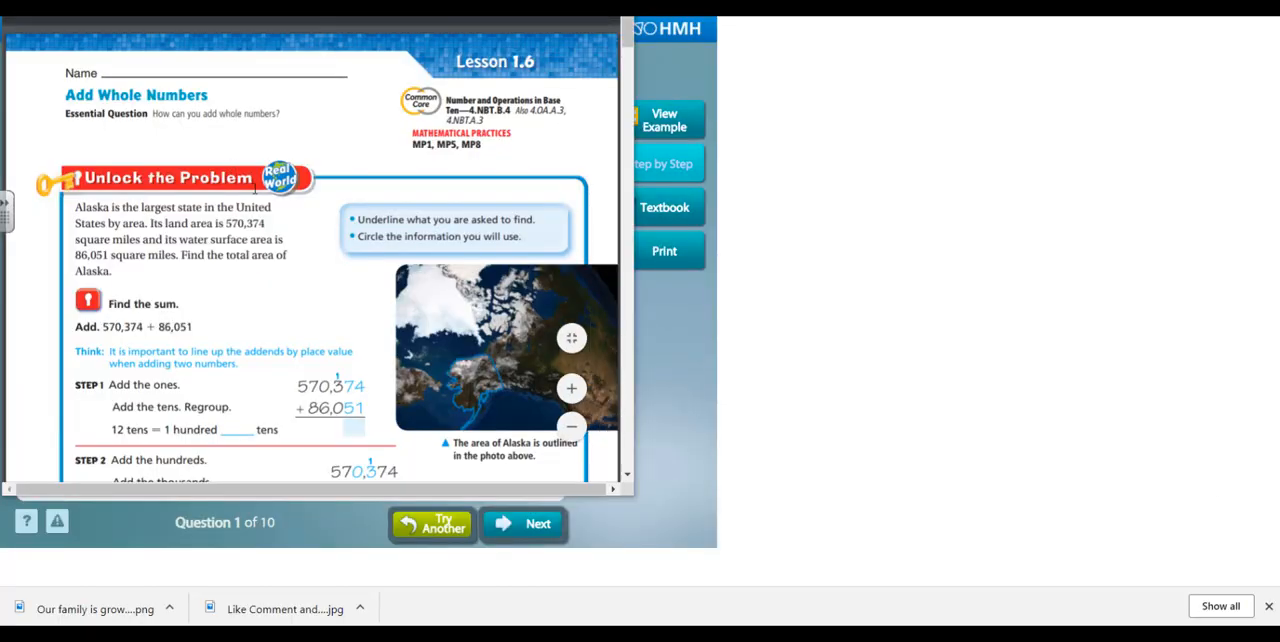
scroll("down", 3)
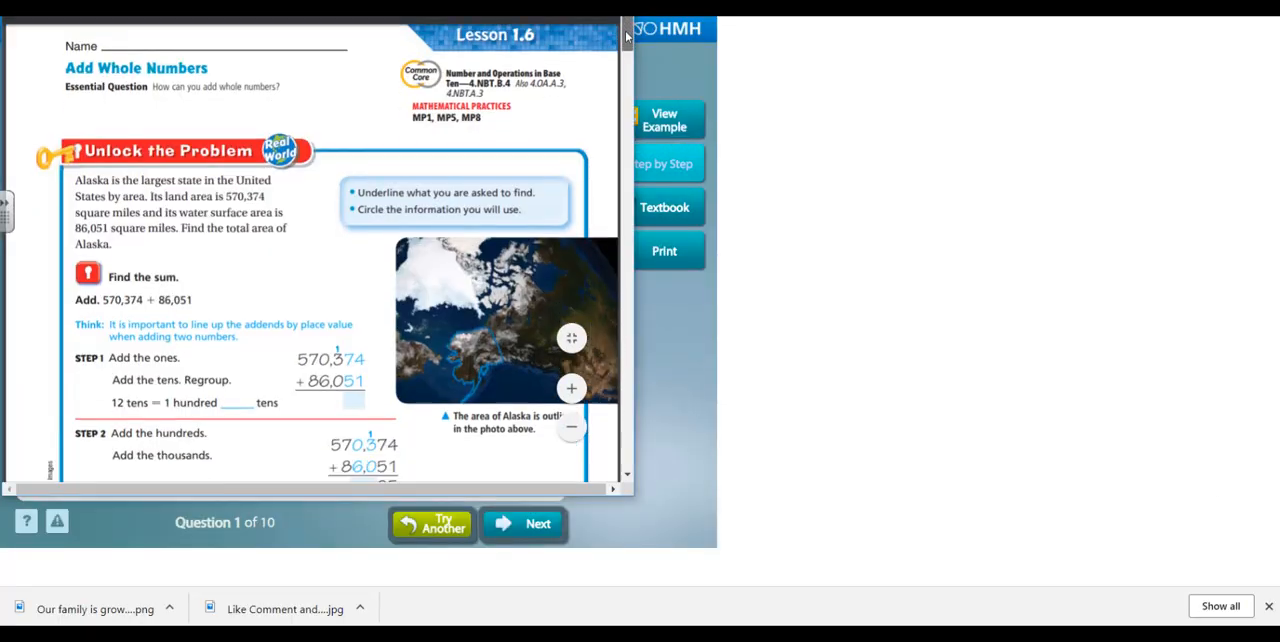
scroll("down", 3)
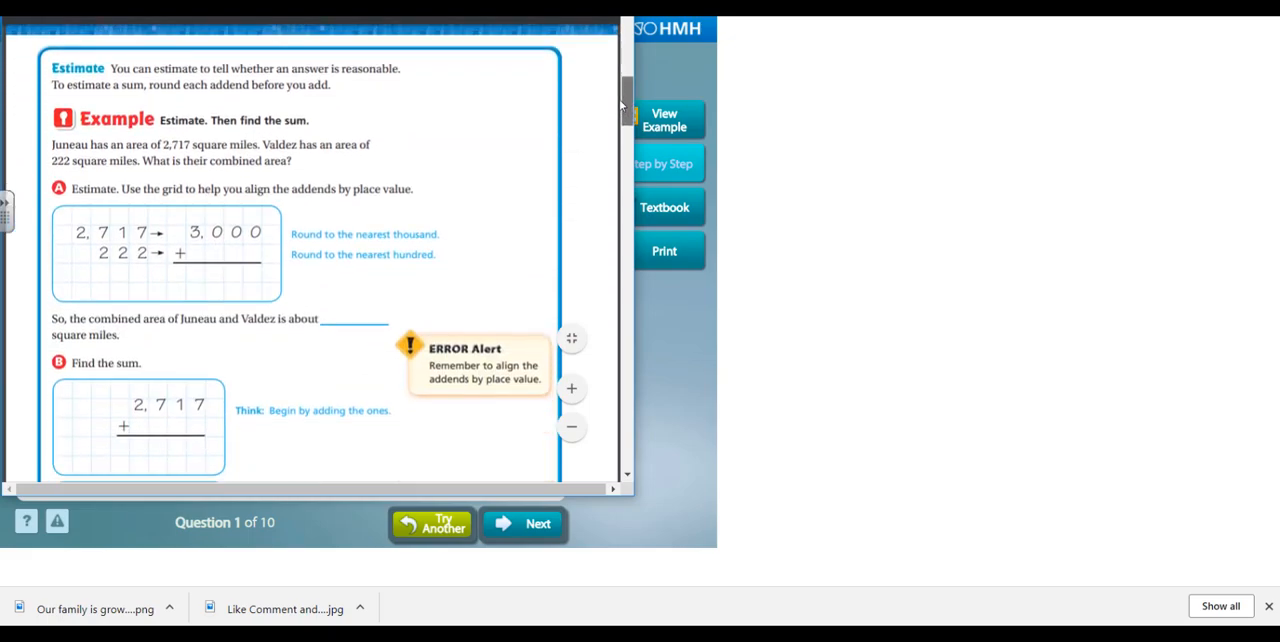
scroll("down", 3)
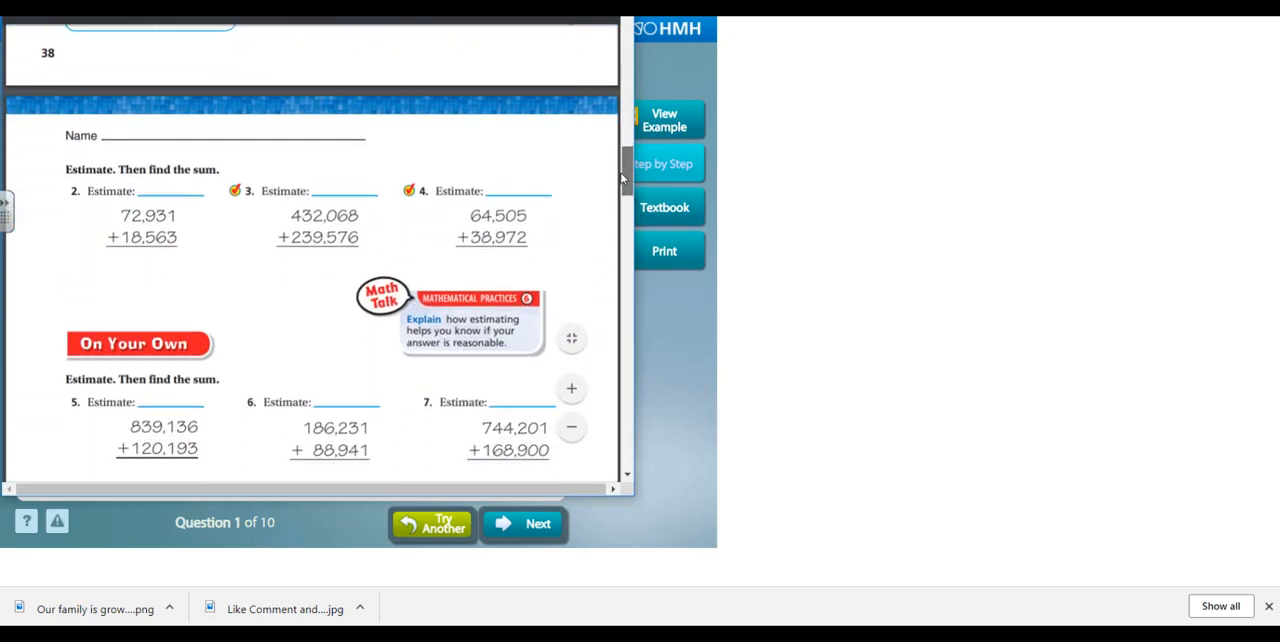
scroll("down", 3)
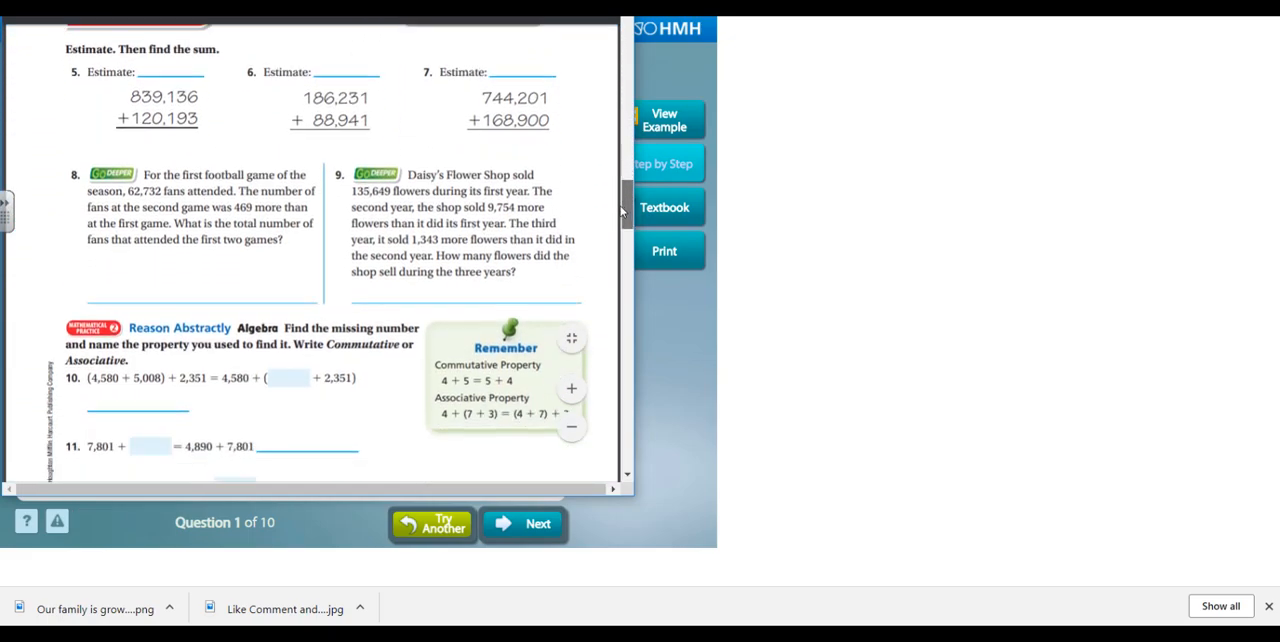
scroll("down", 3)
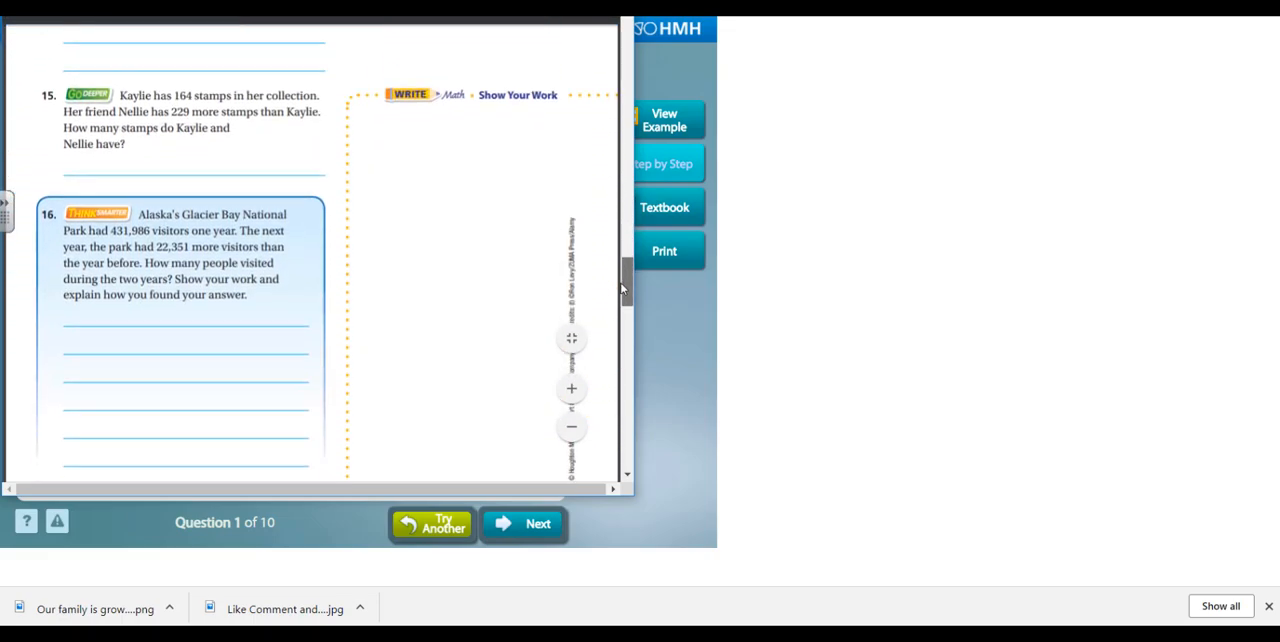